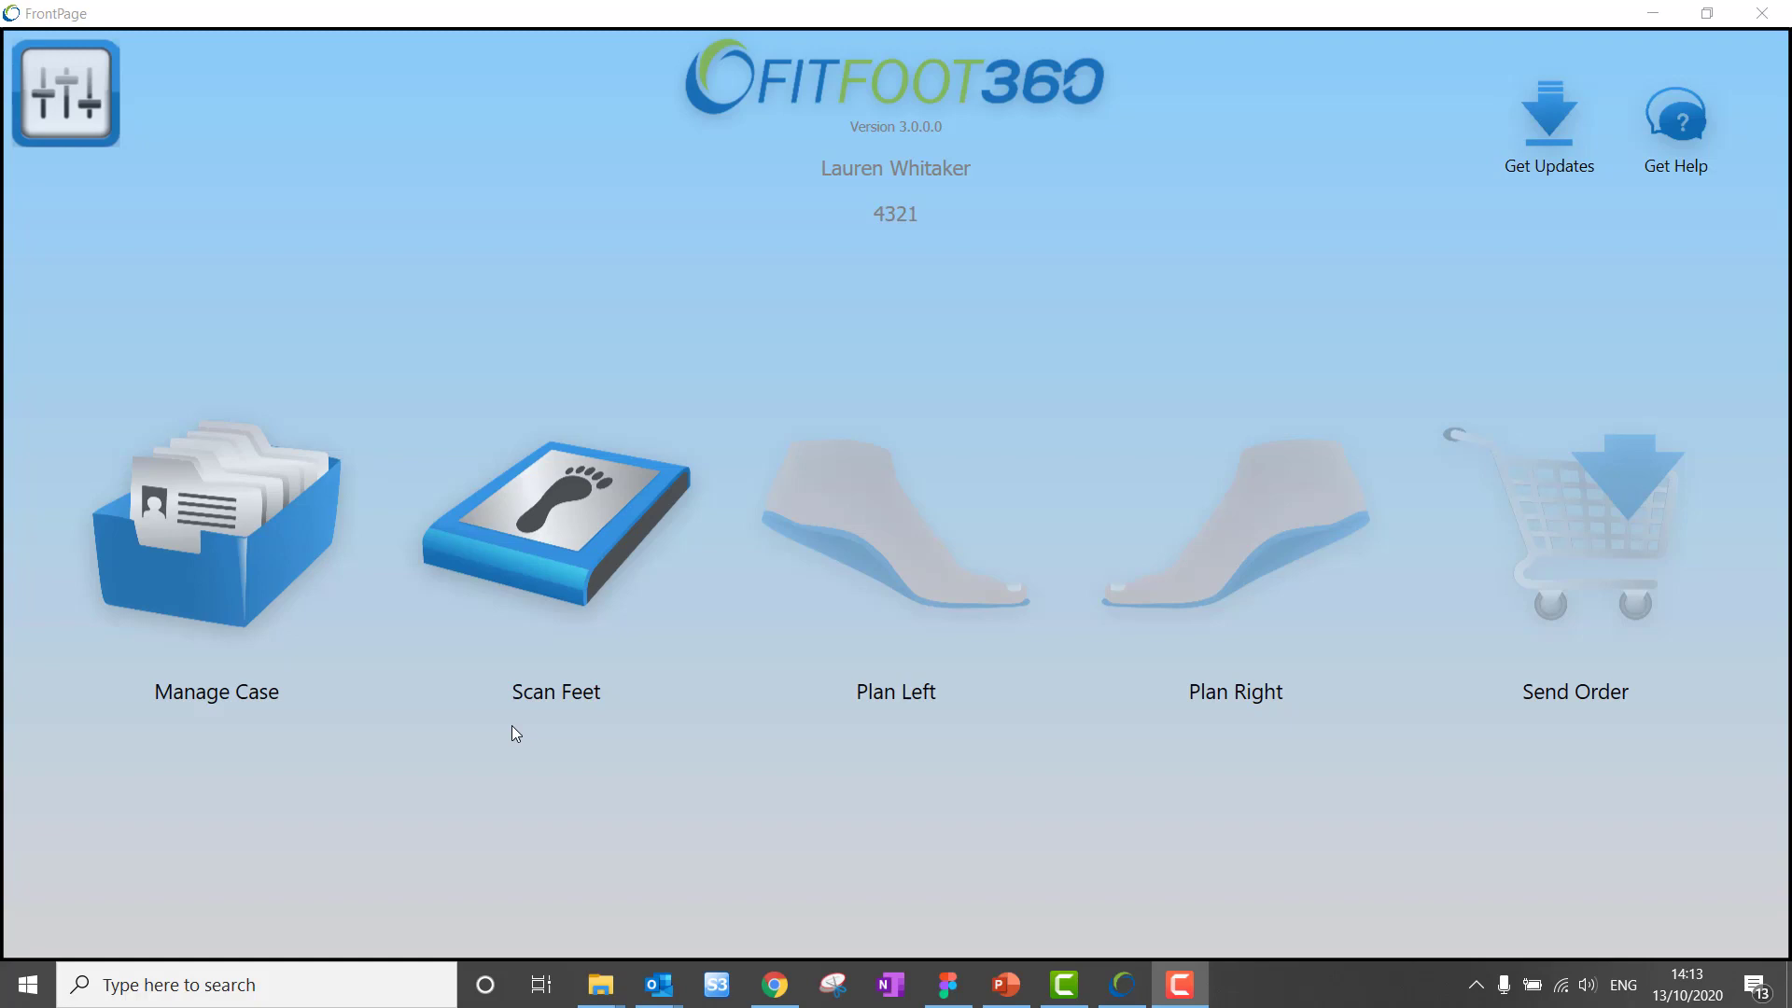
{"action": "mouse_move", "coordinate": [620, 526]}
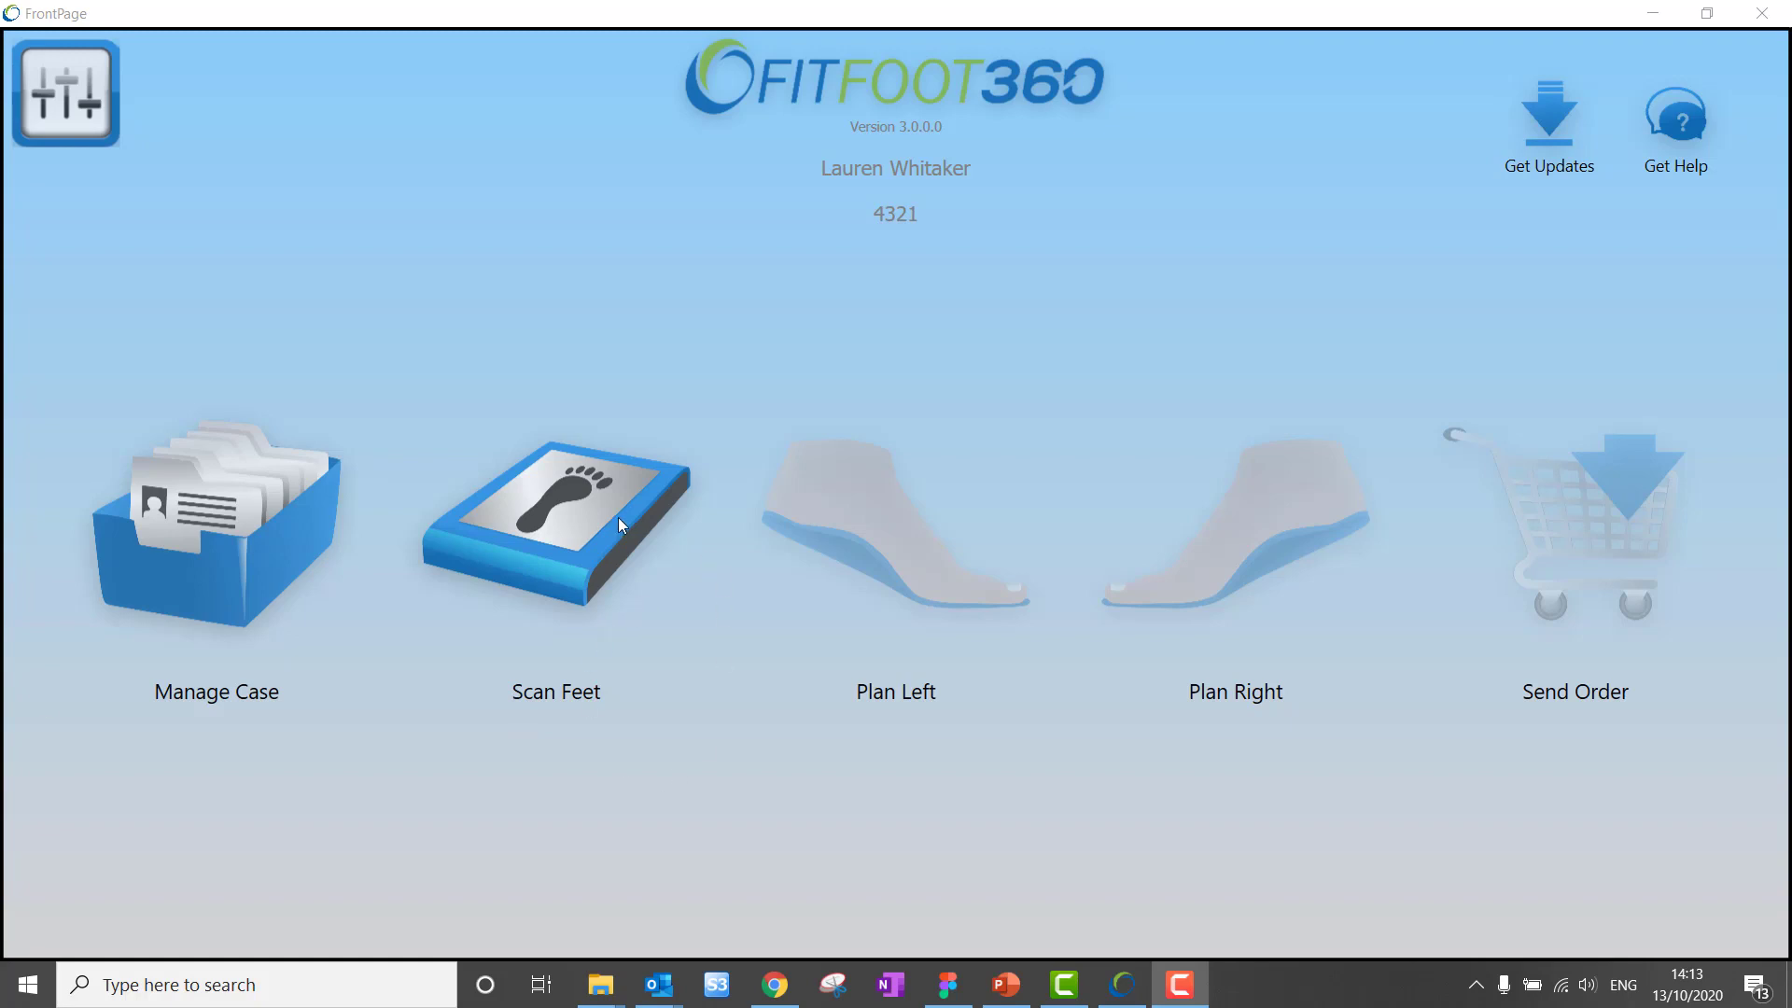
- Open the Scan Feet page from the front page
{"action": "left_click", "coordinate": [555, 520]}
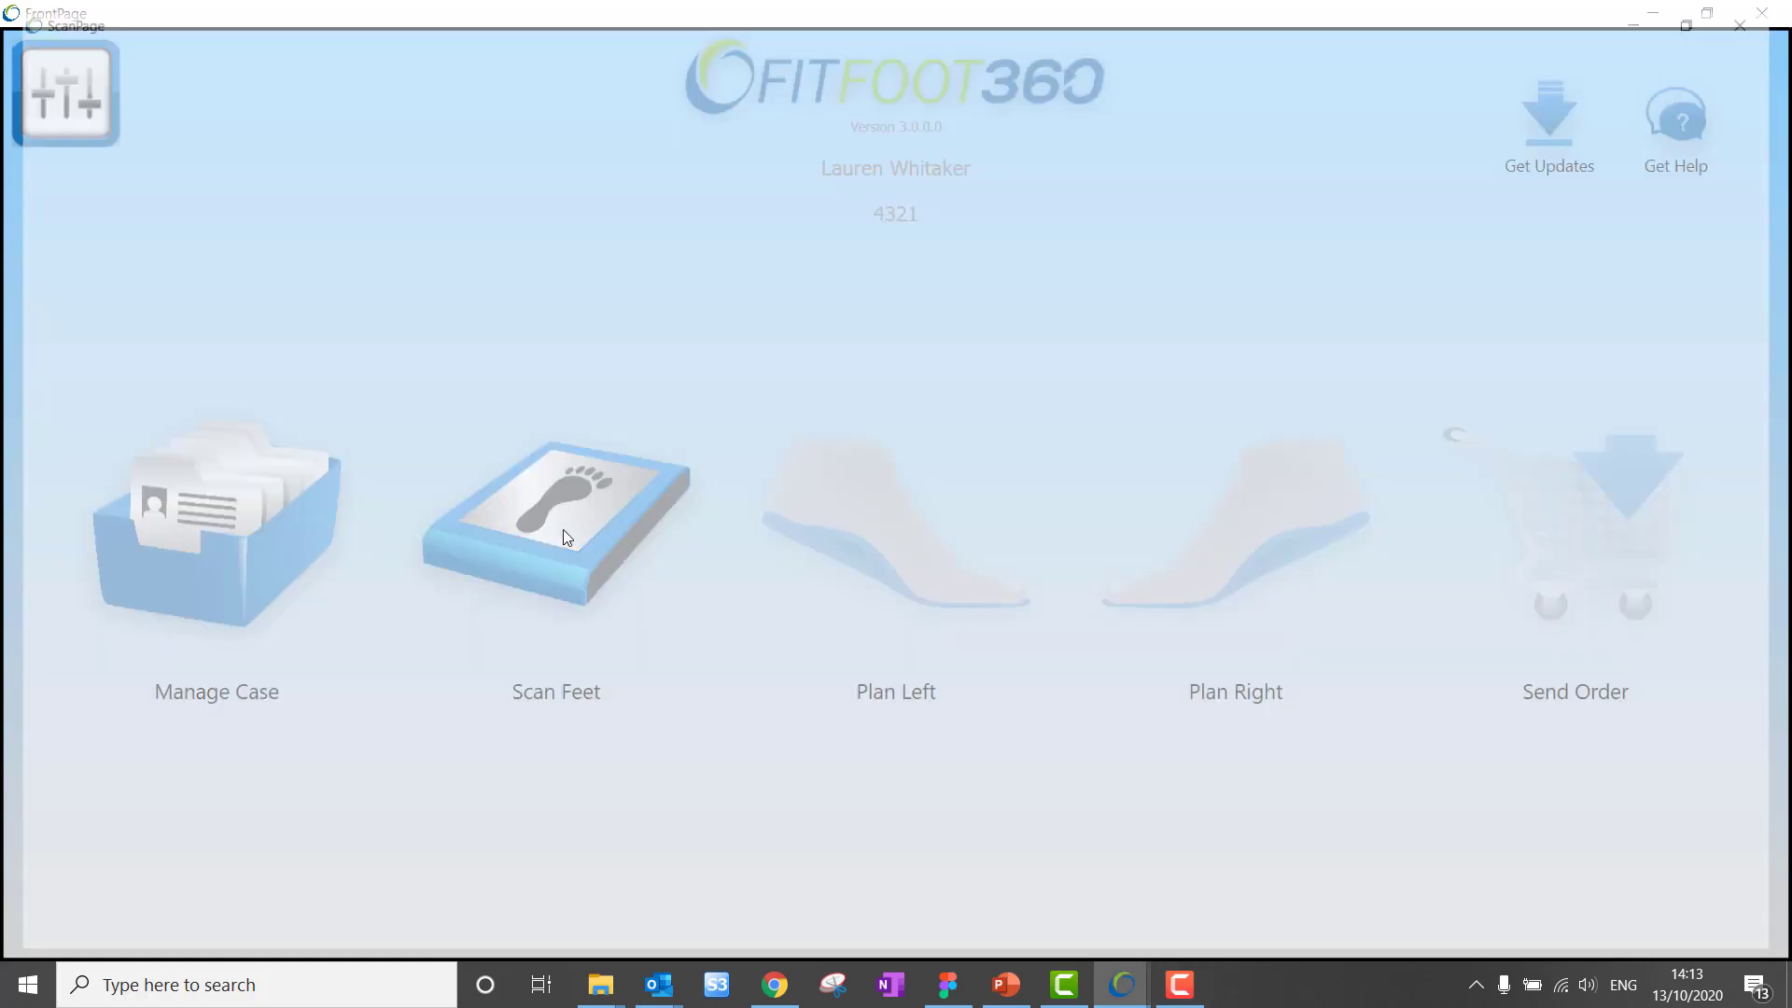
{"action": "left_click", "coordinate": [557, 520]}
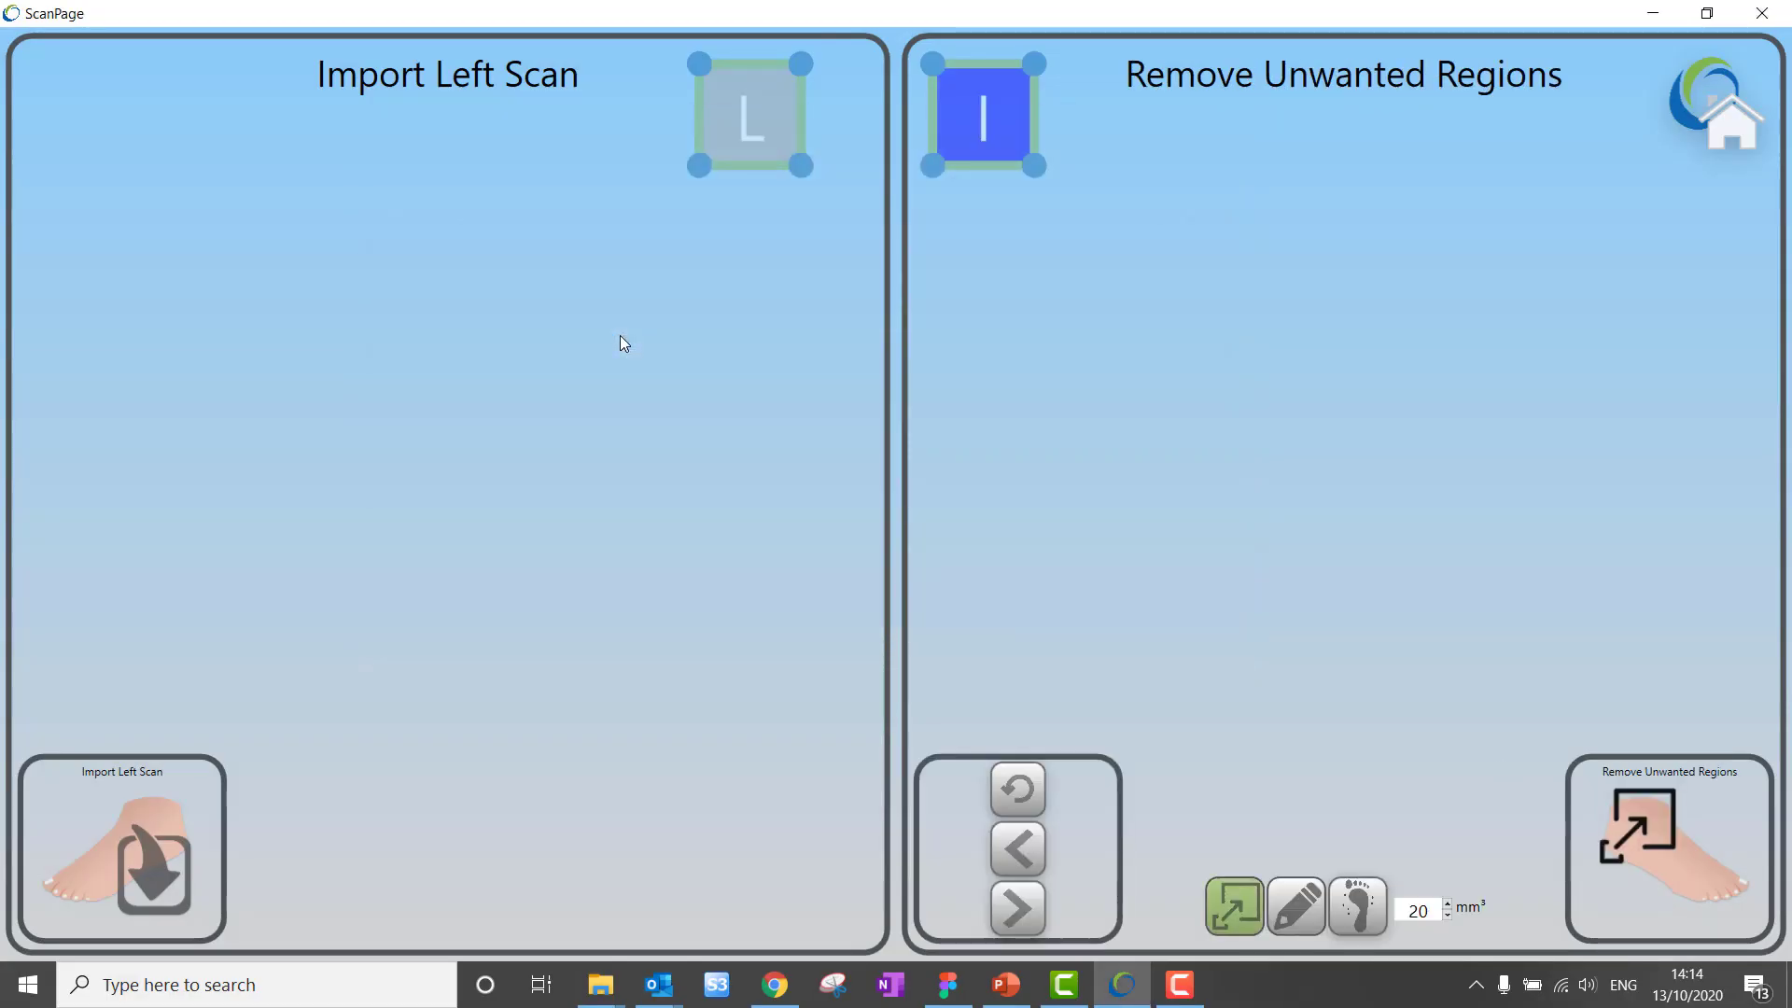
- Check the right scan's landmarks, mark it complete, and convert it to a block-out positive
{"action": "left_click", "coordinate": [1016, 908]}
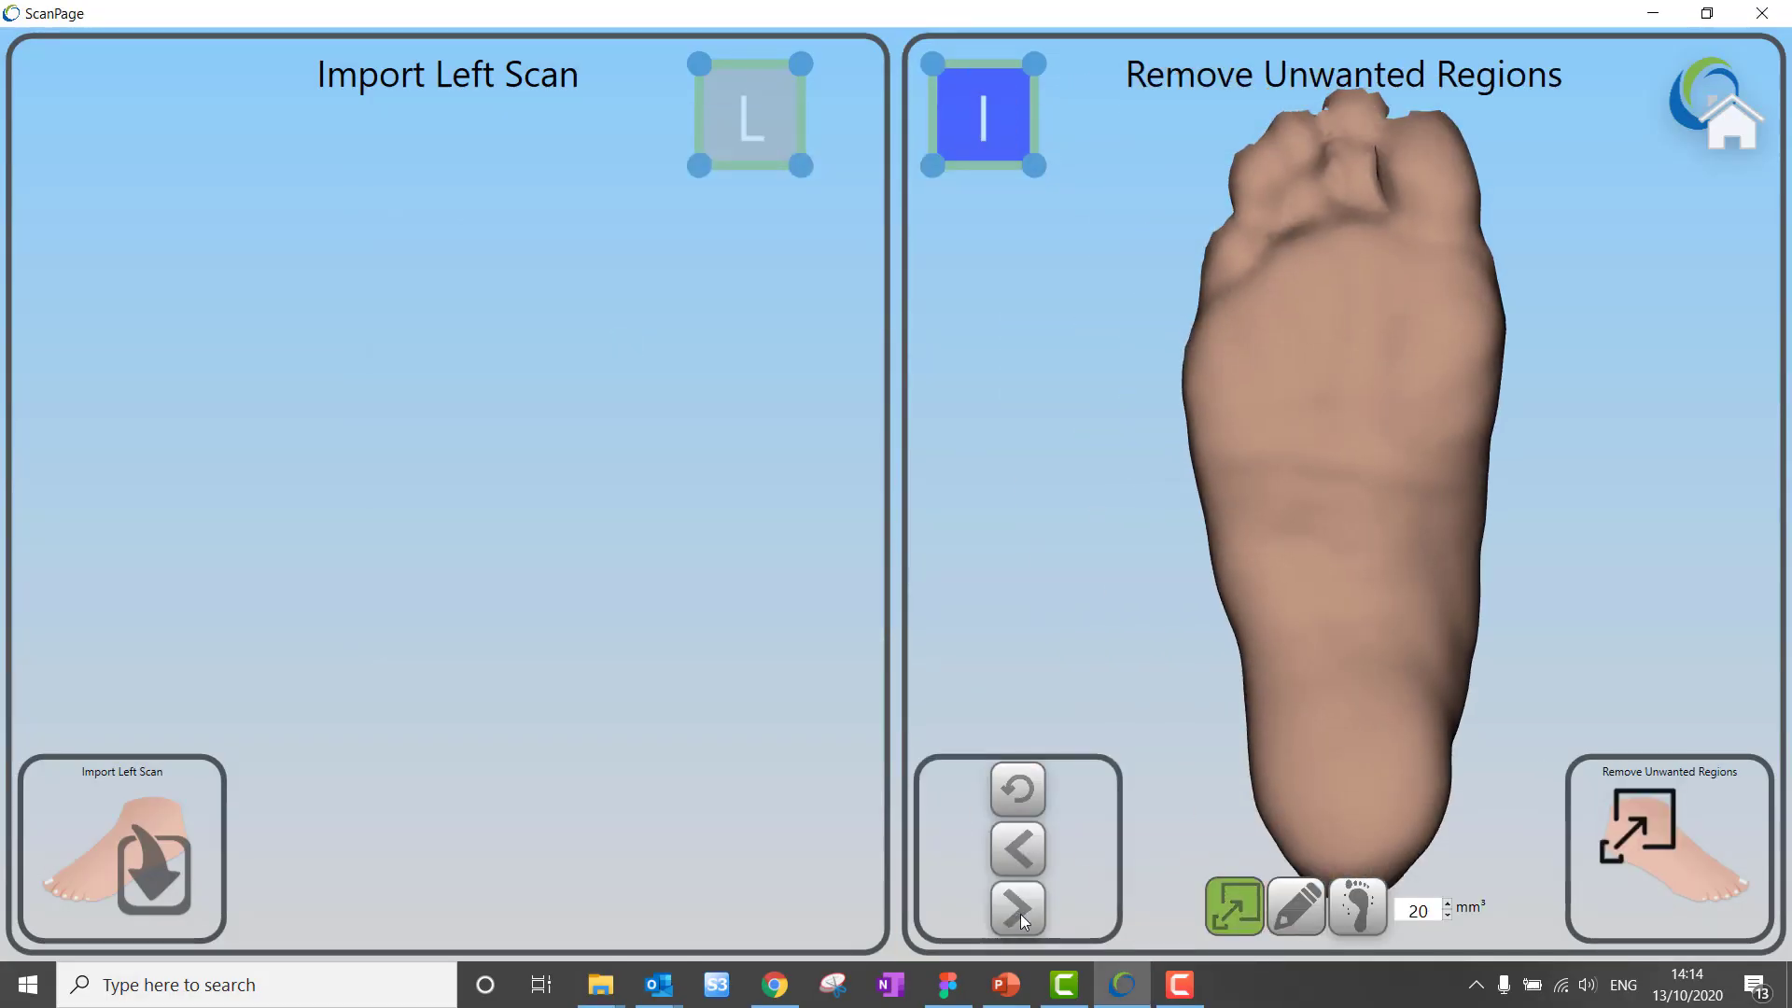
{"action": "left_click", "coordinate": [1017, 908]}
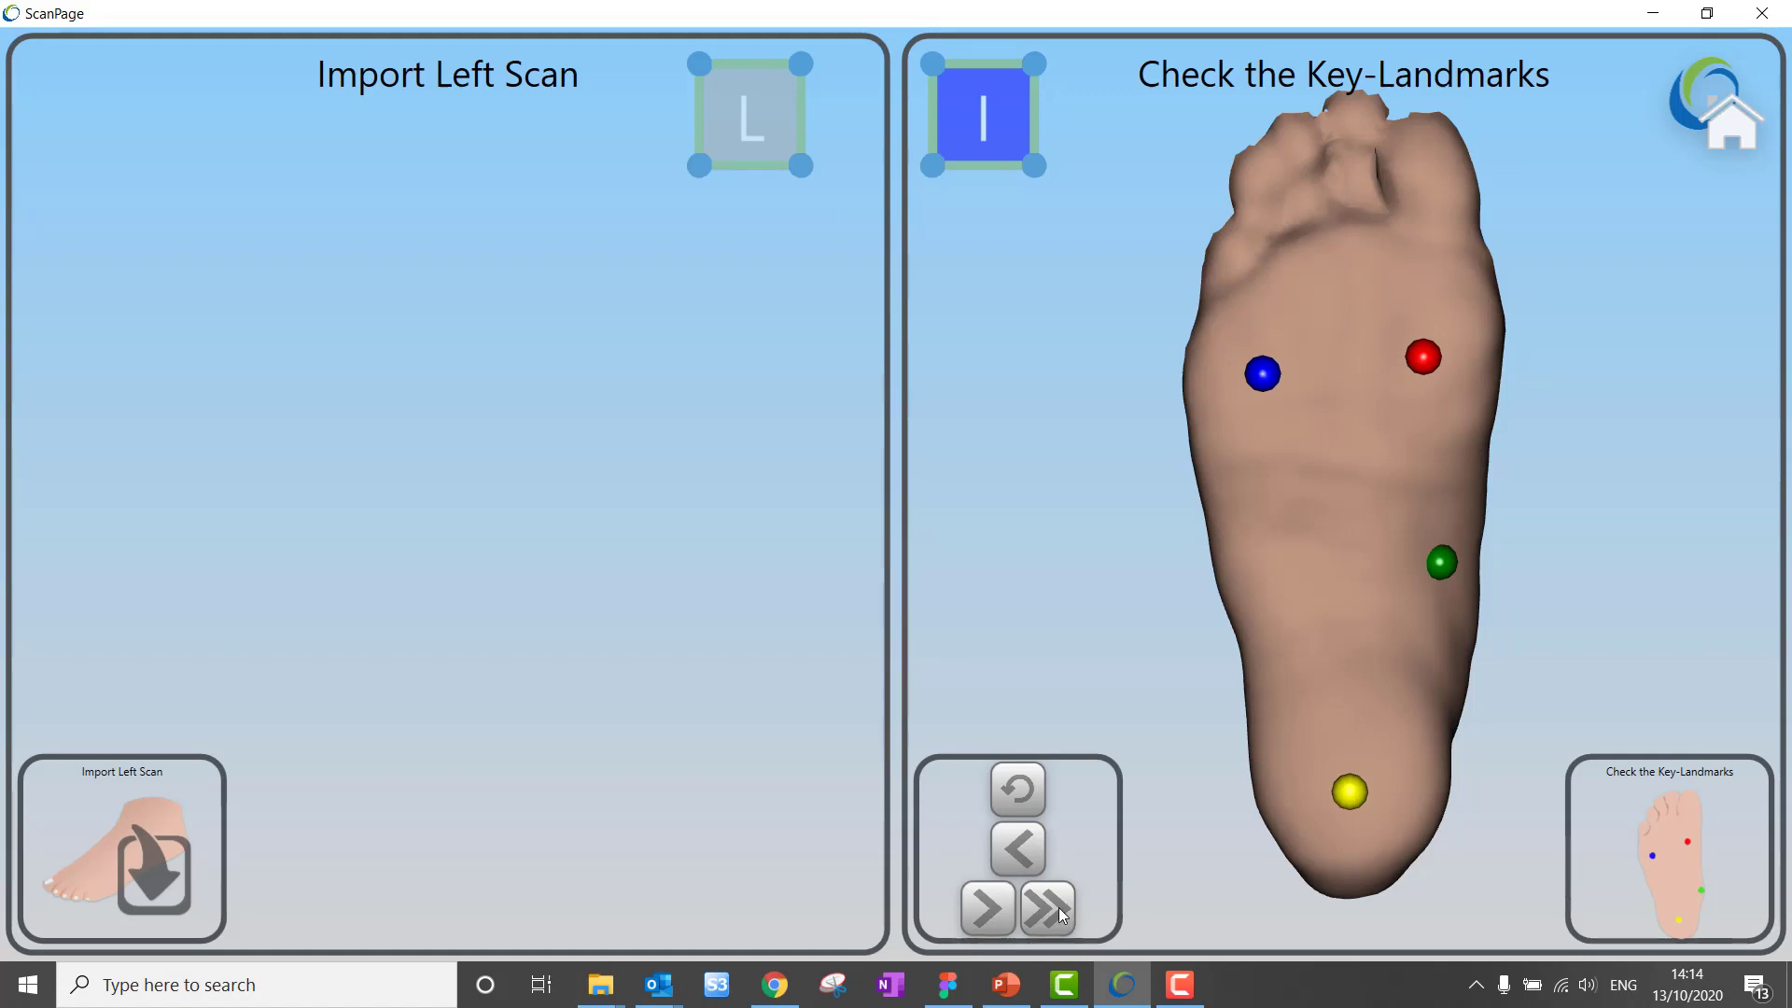
{"action": "left_click", "coordinate": [1043, 908]}
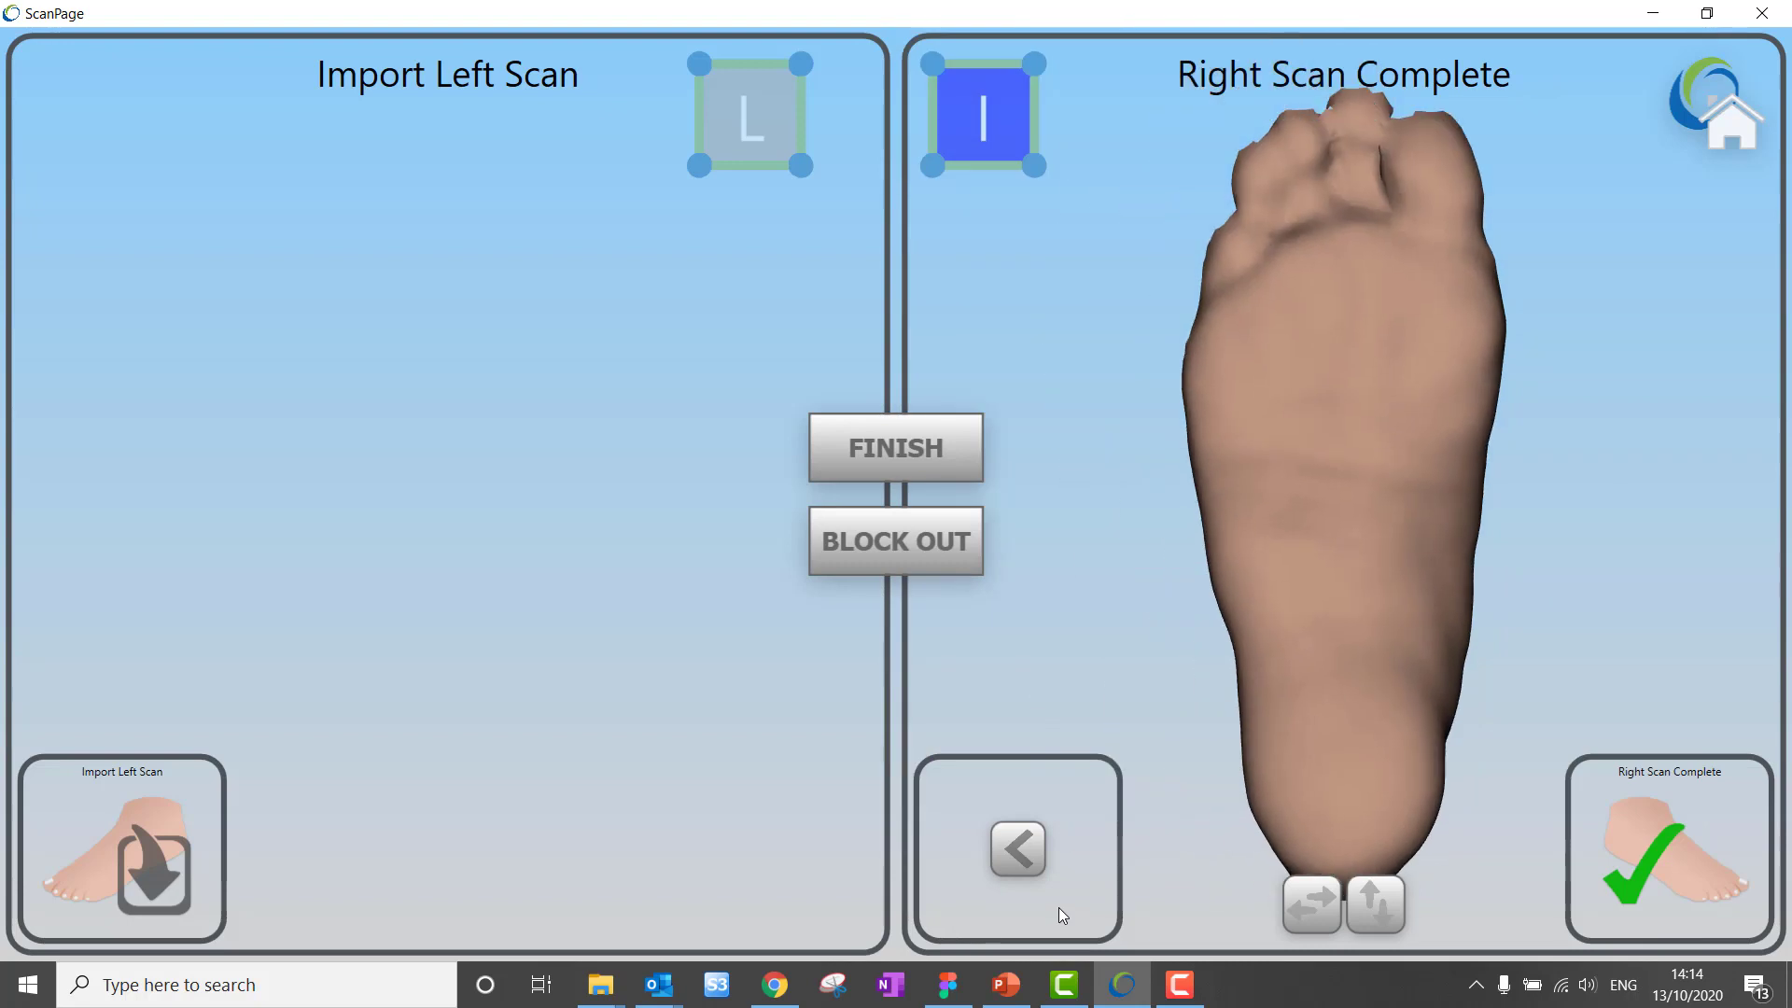
{"action": "mouse_move", "coordinate": [1038, 641]}
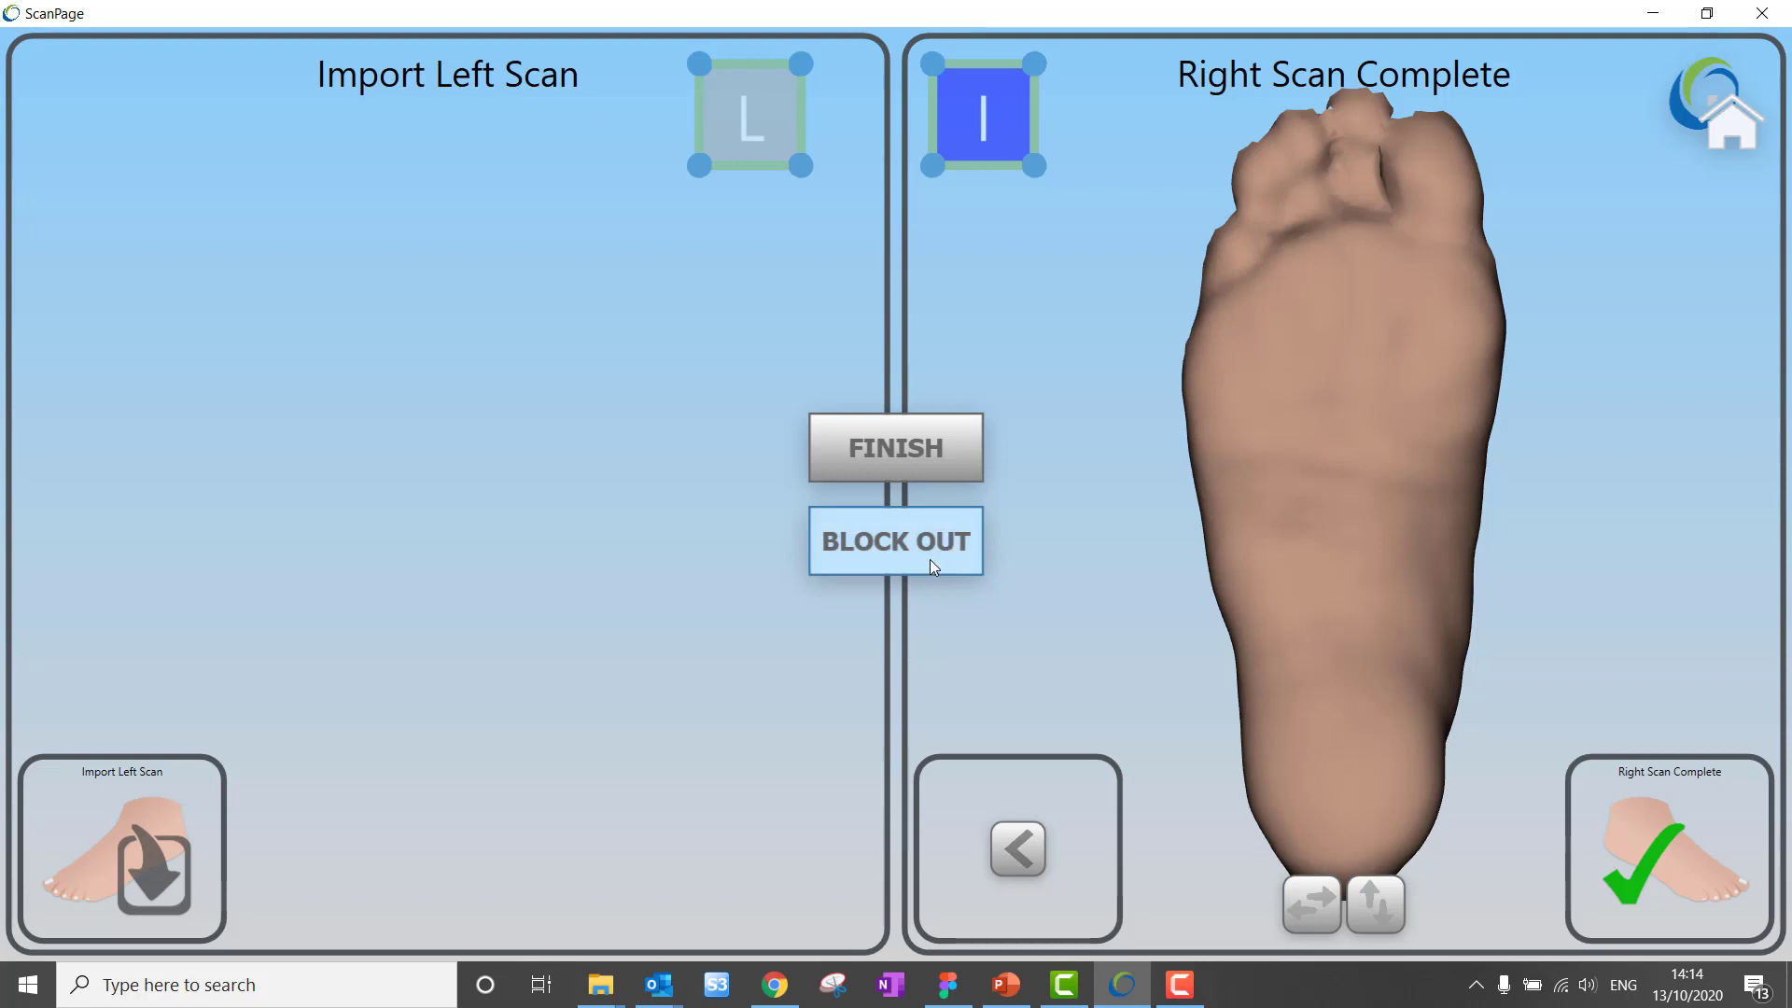
{"action": "left_click", "coordinate": [895, 540]}
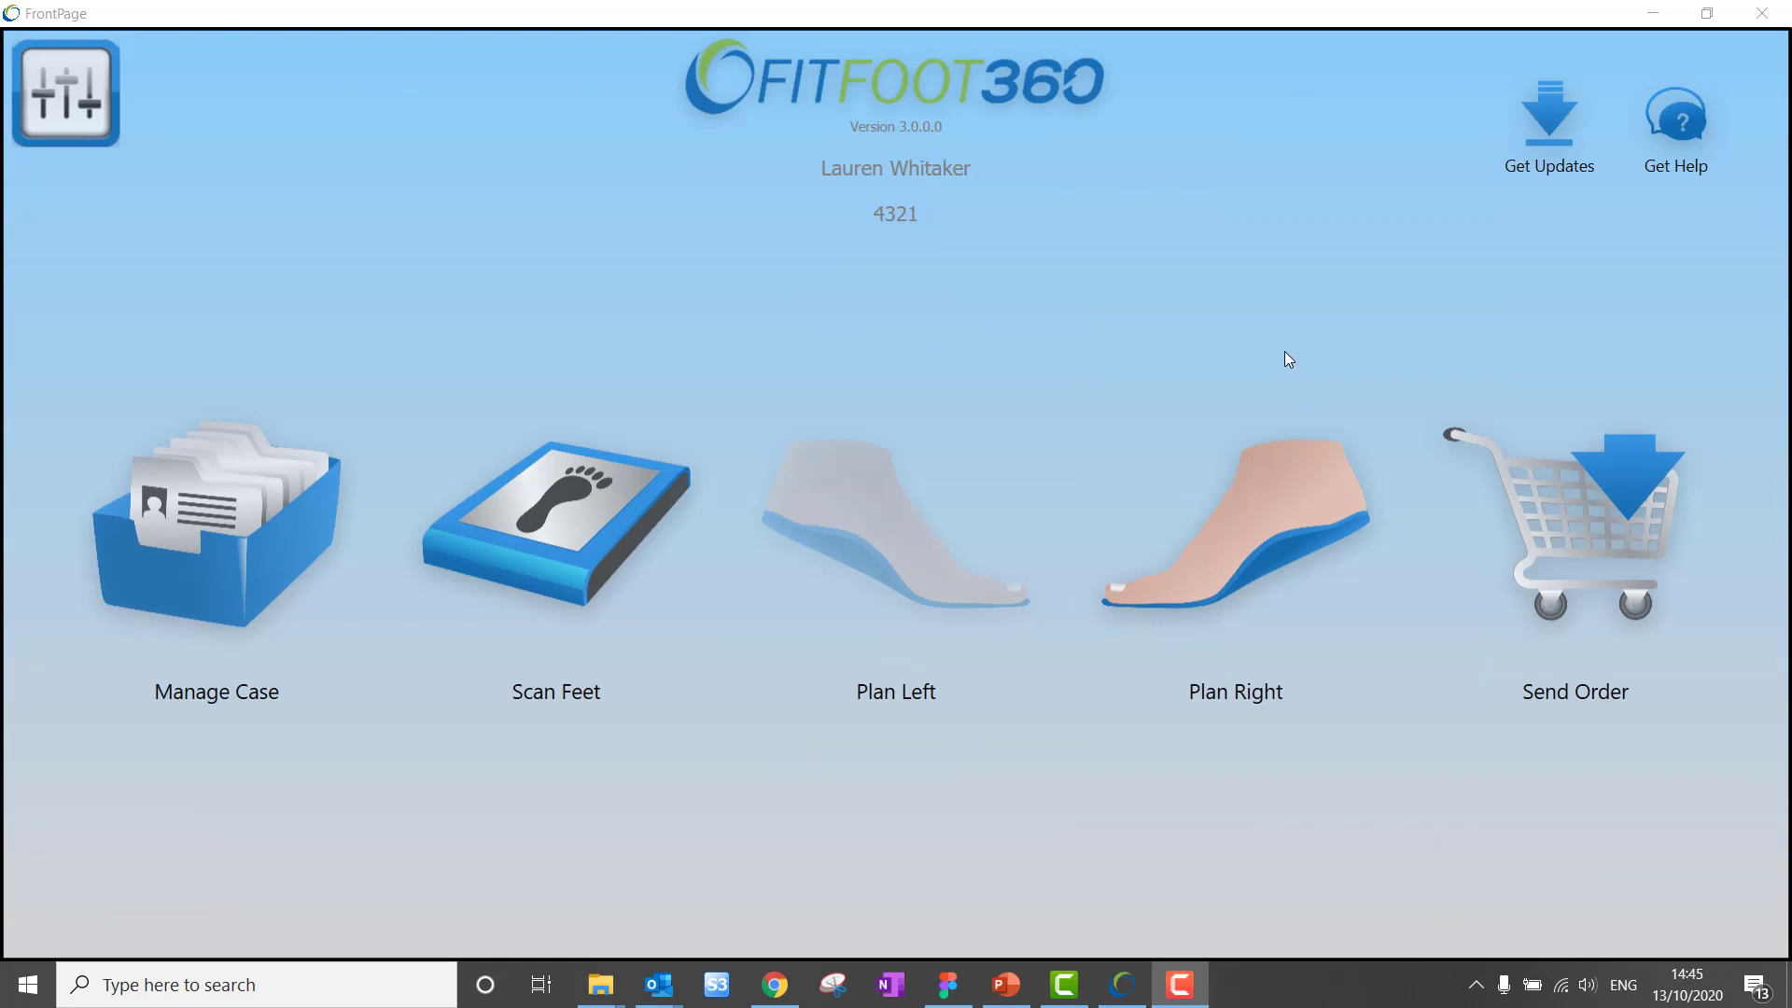
{"action": "mouse_move", "coordinate": [1254, 671]}
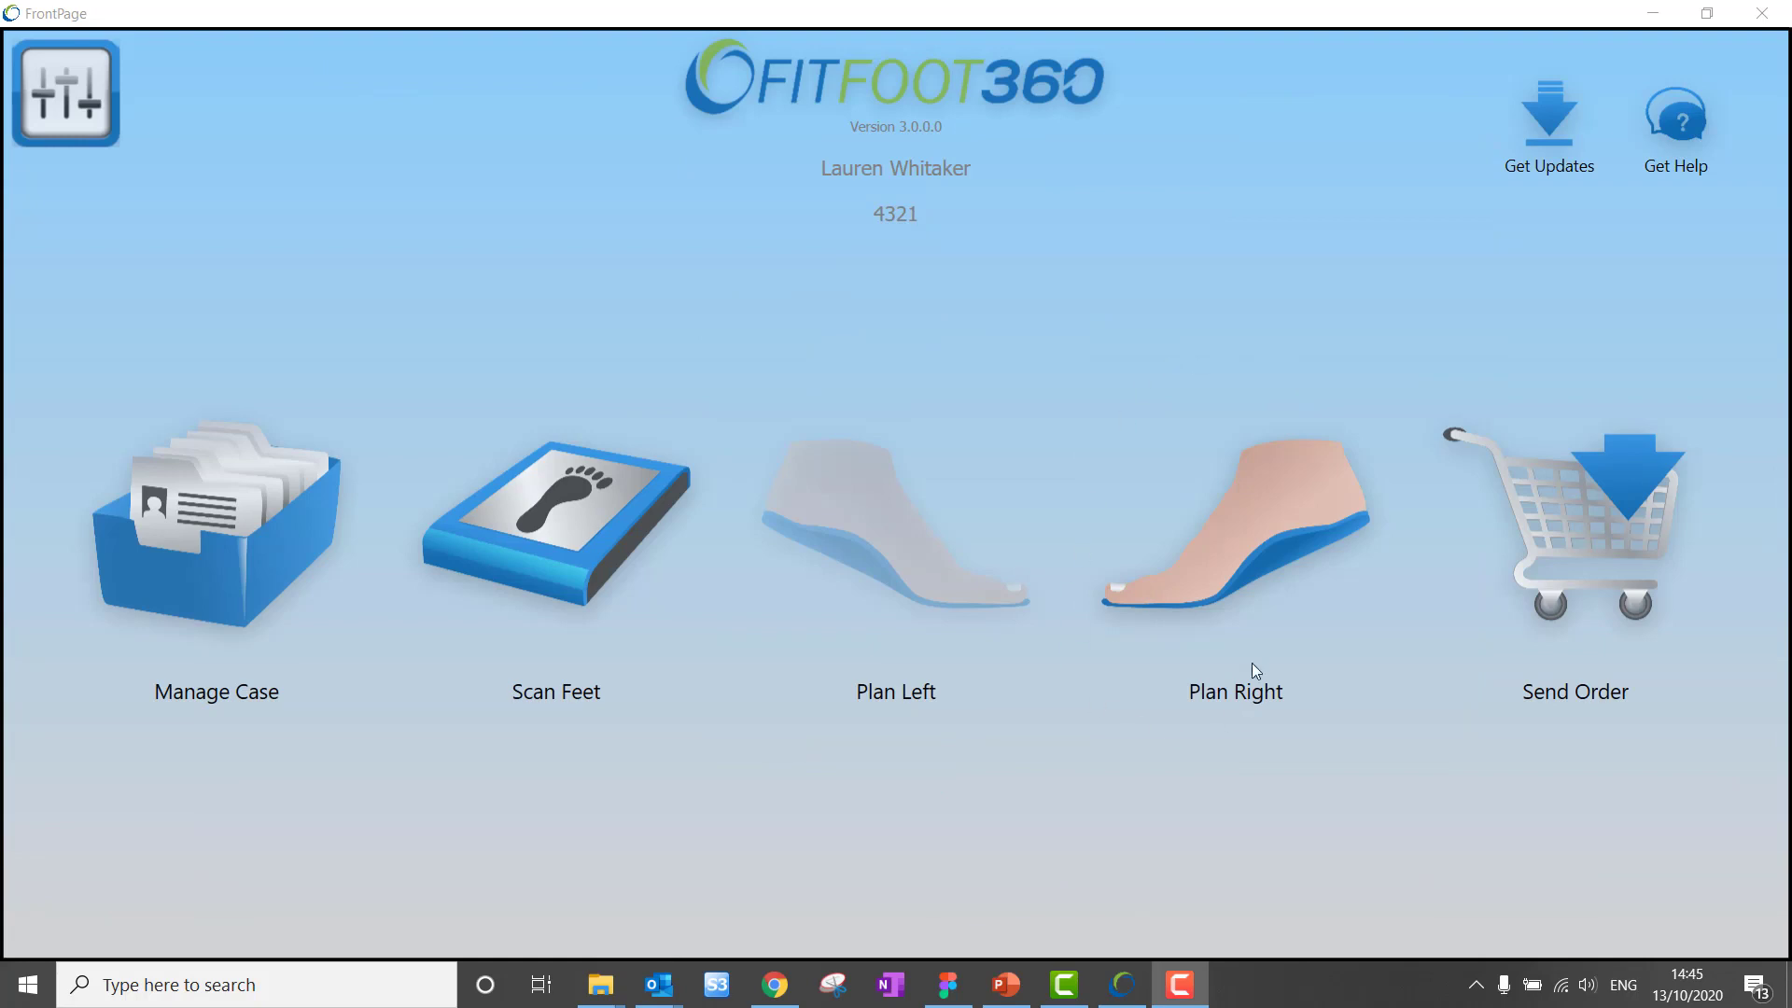
{"action": "mouse_move", "coordinate": [1654, 627]}
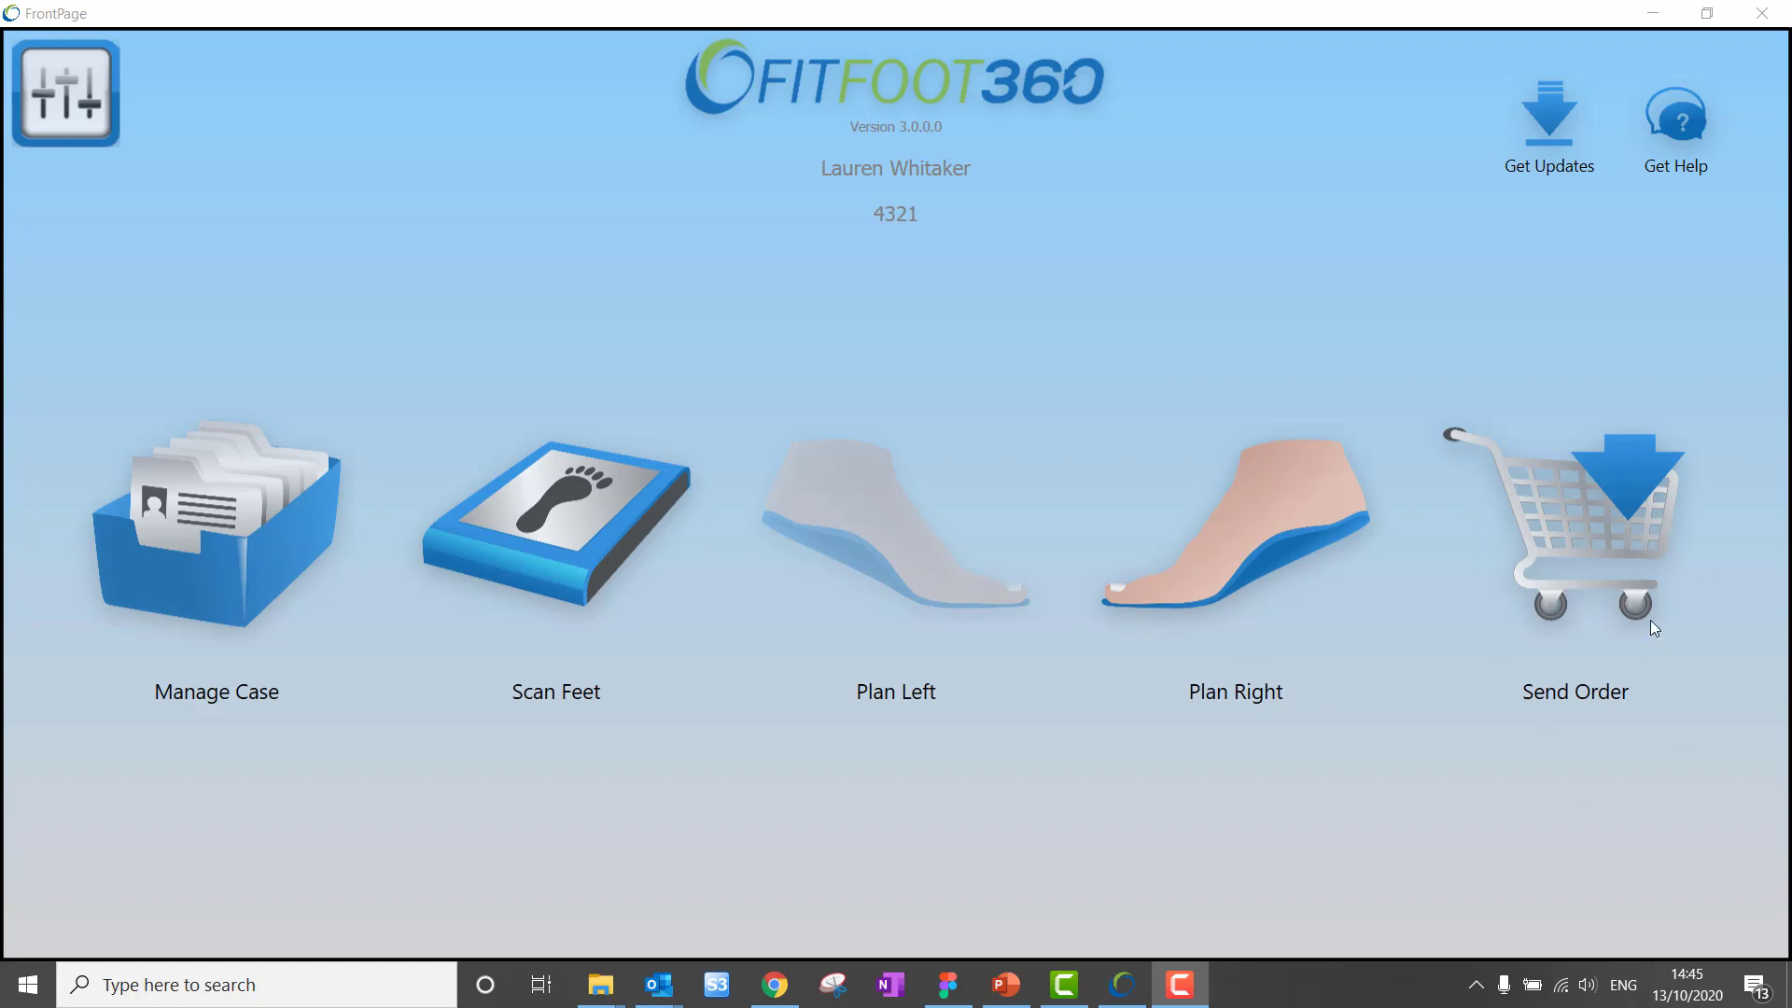
{"action": "mouse_move", "coordinate": [1433, 560]}
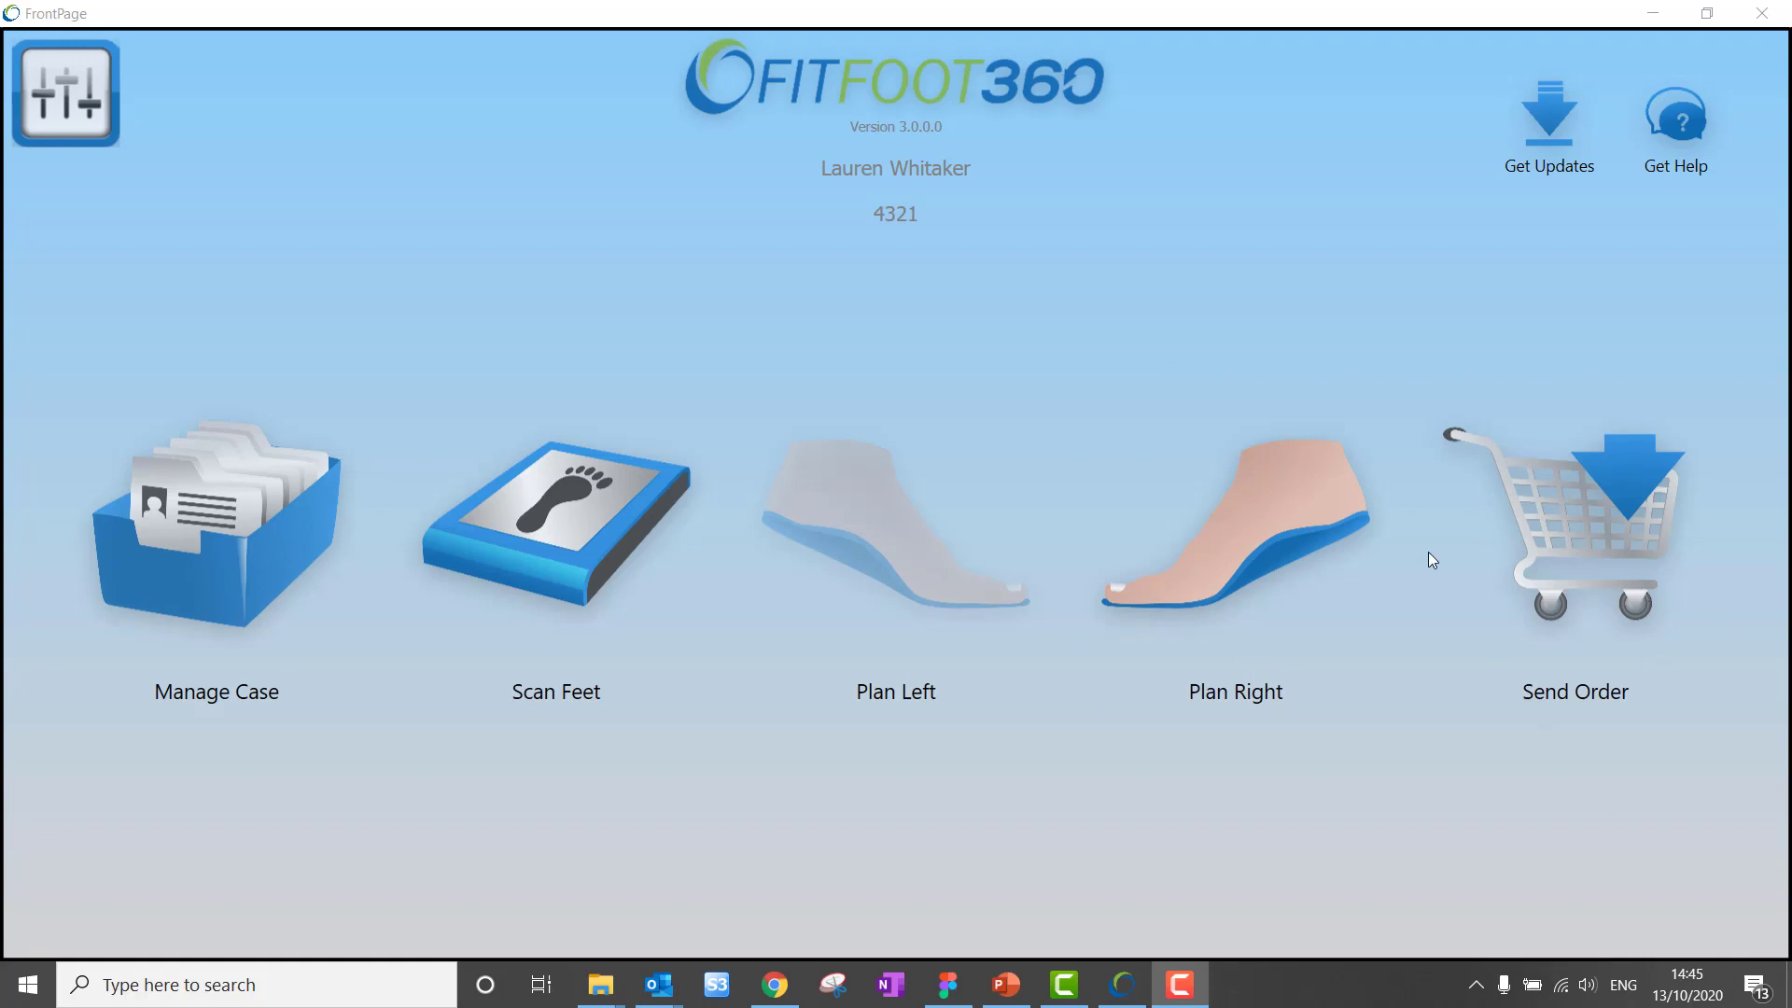
{"action": "left_click", "coordinate": [1234, 525]}
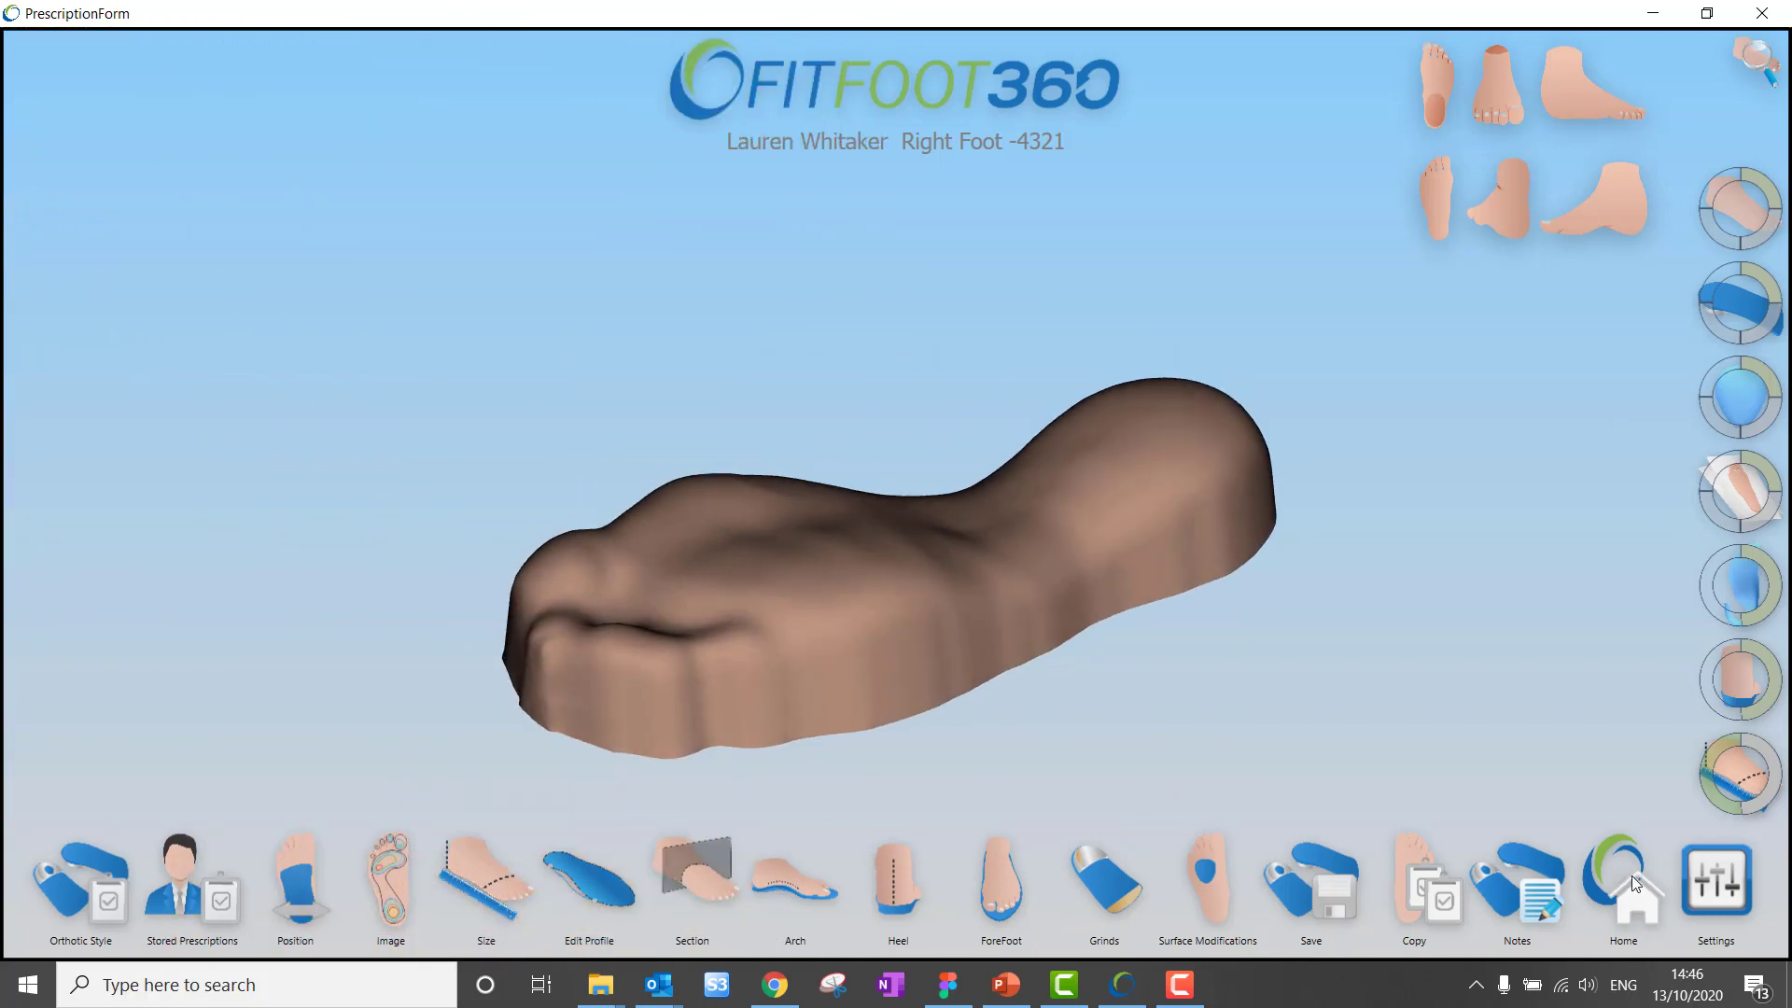
{"action": "left_click", "coordinate": [1622, 886]}
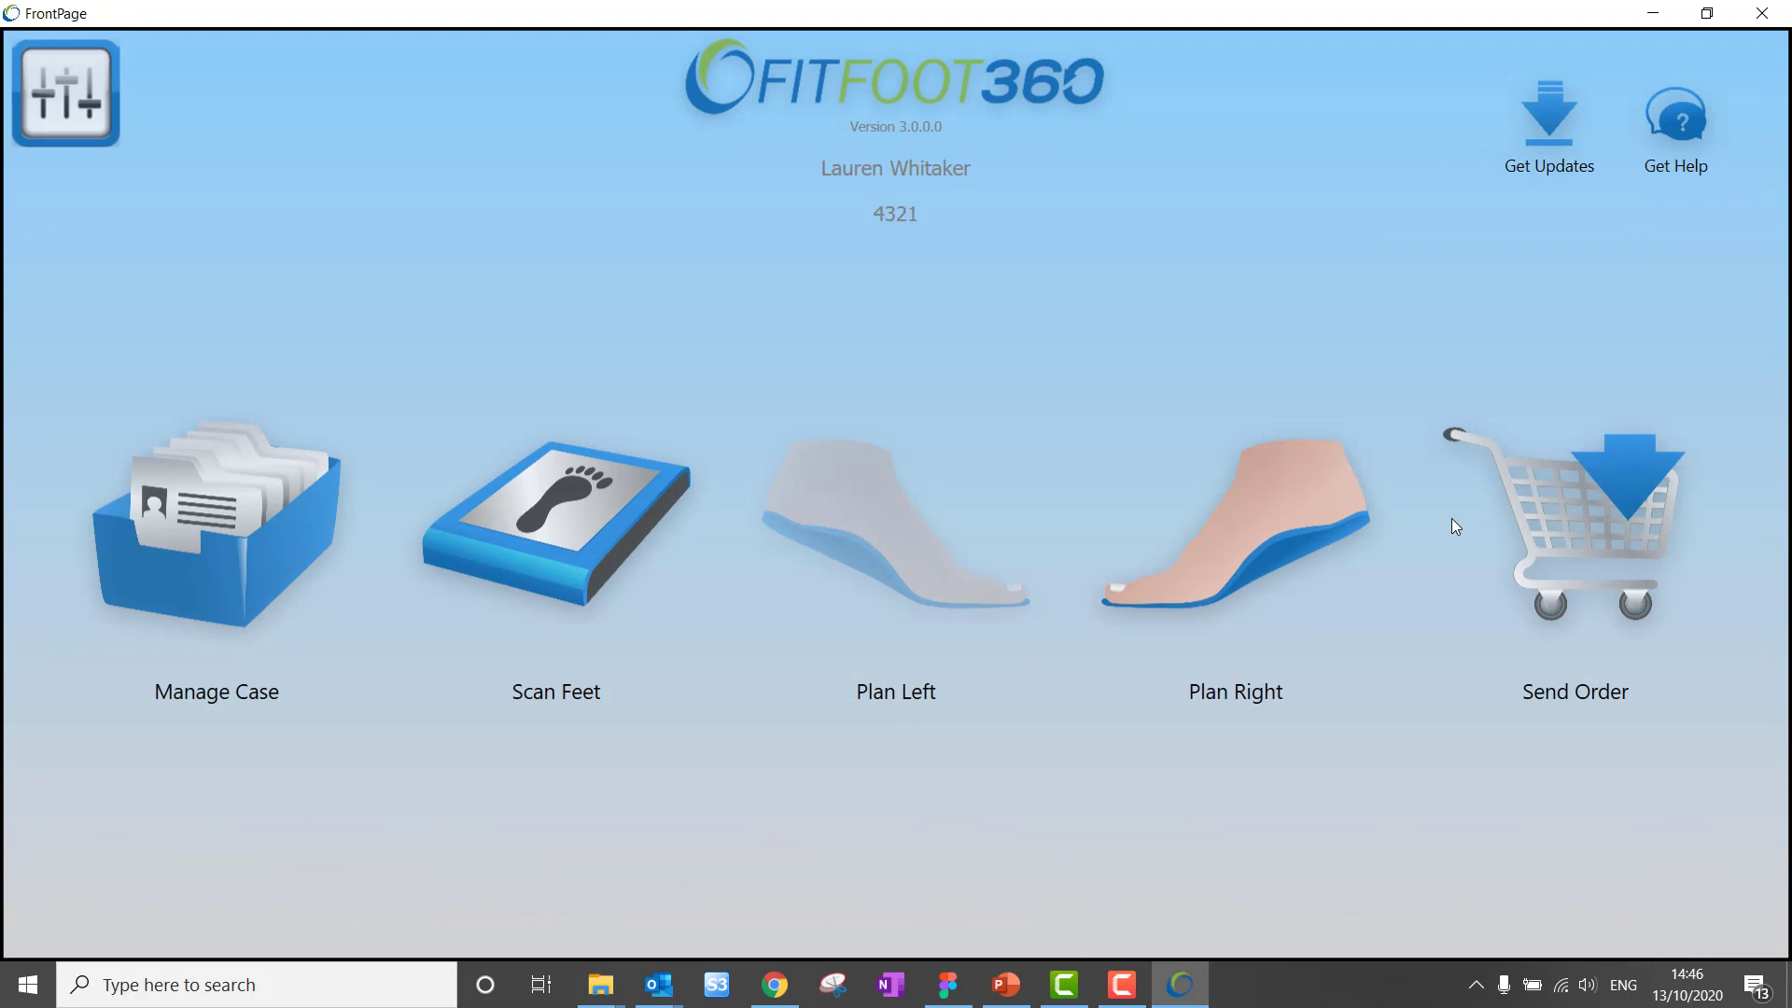
{"action": "mouse_move", "coordinate": [1595, 698]}
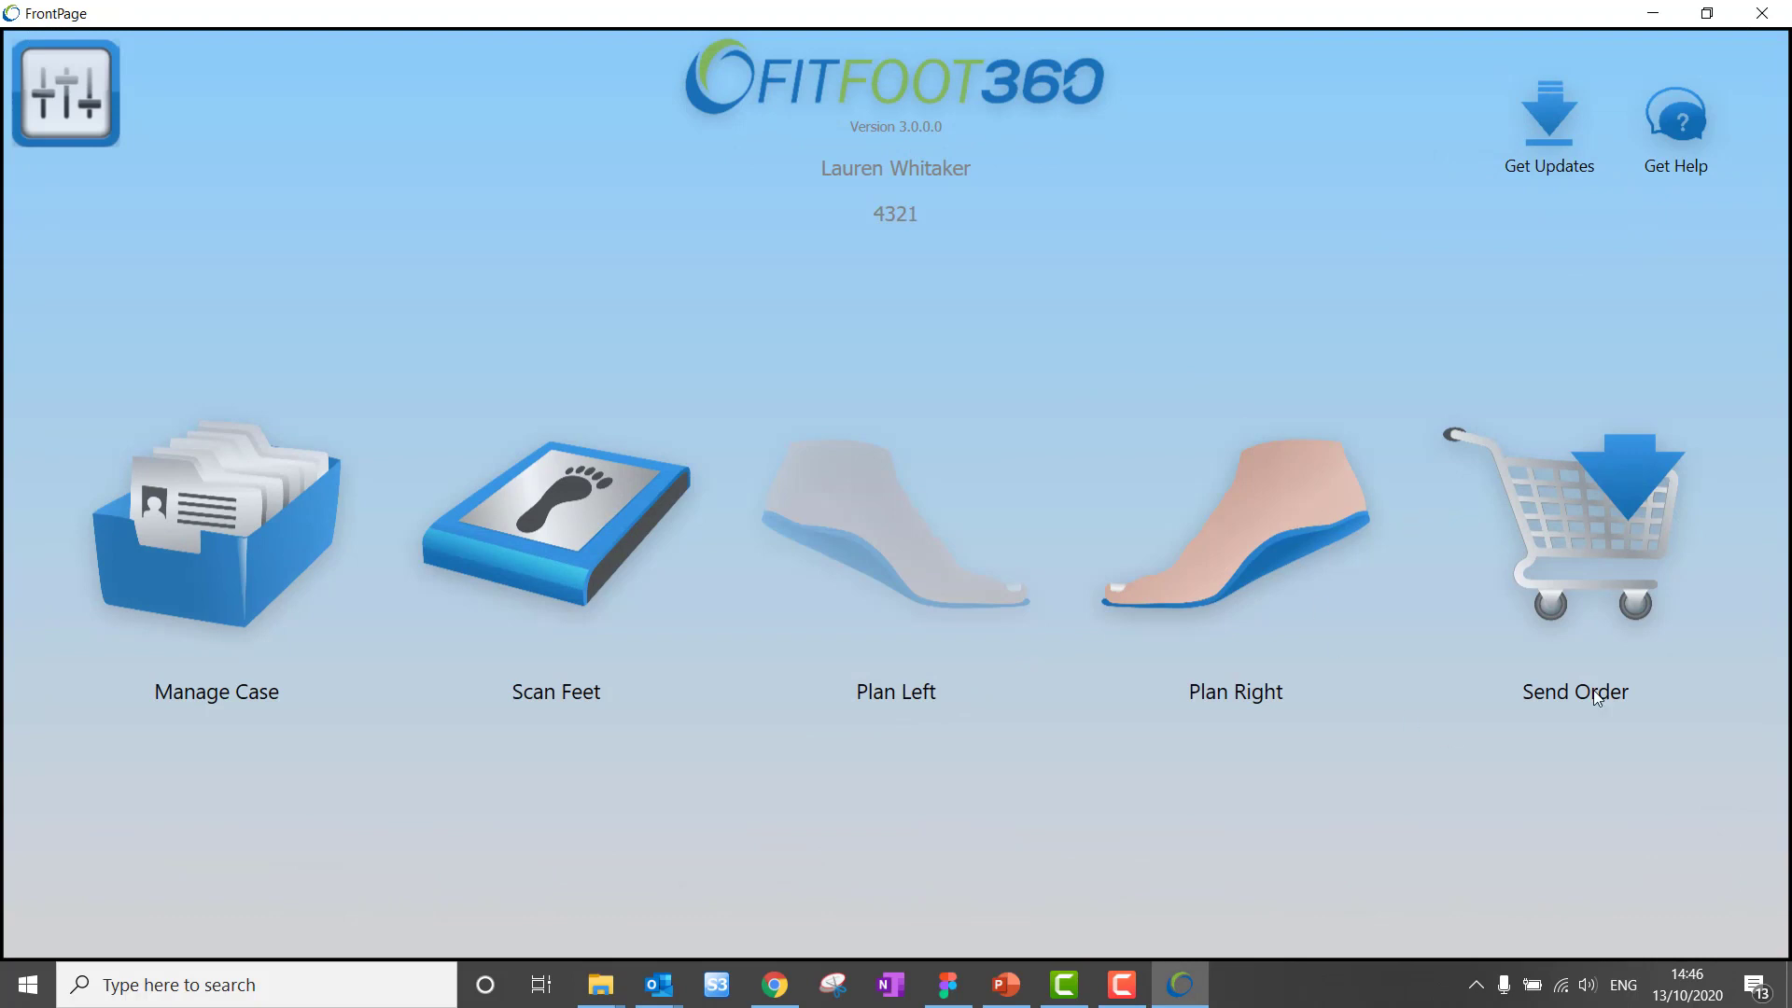
{"action": "mouse_move", "coordinate": [1574, 525]}
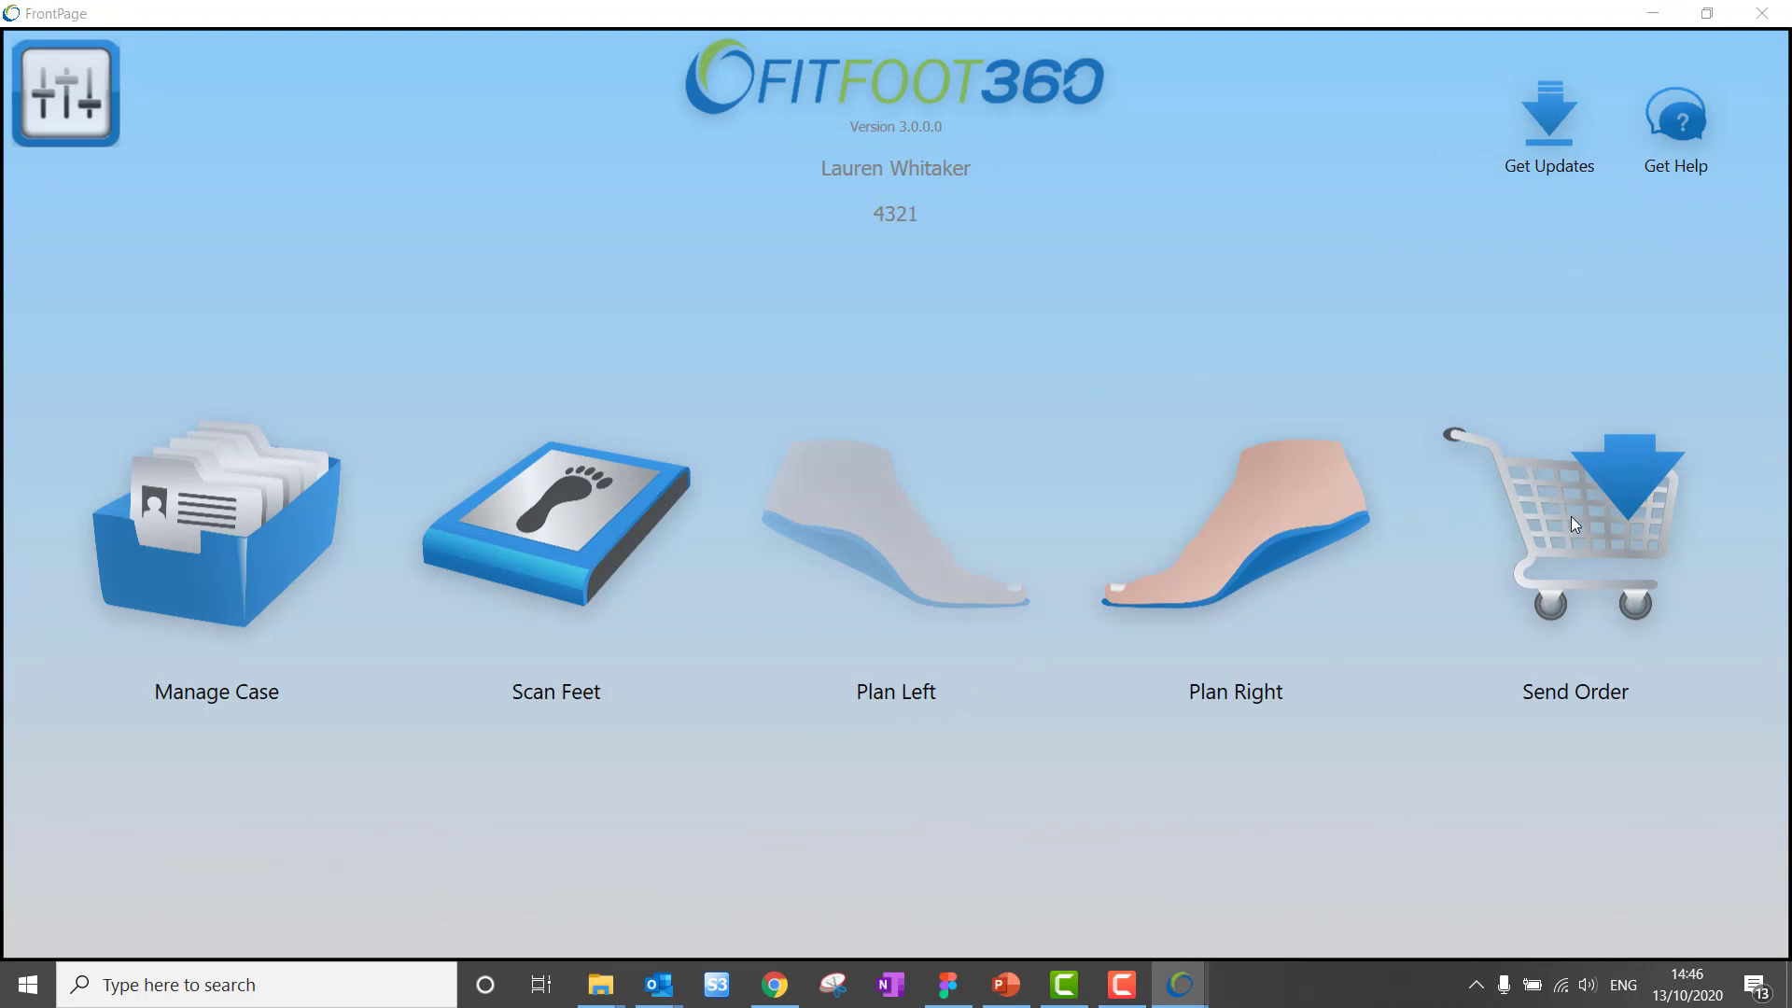
- From Send Order, choose Edit right scan in the edit options and accept
{"action": "left_click", "coordinate": [1574, 520]}
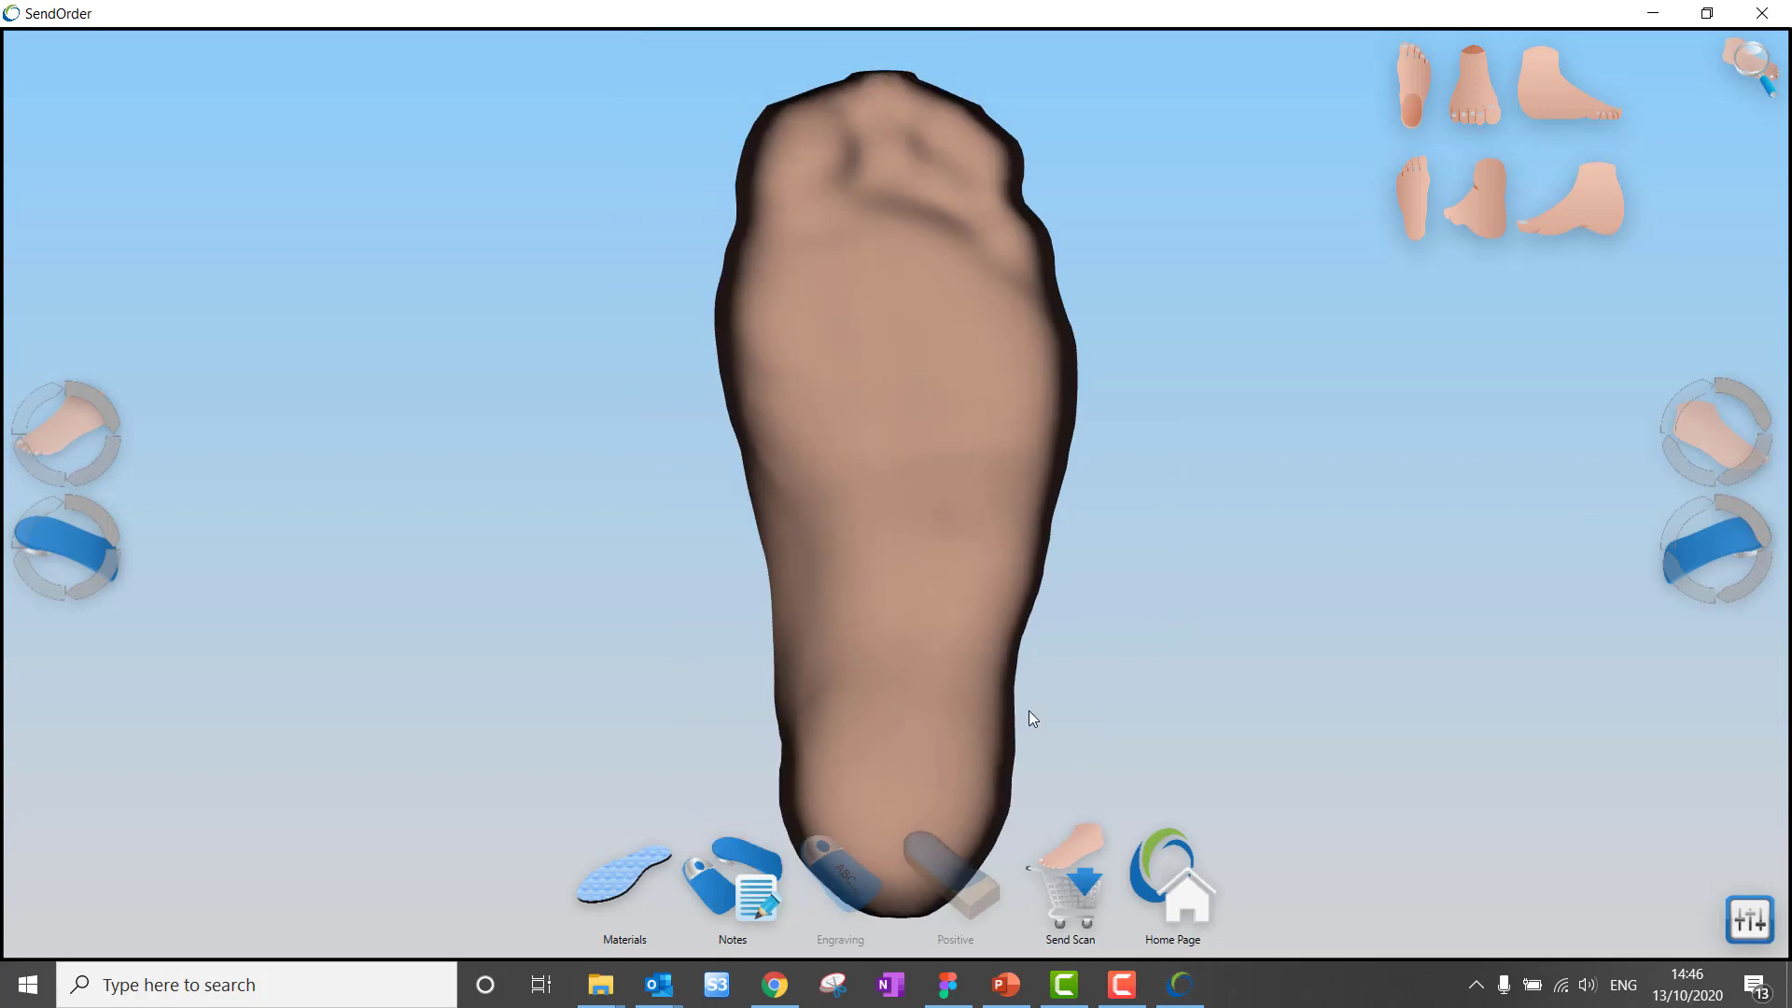
{"action": "mouse_move", "coordinate": [1063, 890]}
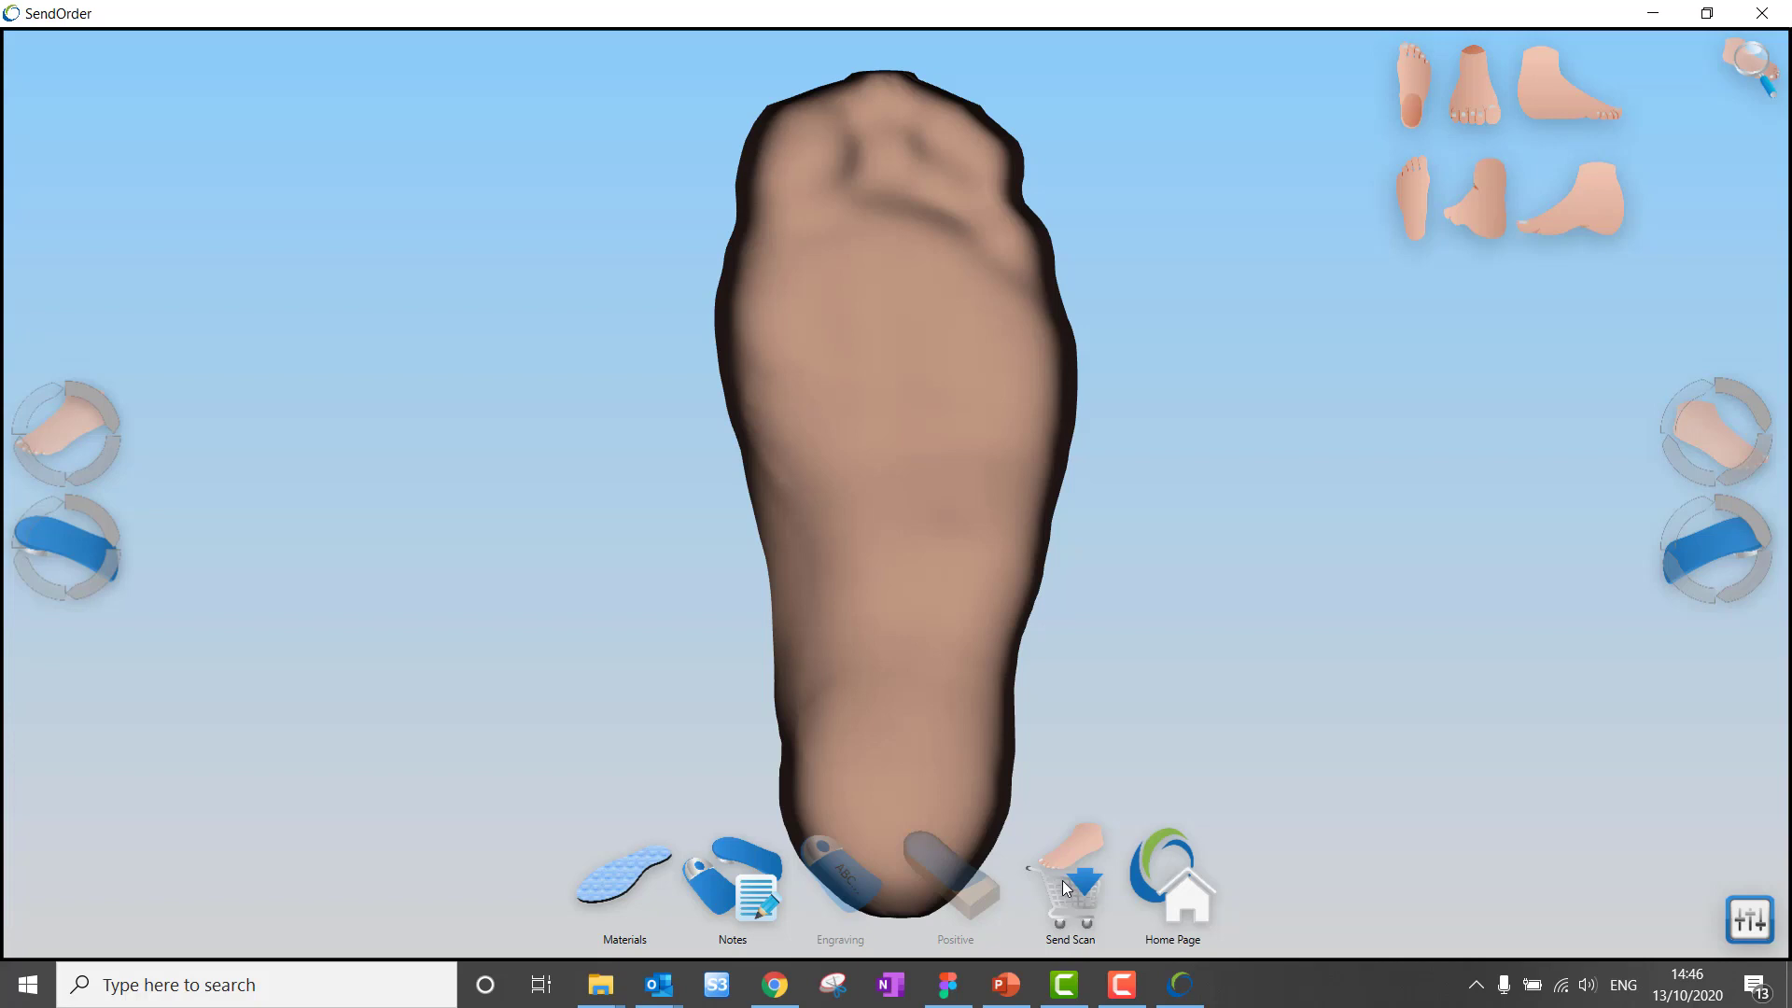
{"action": "left_click", "coordinate": [1068, 871]}
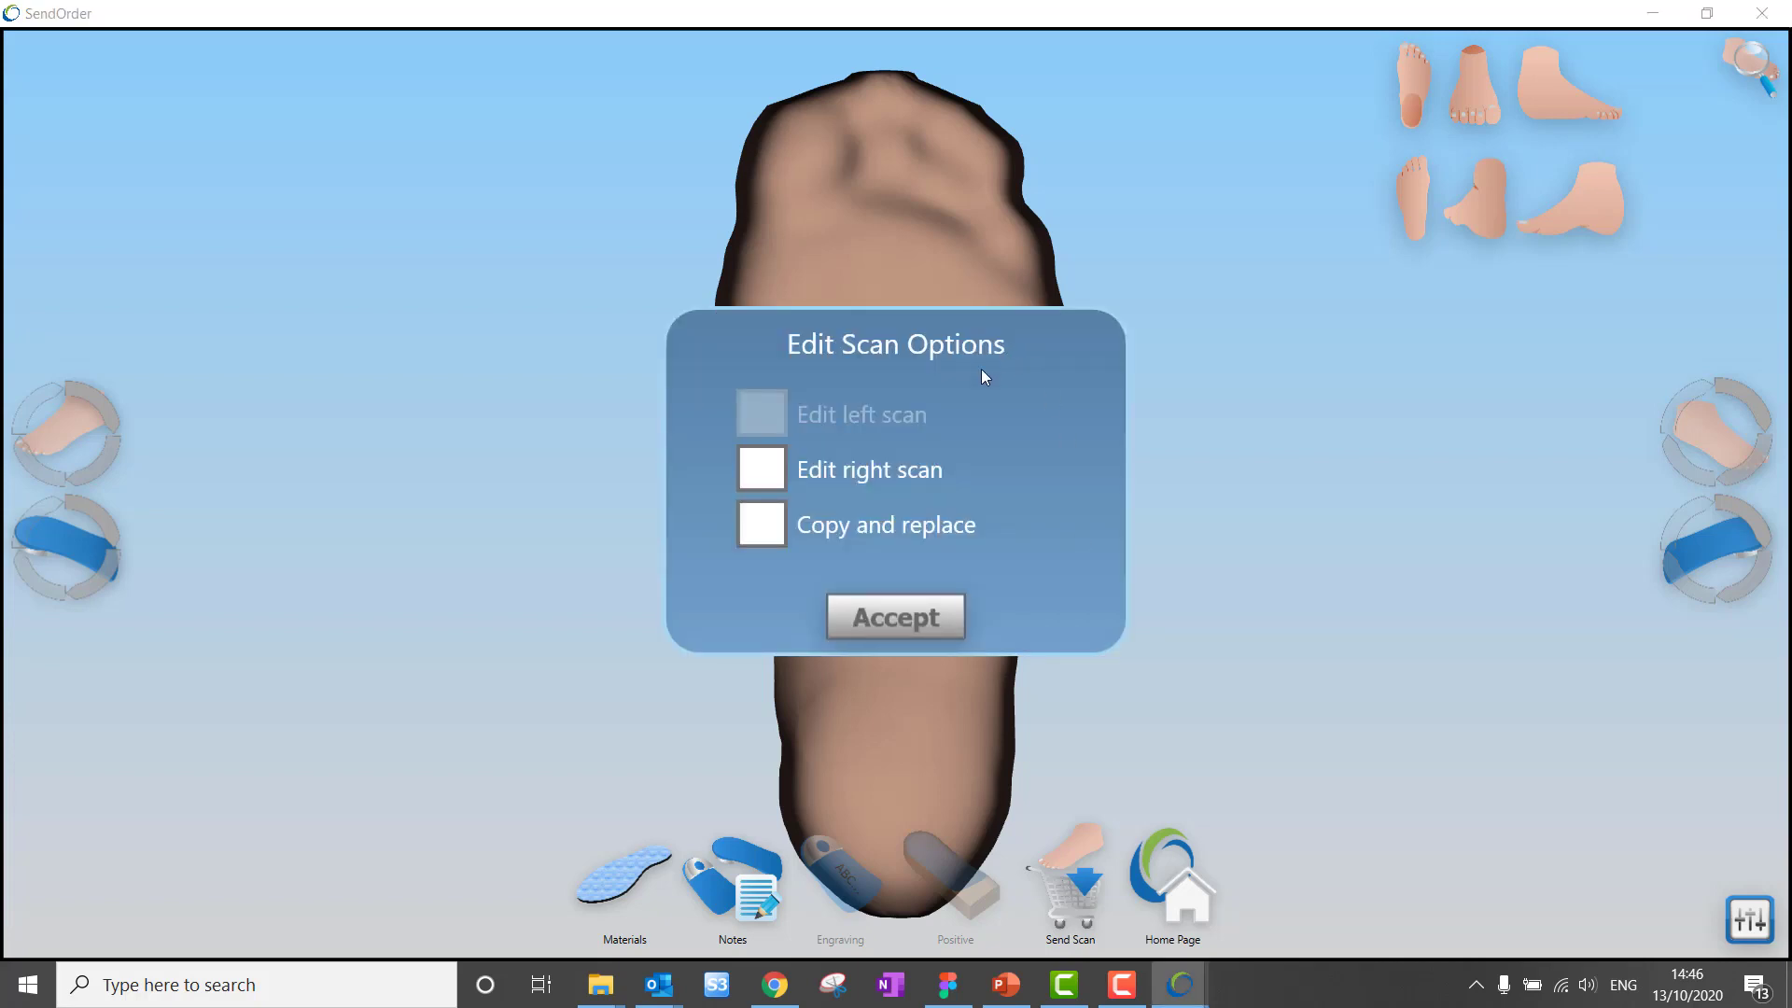
{"action": "left_click", "coordinate": [762, 468]}
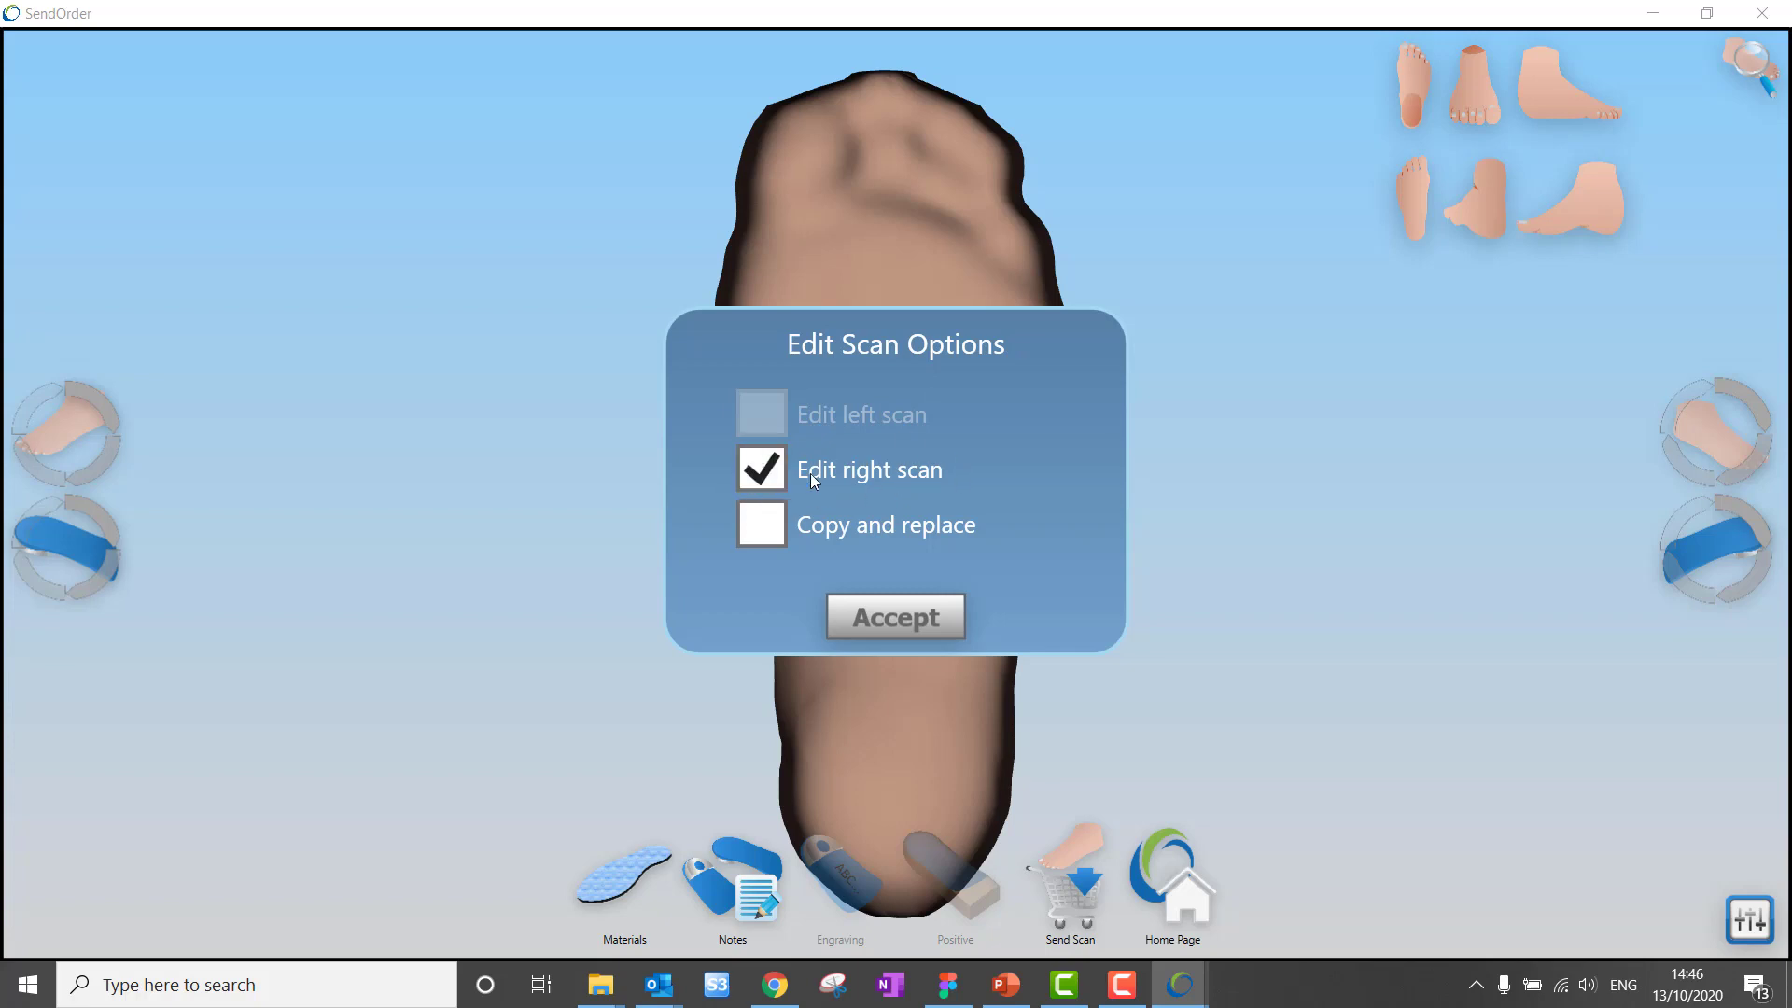
{"action": "mouse_move", "coordinate": [901, 412]}
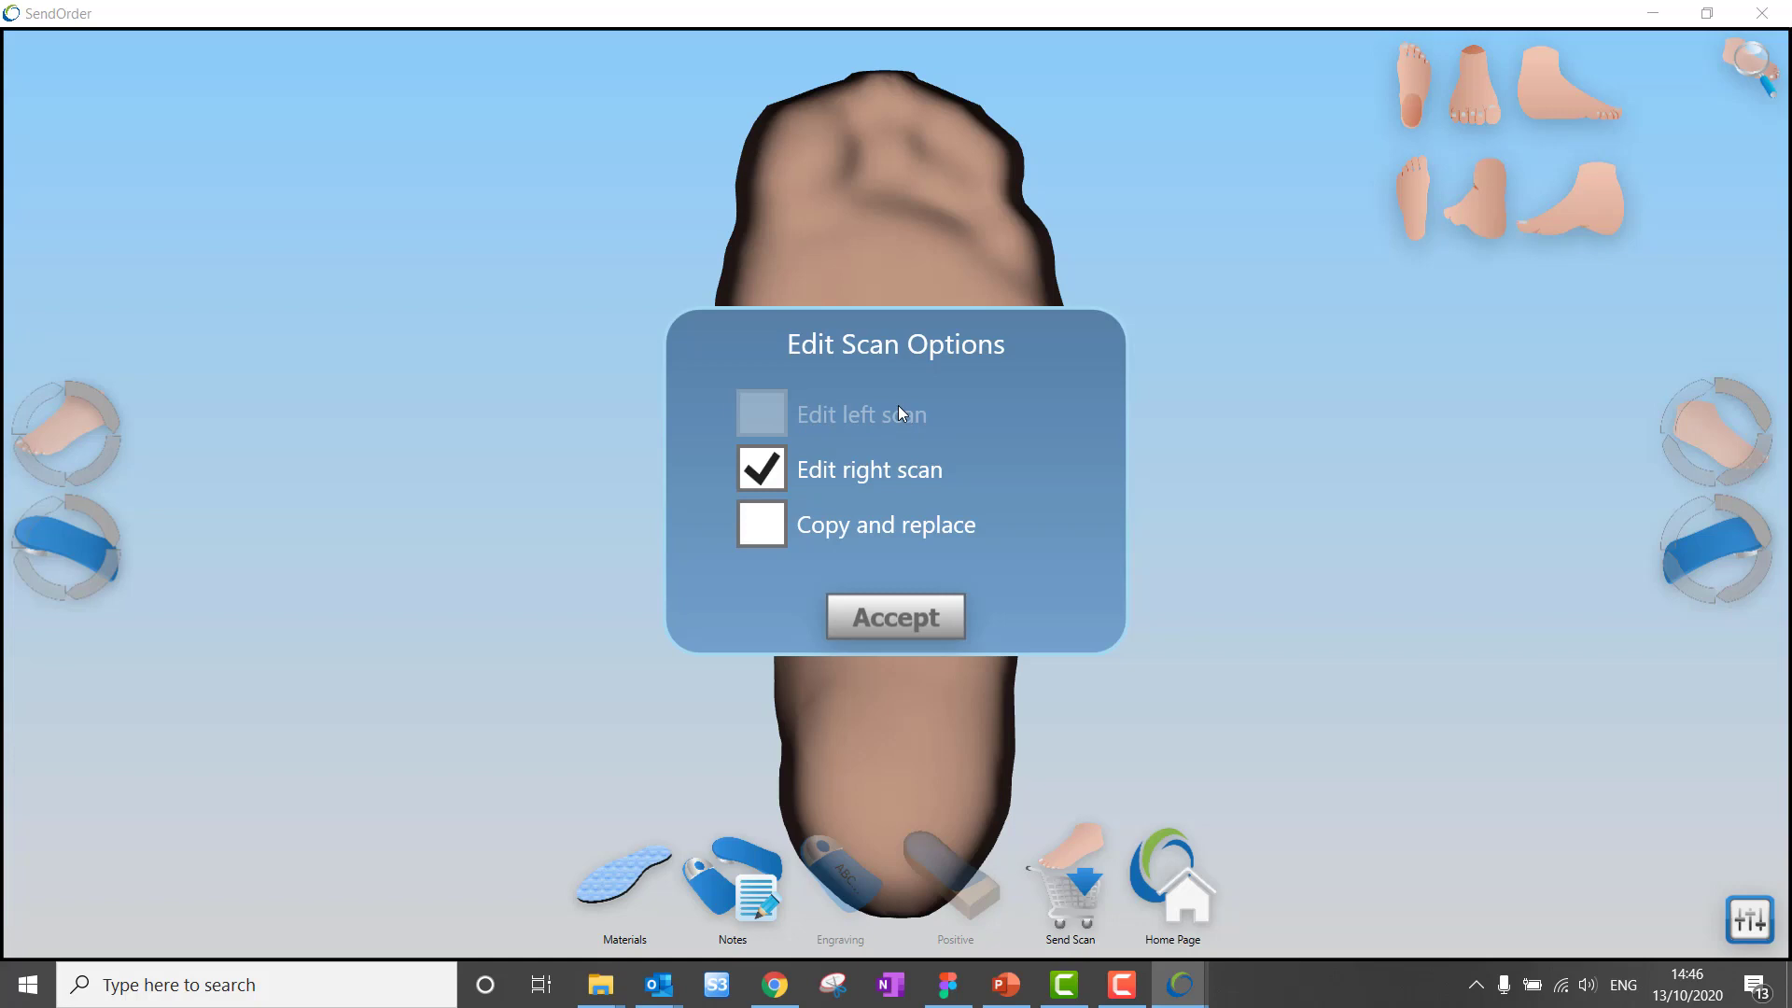
{"action": "mouse_move", "coordinate": [895, 616]}
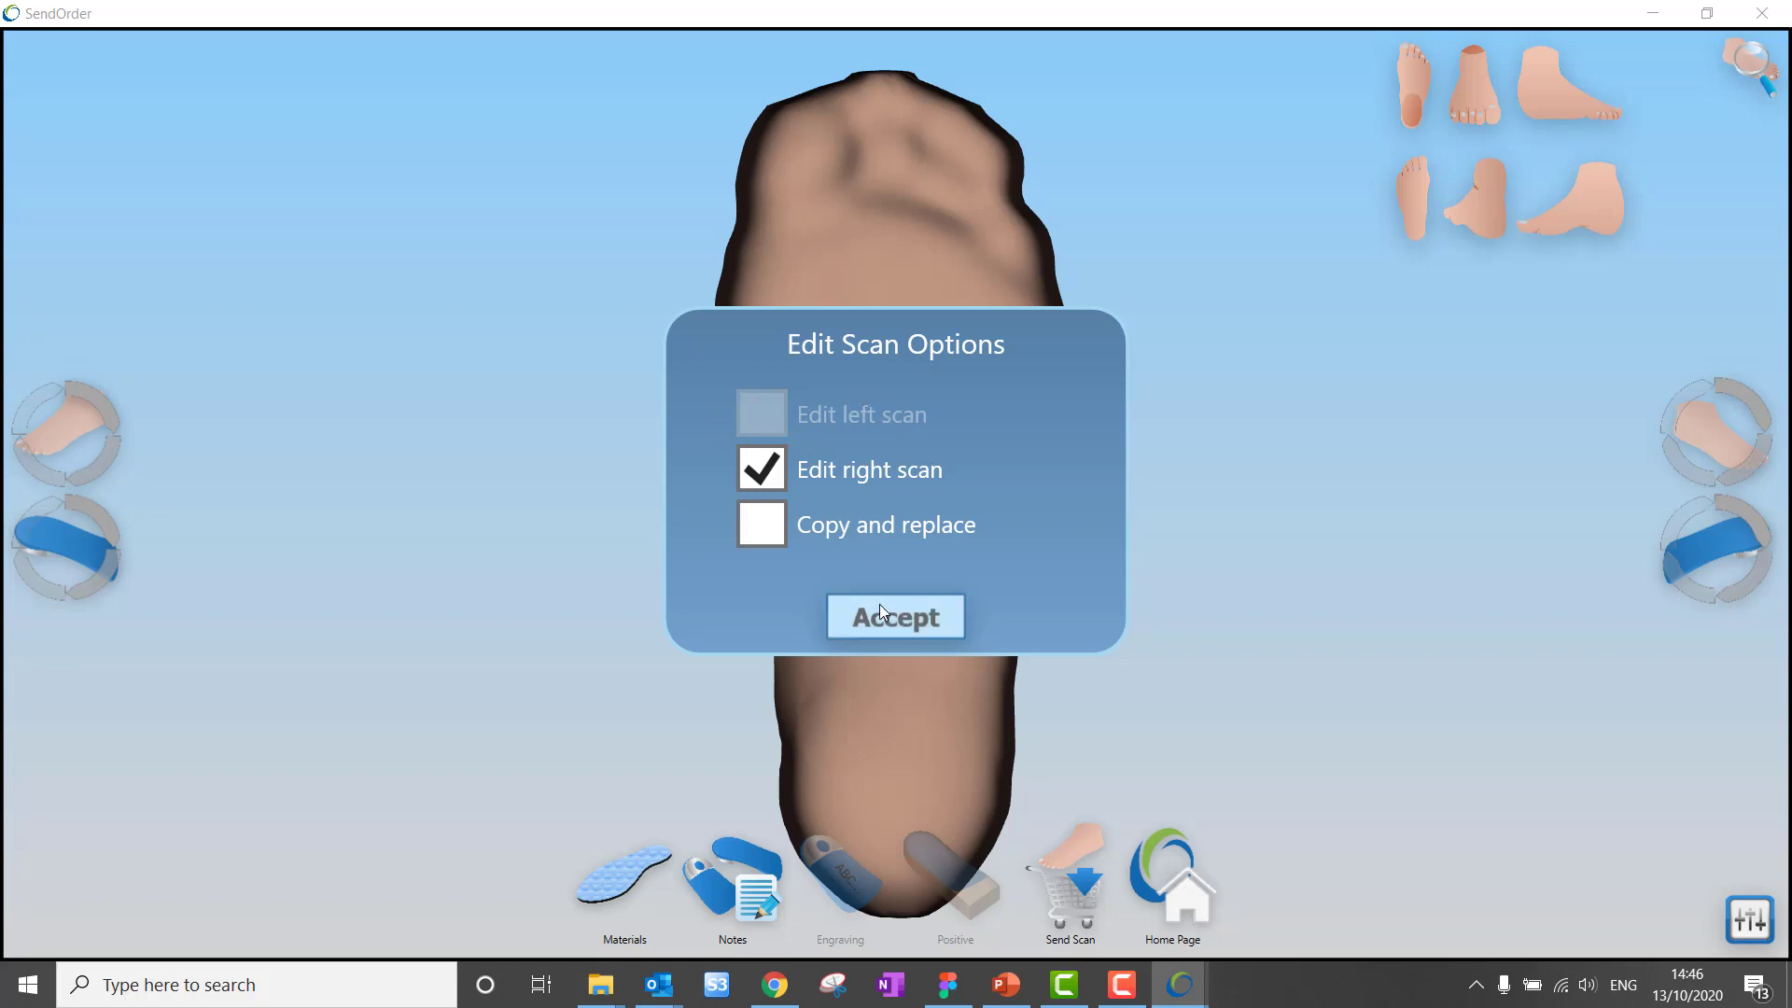
{"action": "left_click", "coordinate": [895, 616]}
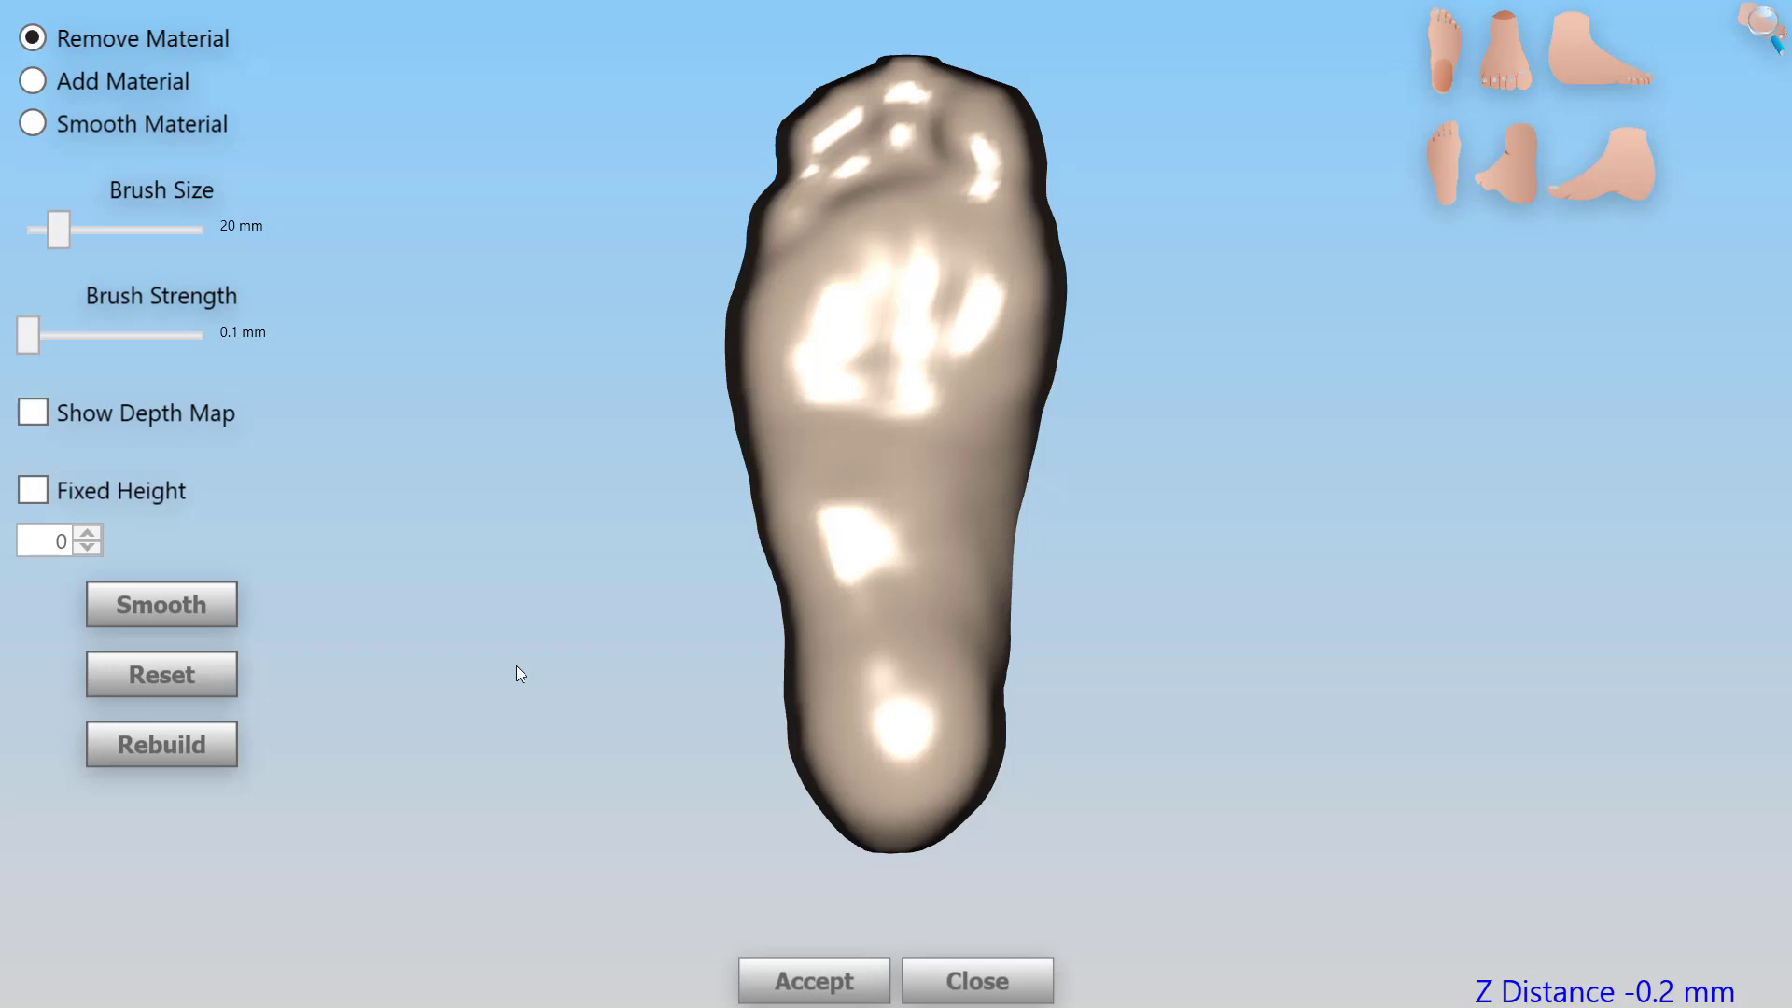
{"action": "mouse_move", "coordinate": [584, 739]}
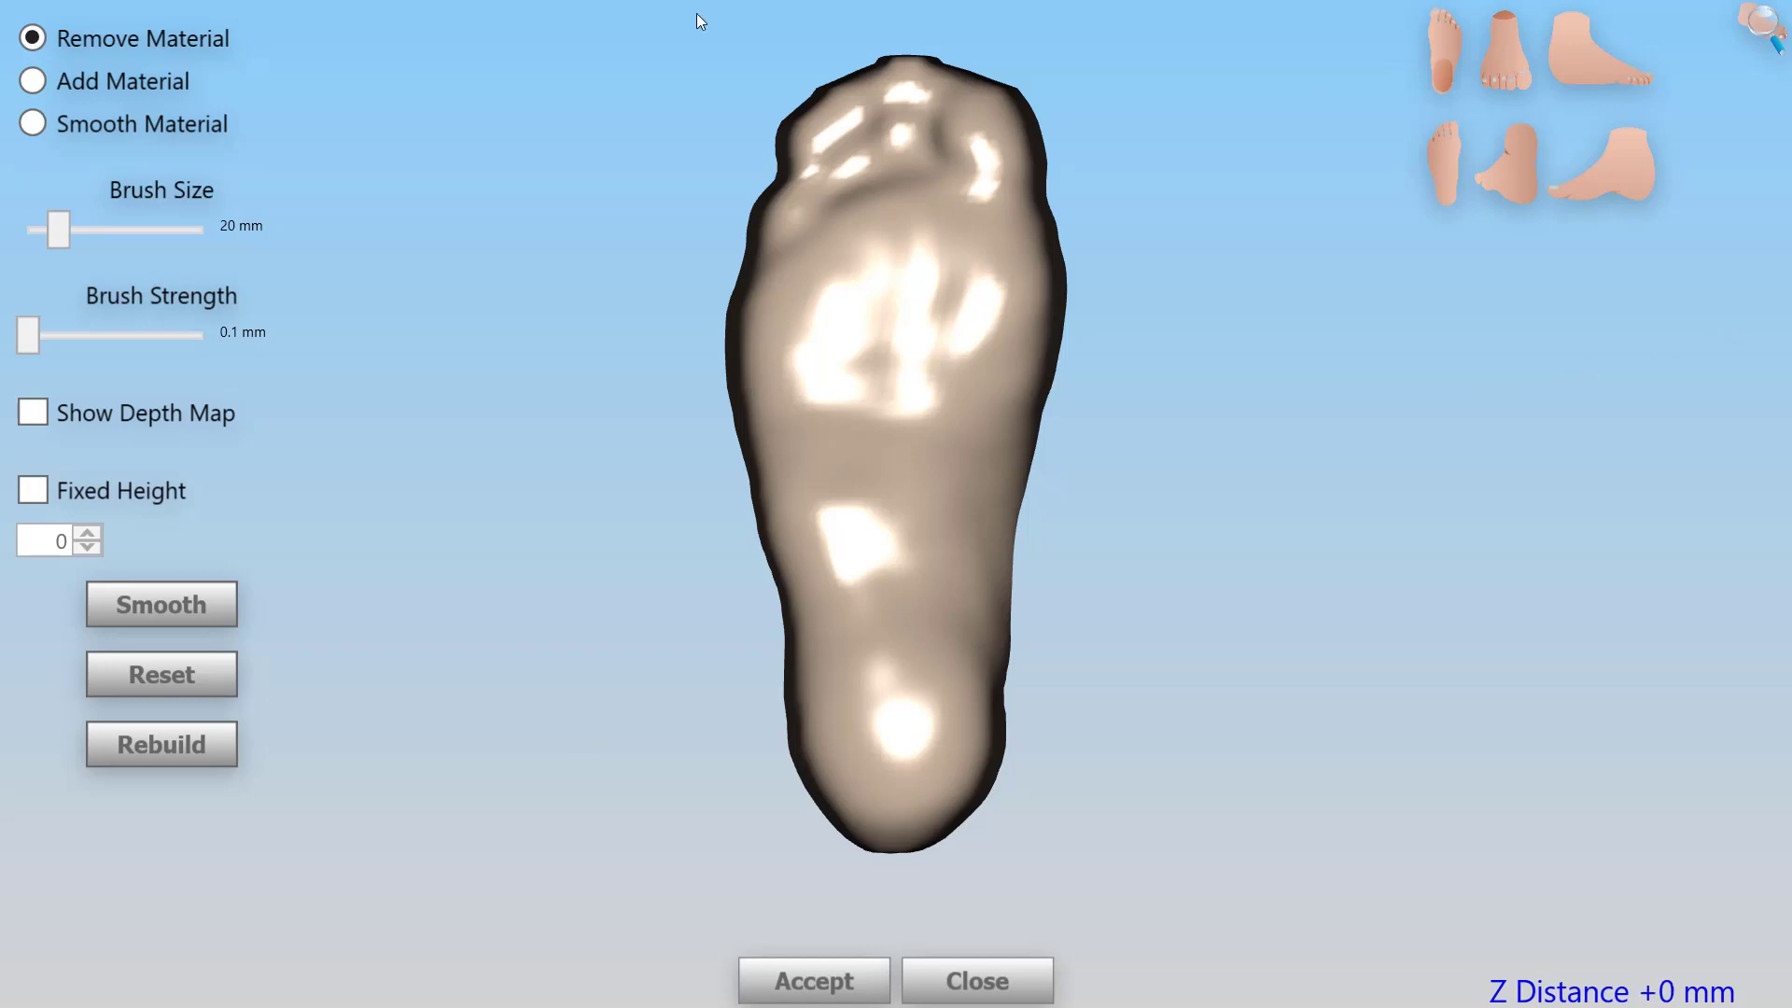
{"action": "mouse_move", "coordinate": [172, 44]}
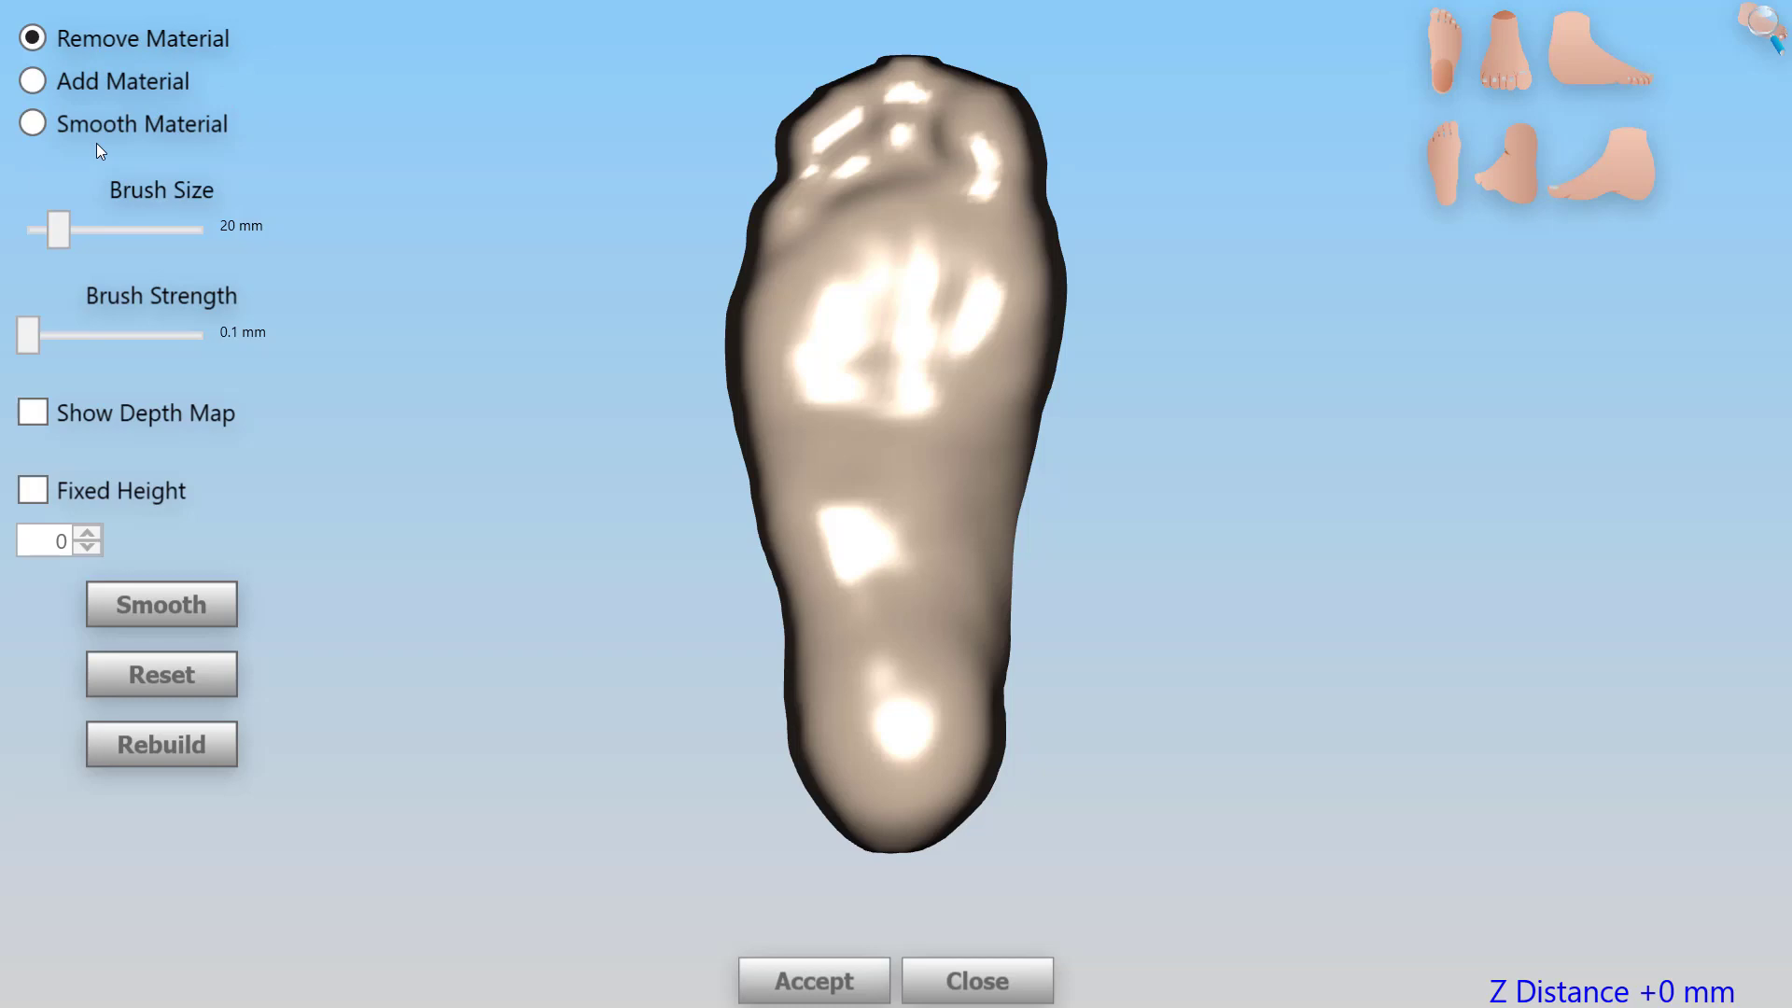
{"action": "mouse_move", "coordinate": [237, 316]}
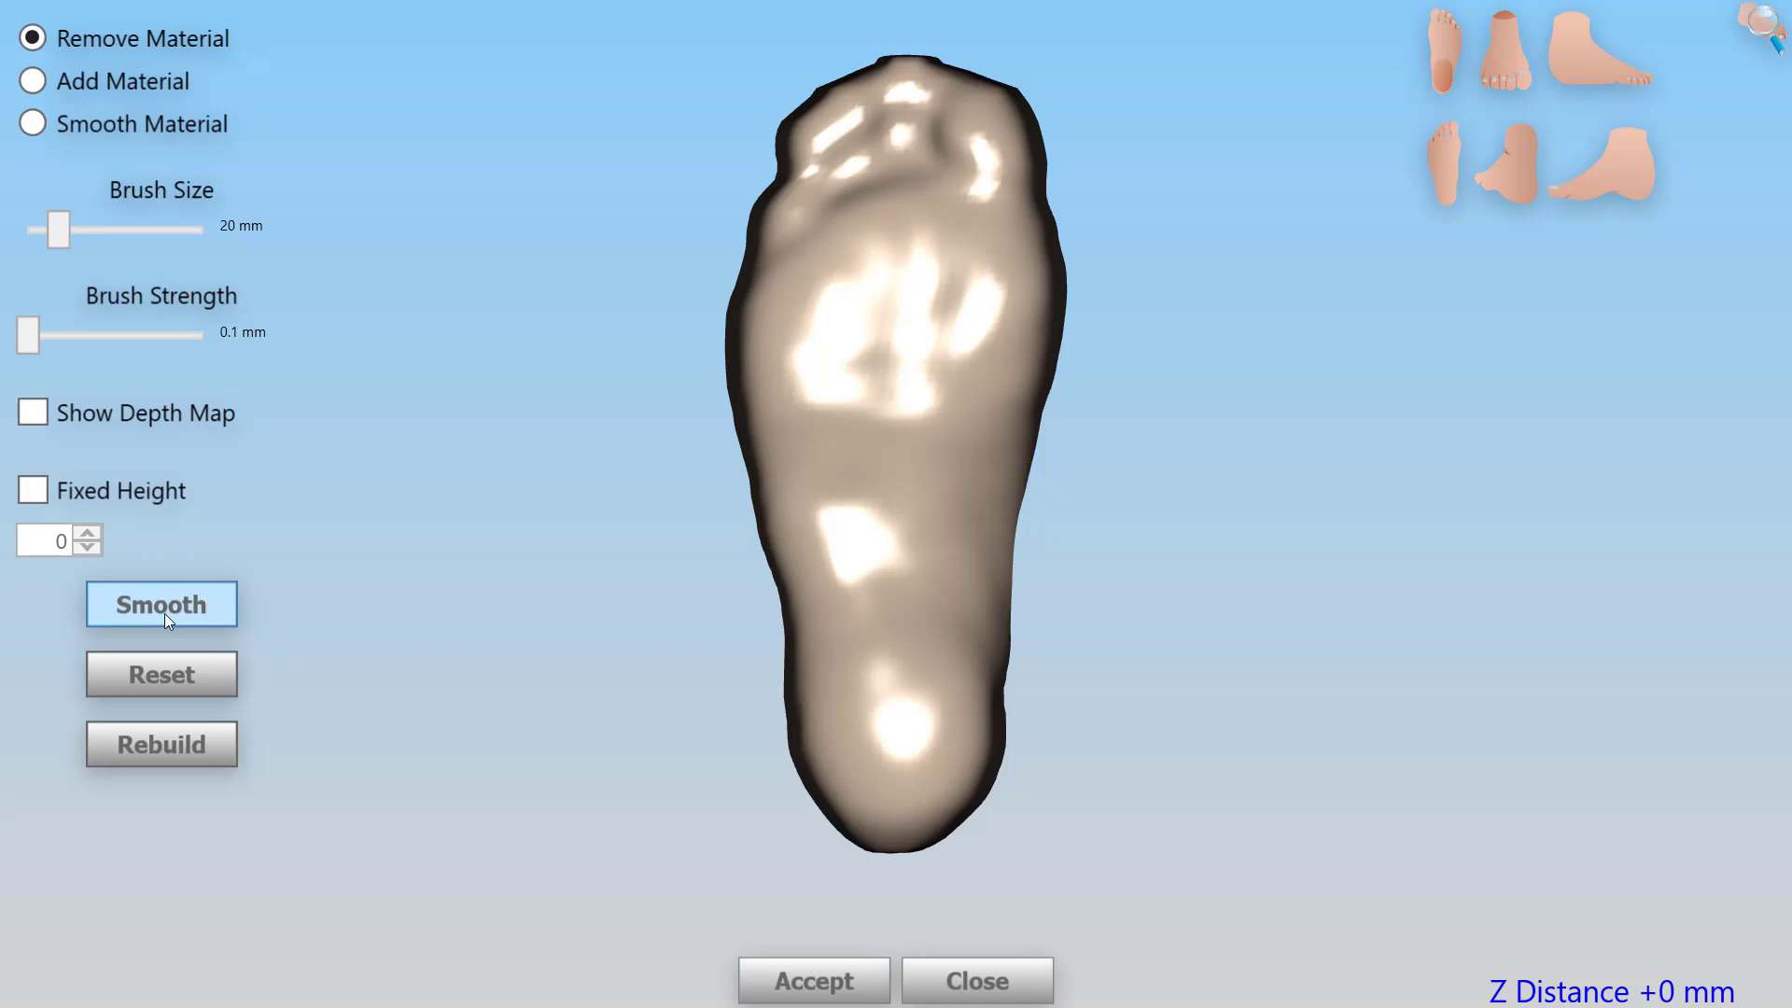
{"action": "mouse_move", "coordinate": [161, 672]}
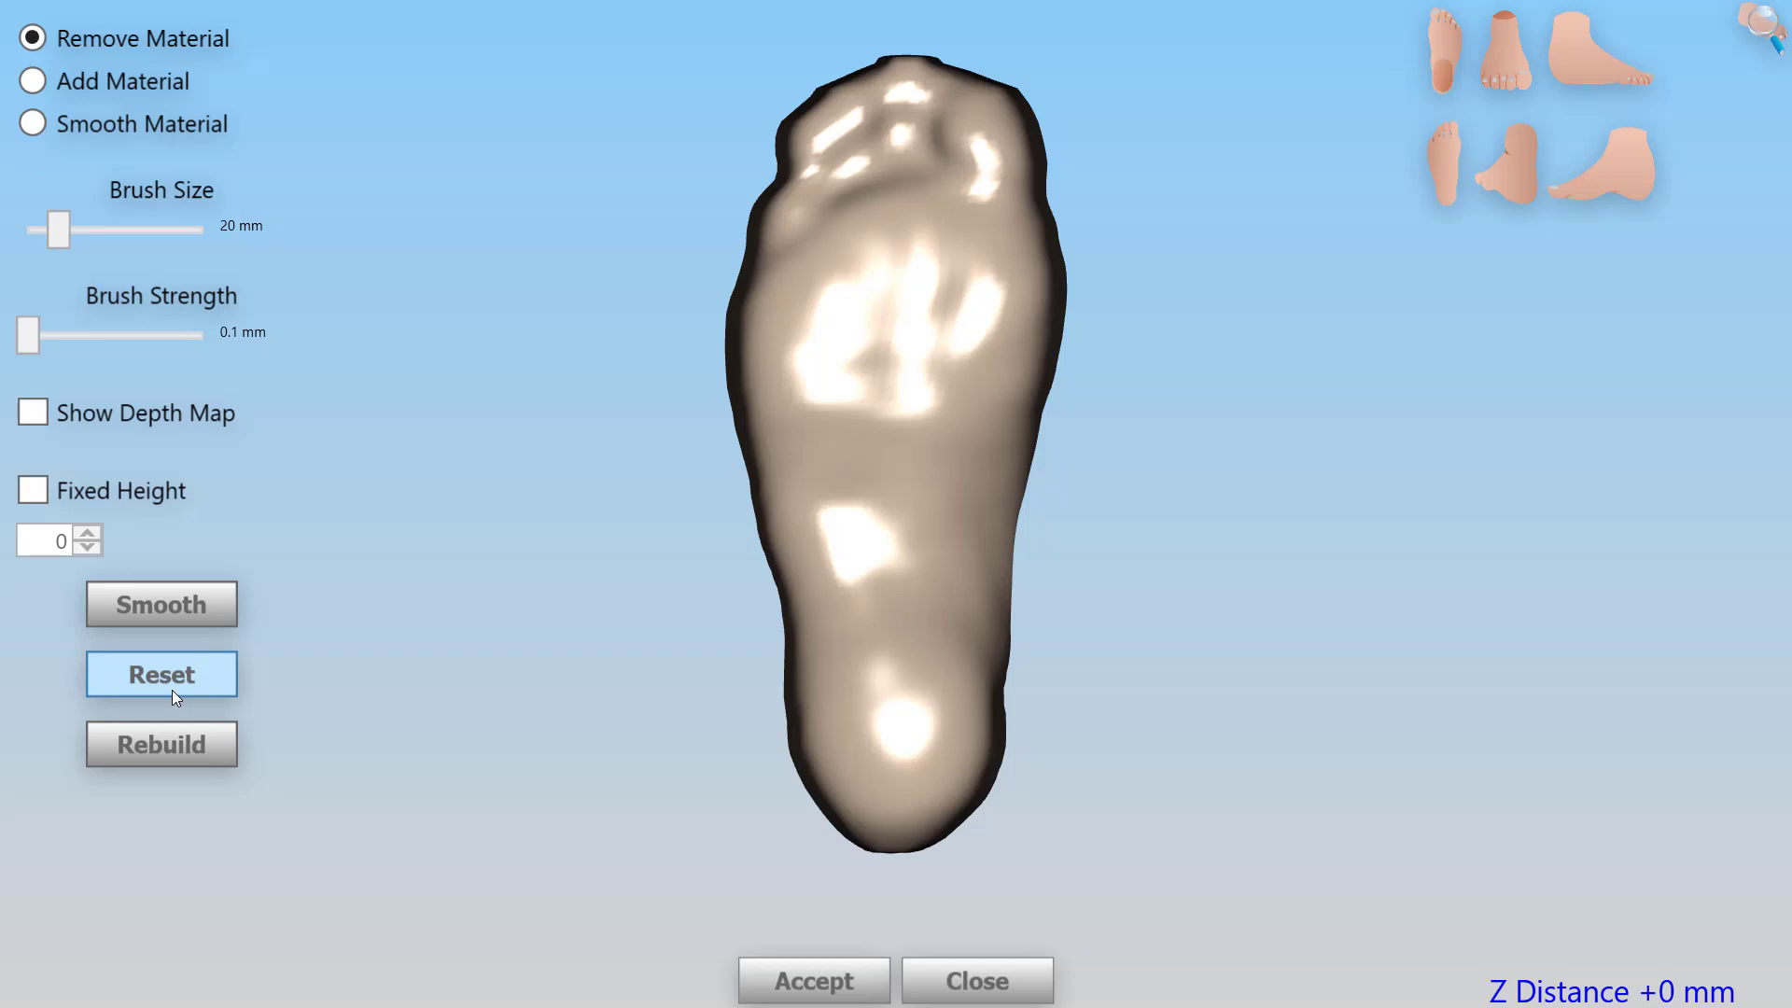
{"action": "mouse_move", "coordinate": [50, 448]}
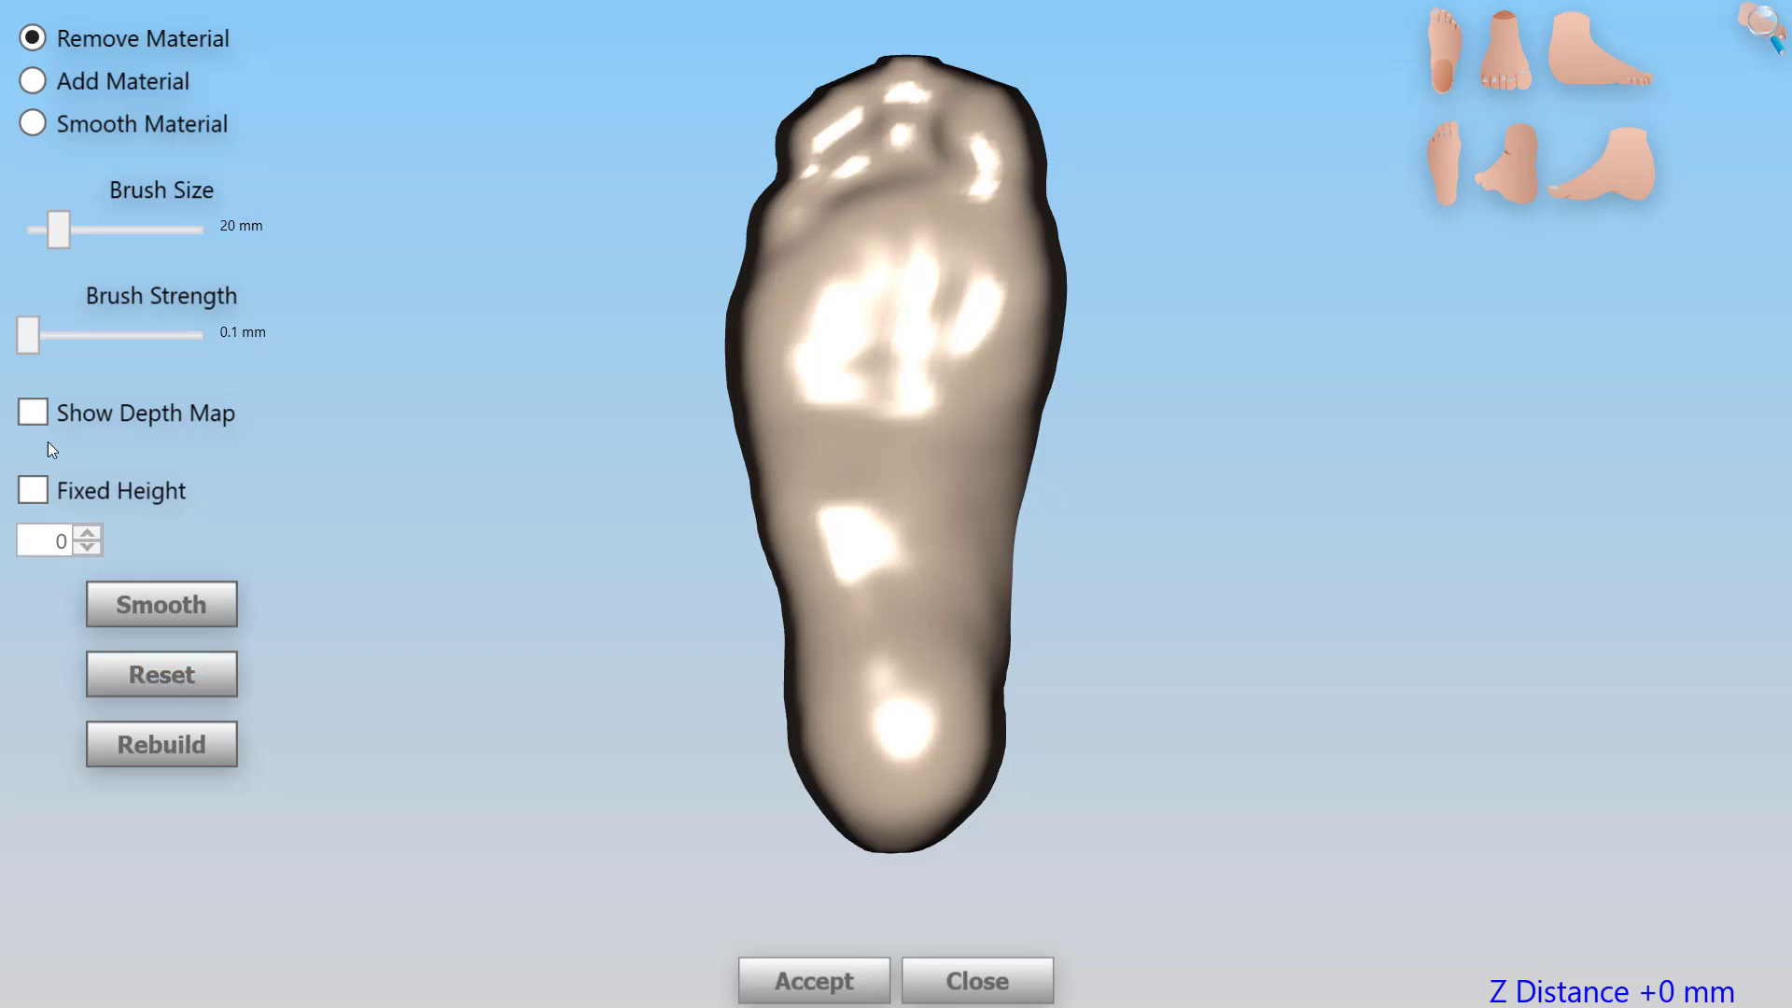
- Turn on Show Depth Map in the sculpting panel
{"action": "left_click", "coordinate": [32, 413]}
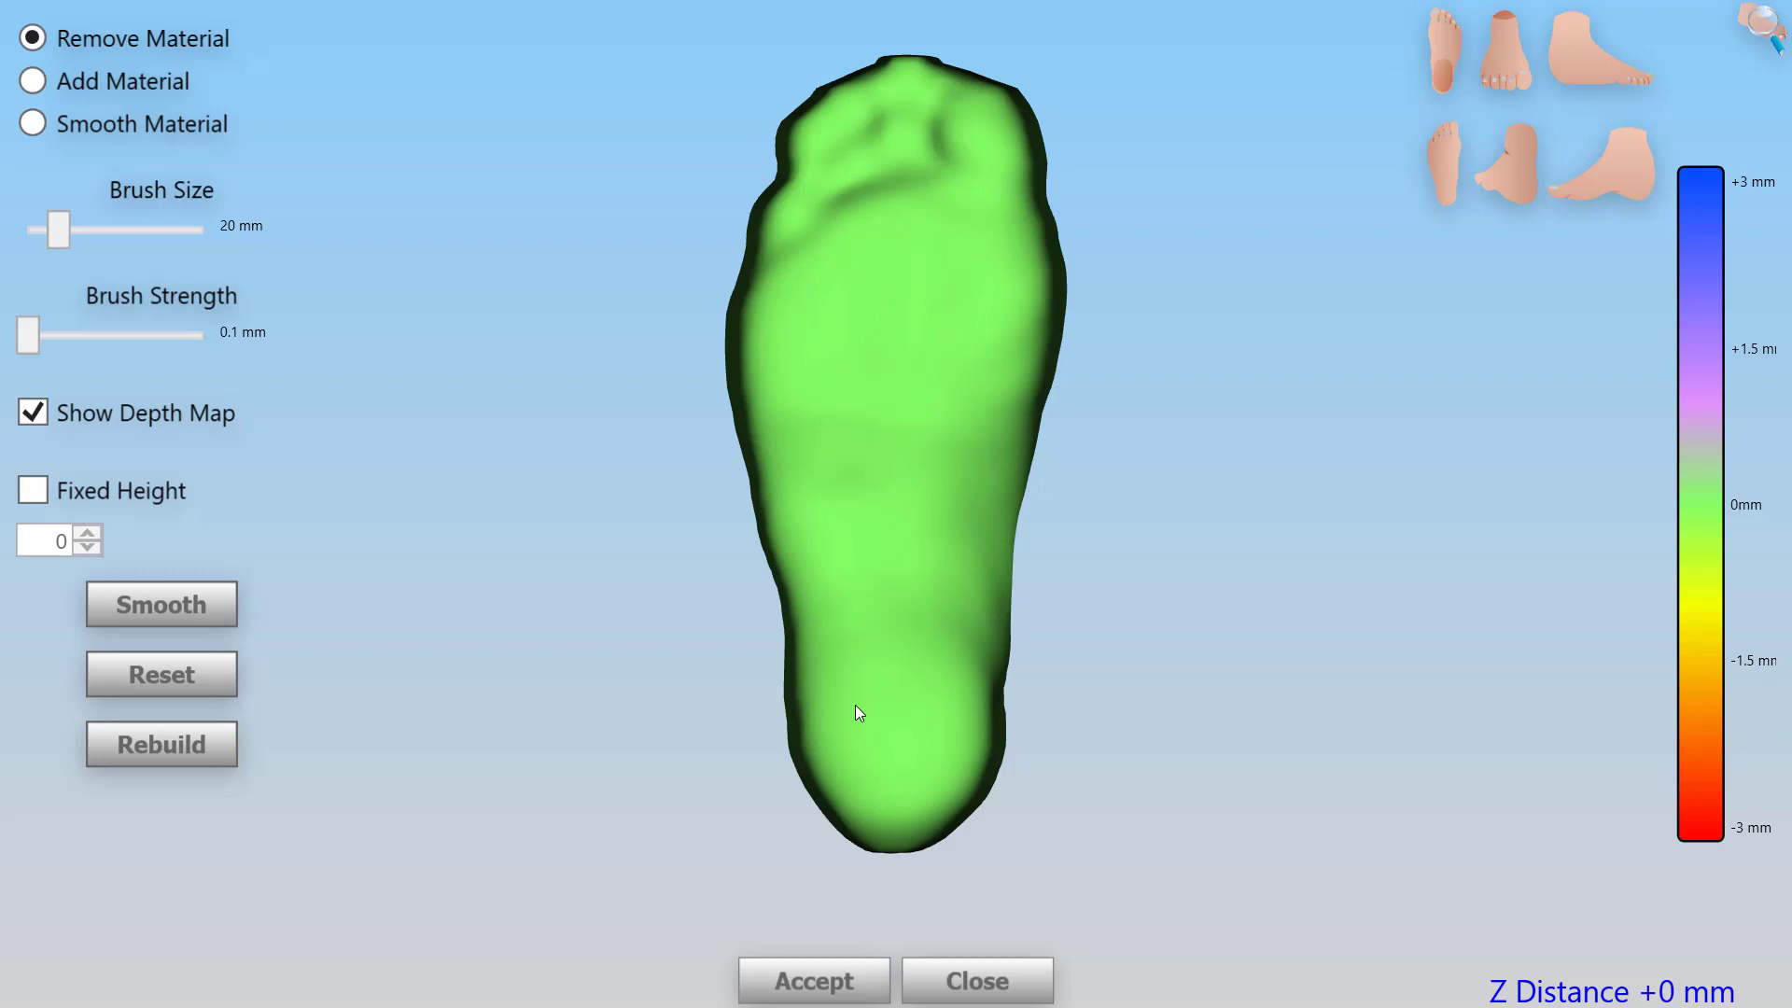
{"action": "mouse_move", "coordinate": [311, 20]}
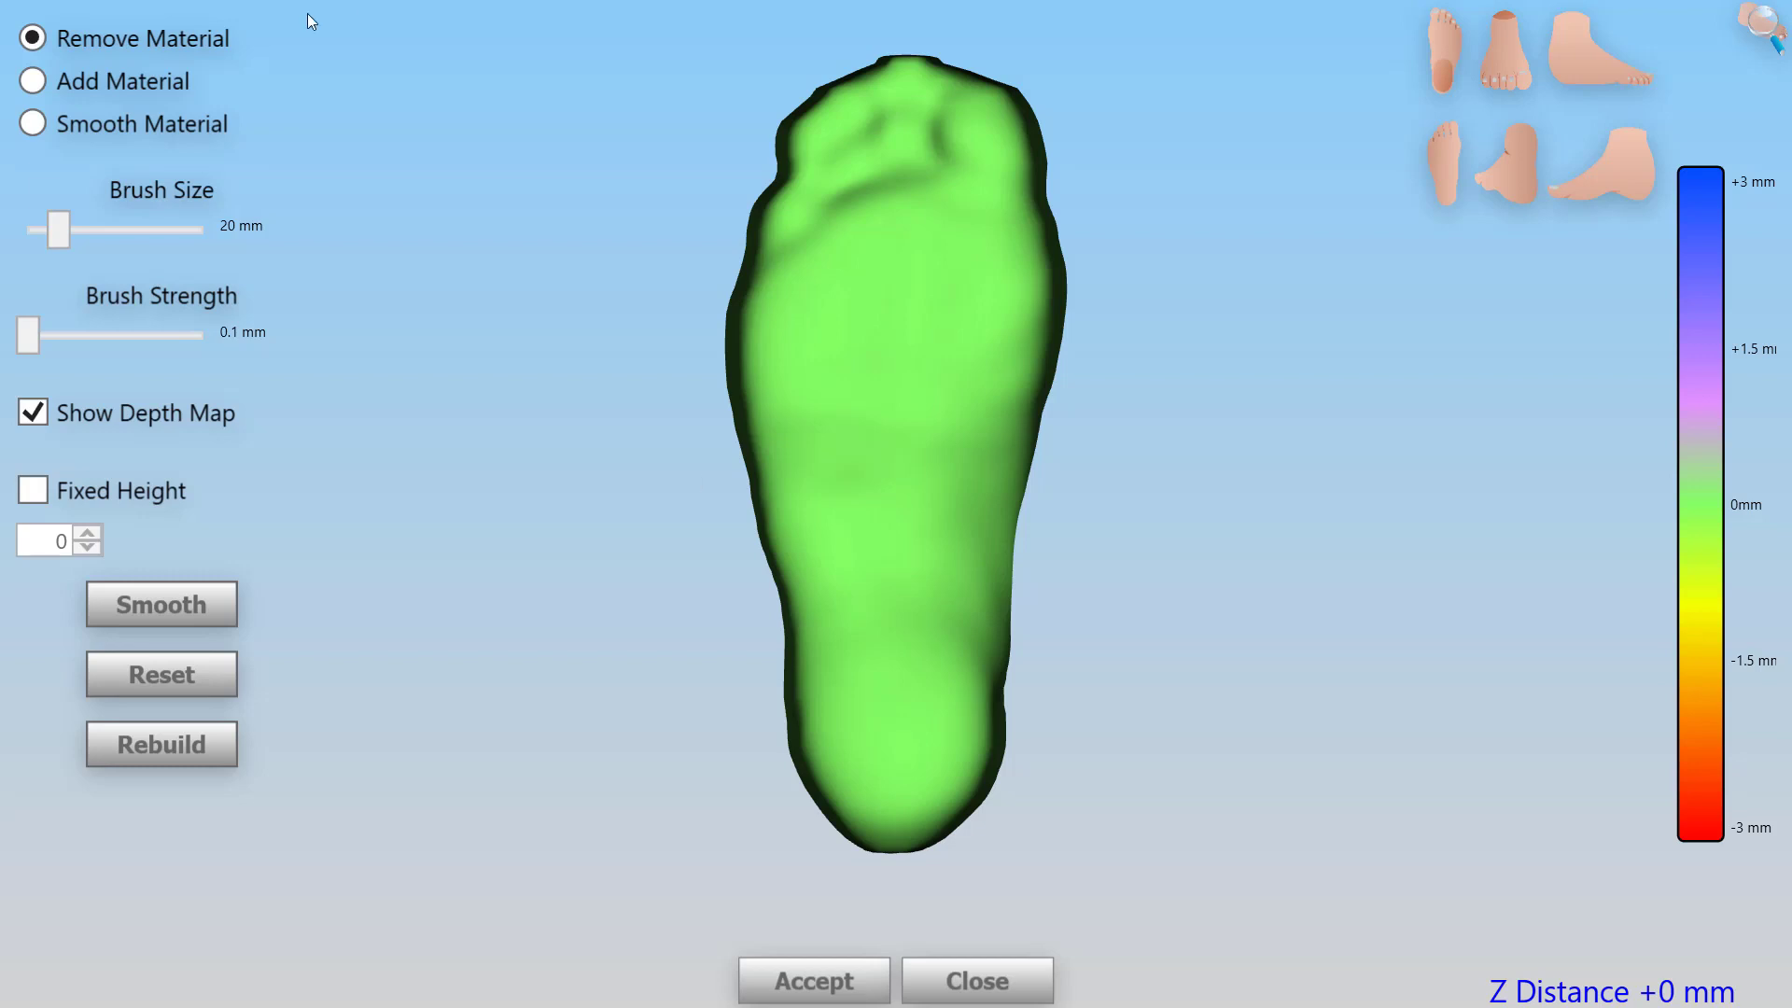
- Add about 1.5 mm of material under the arch, smooth it, and accept
{"action": "left_click", "coordinate": [34, 81]}
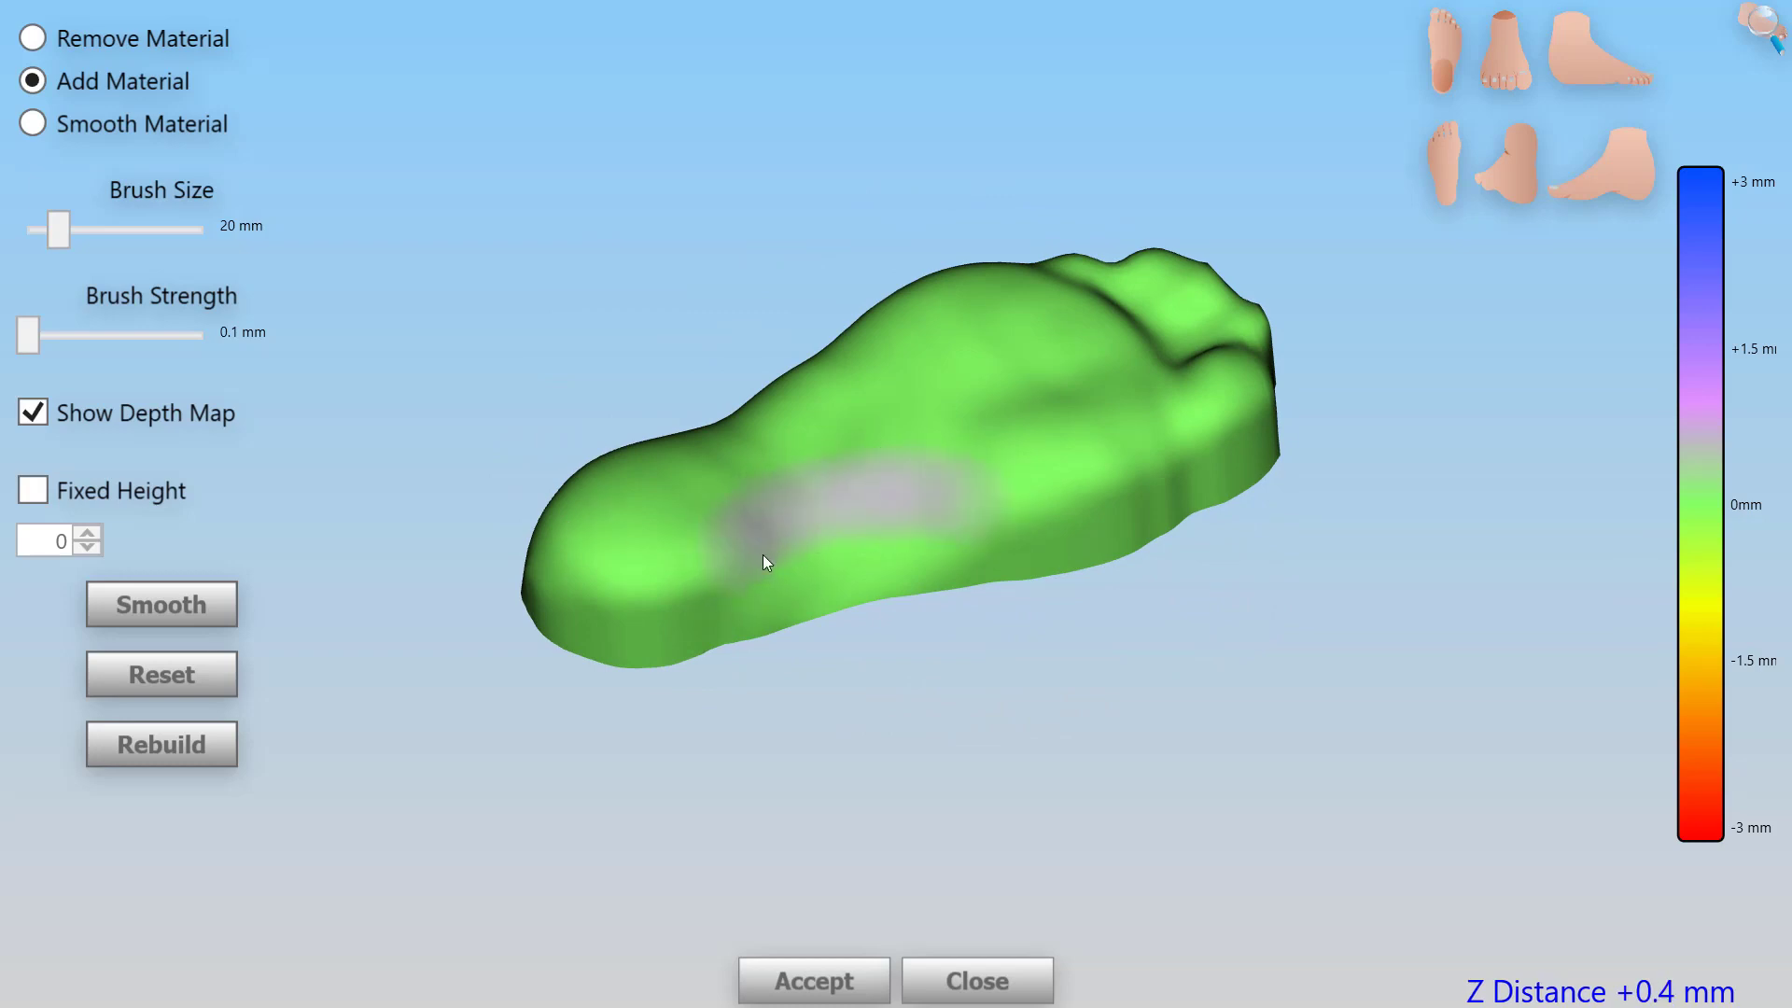
{"action": "left_click", "coordinate": [763, 531]}
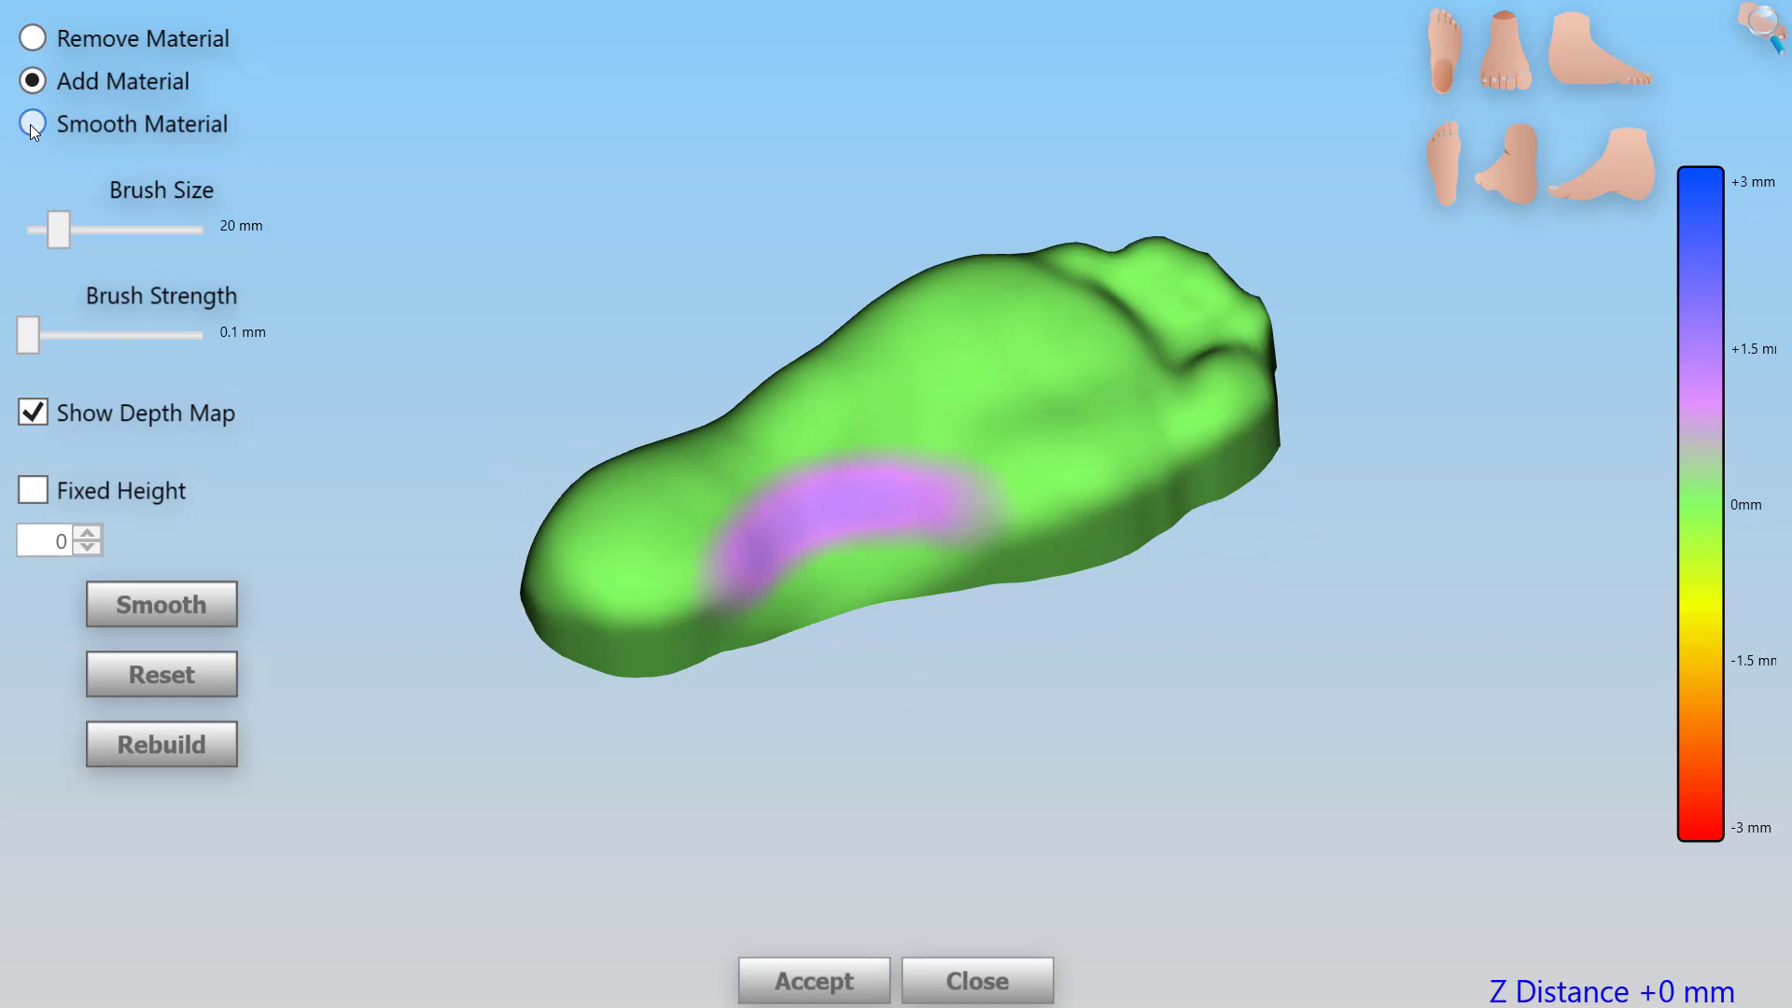
{"action": "left_click", "coordinate": [32, 122]}
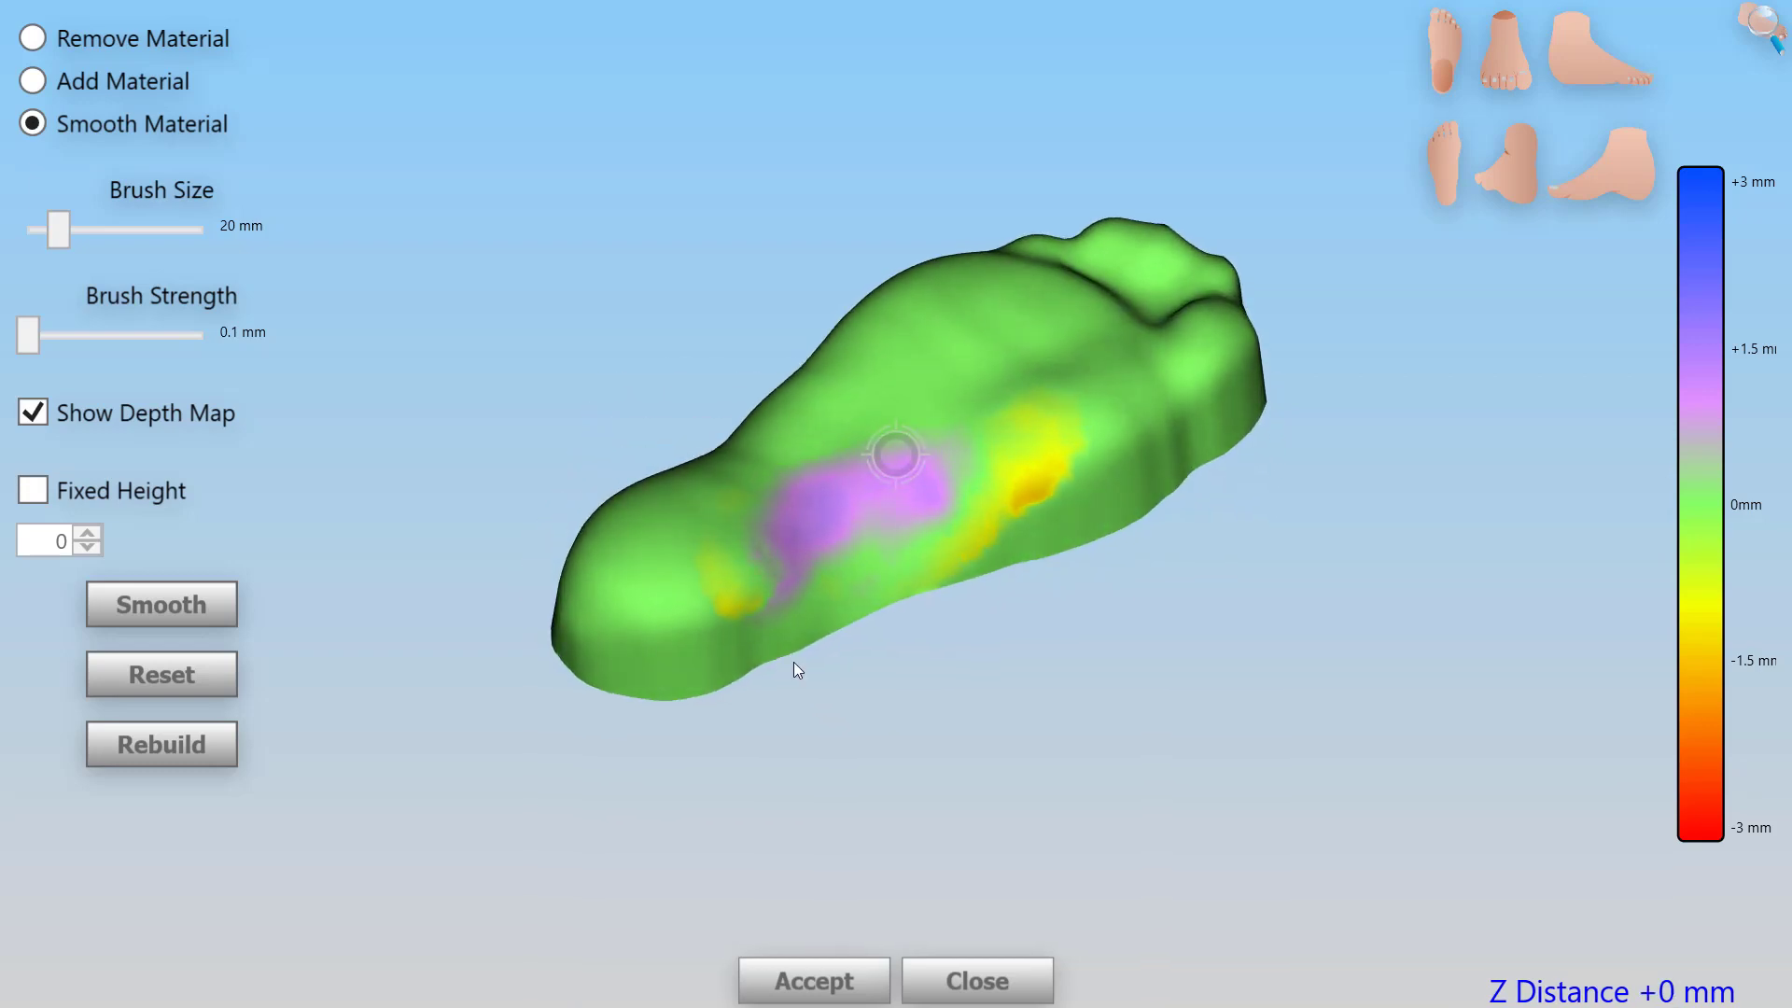
{"action": "mouse_move", "coordinate": [806, 874]}
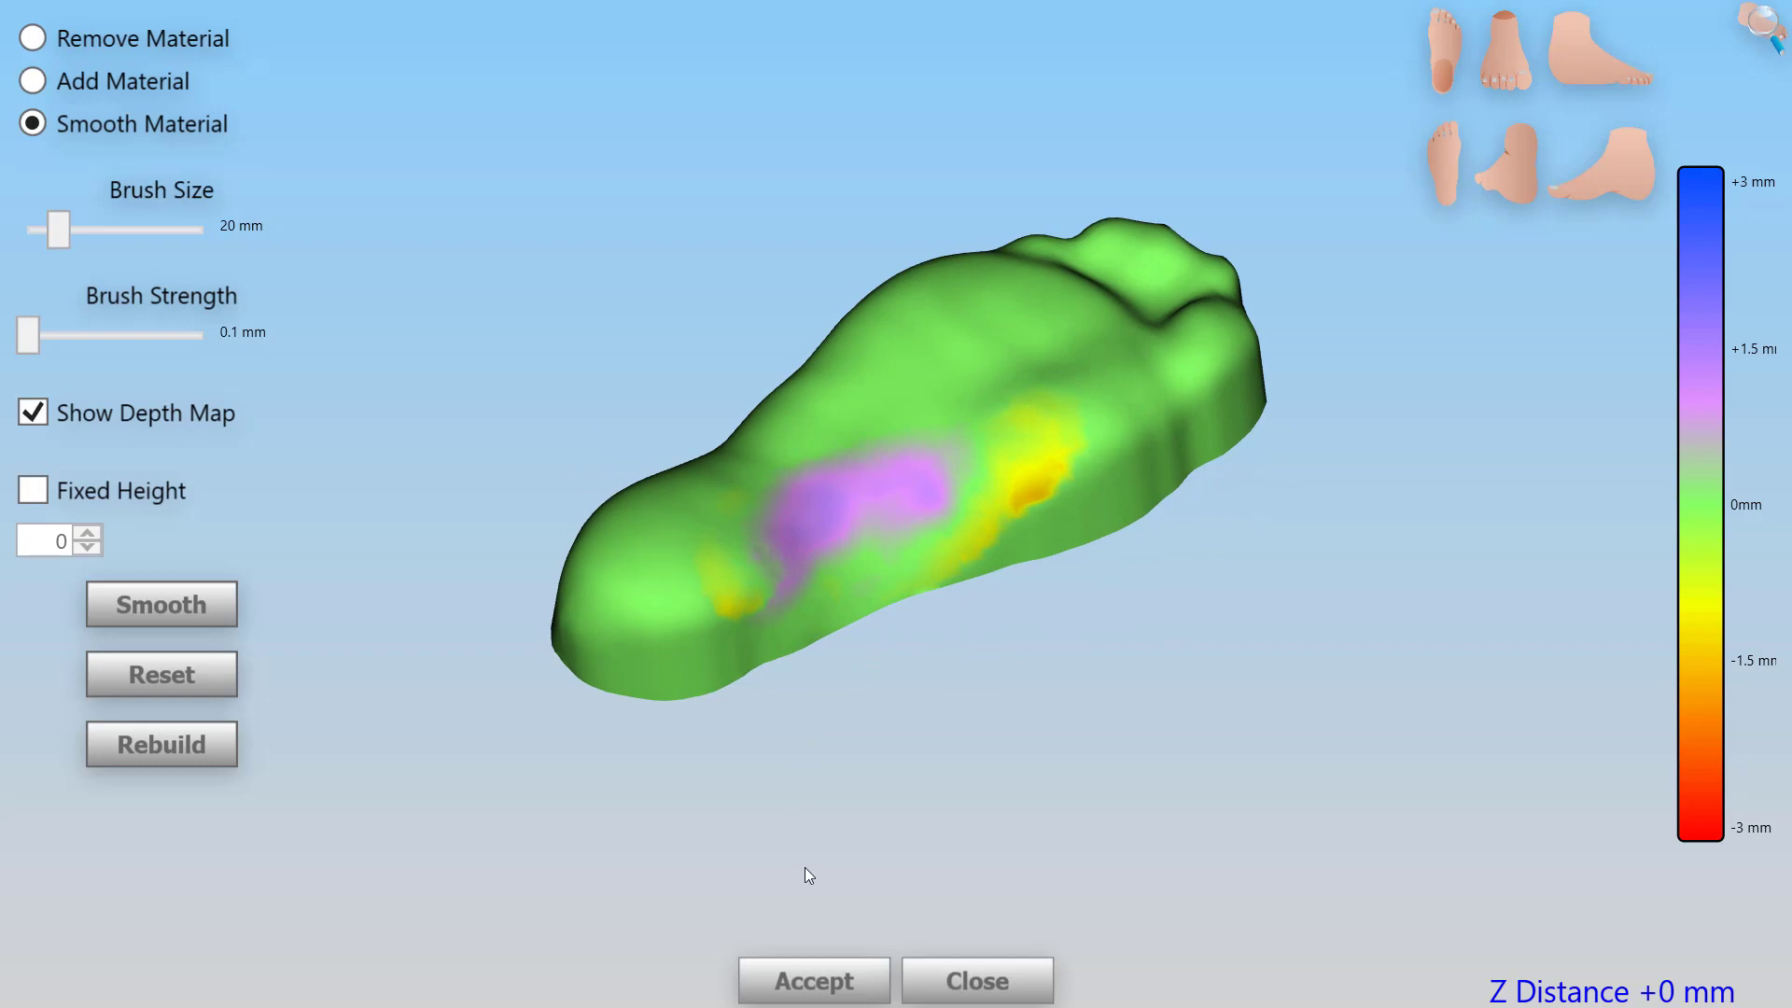
{"action": "left_click", "coordinate": [813, 981]}
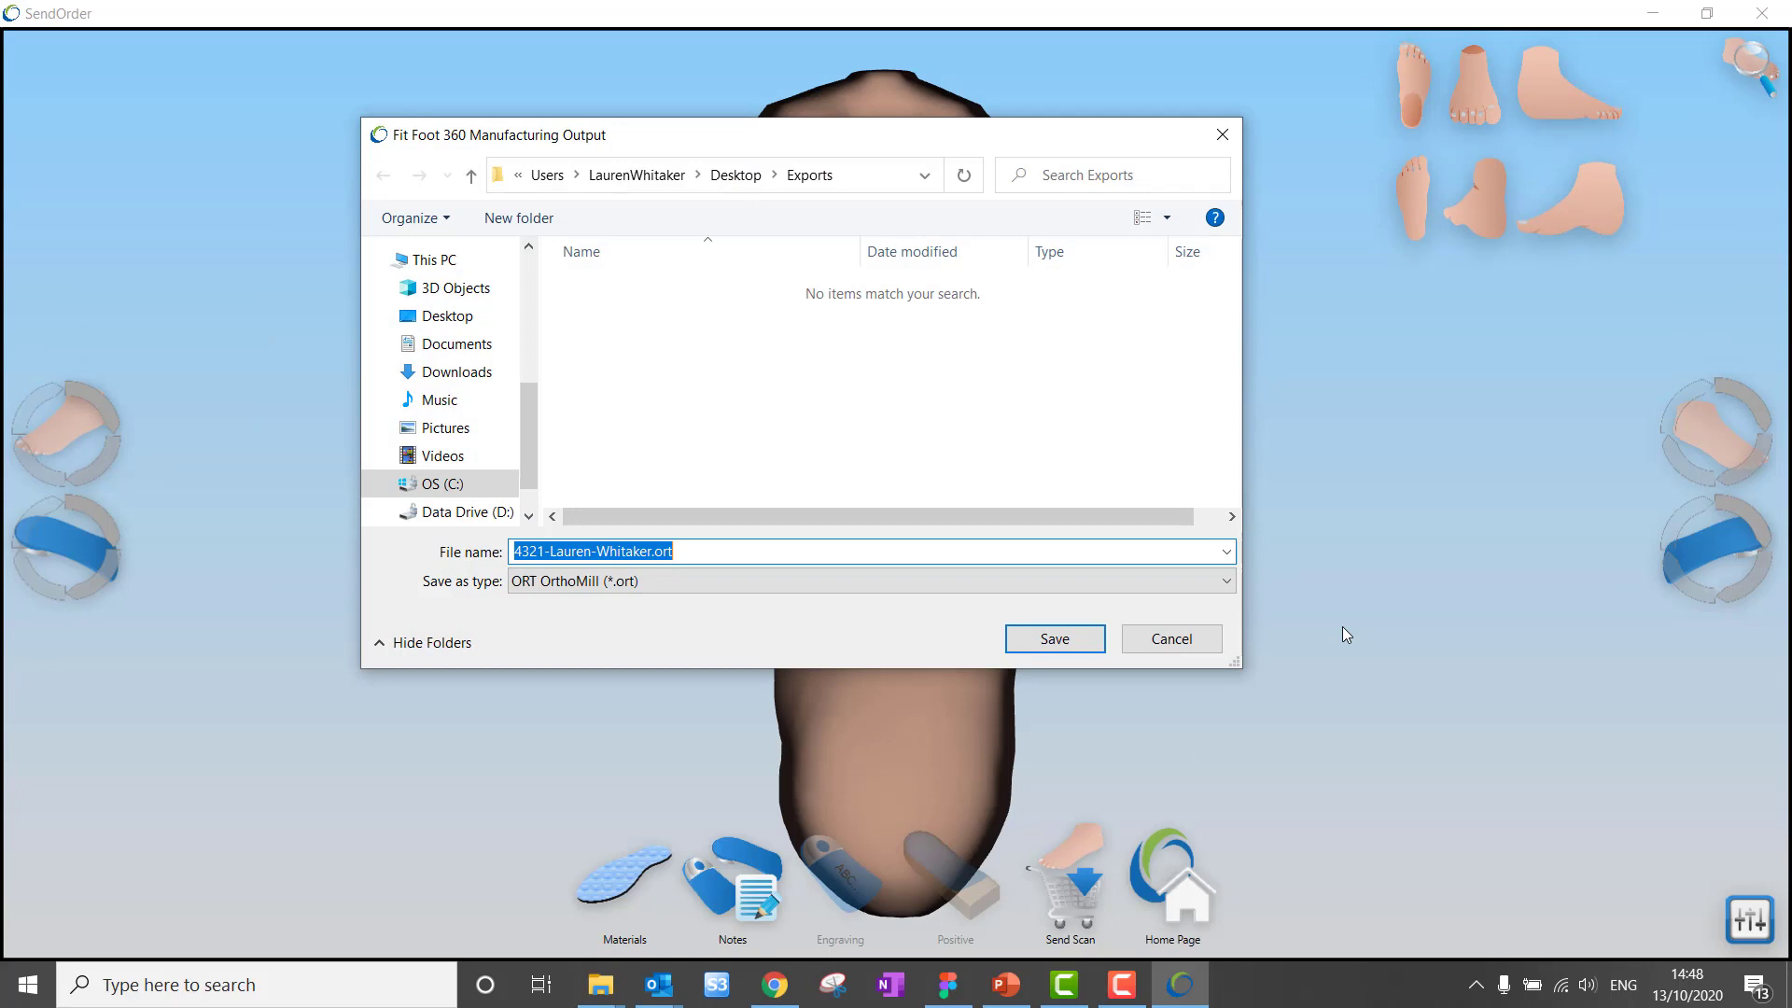
- Save the OrthoMill manufacturing output and return to the home page
{"action": "left_click", "coordinate": [1051, 638]}
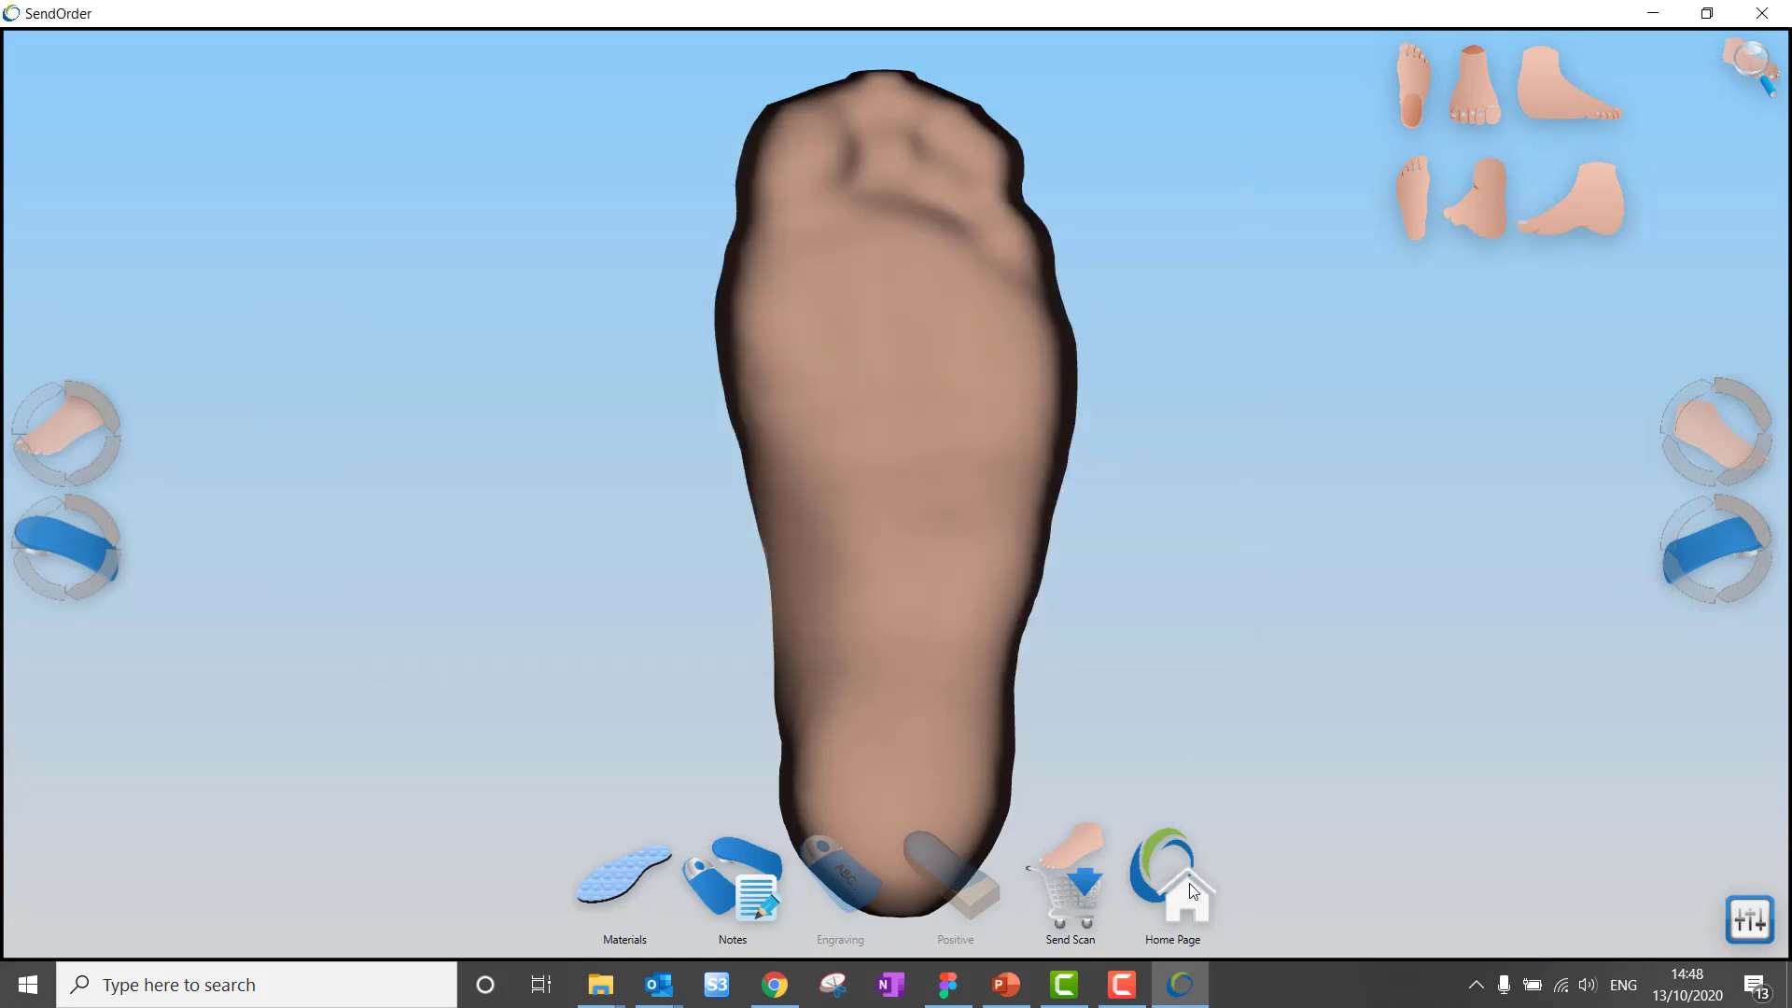
{"action": "left_click", "coordinate": [1171, 886]}
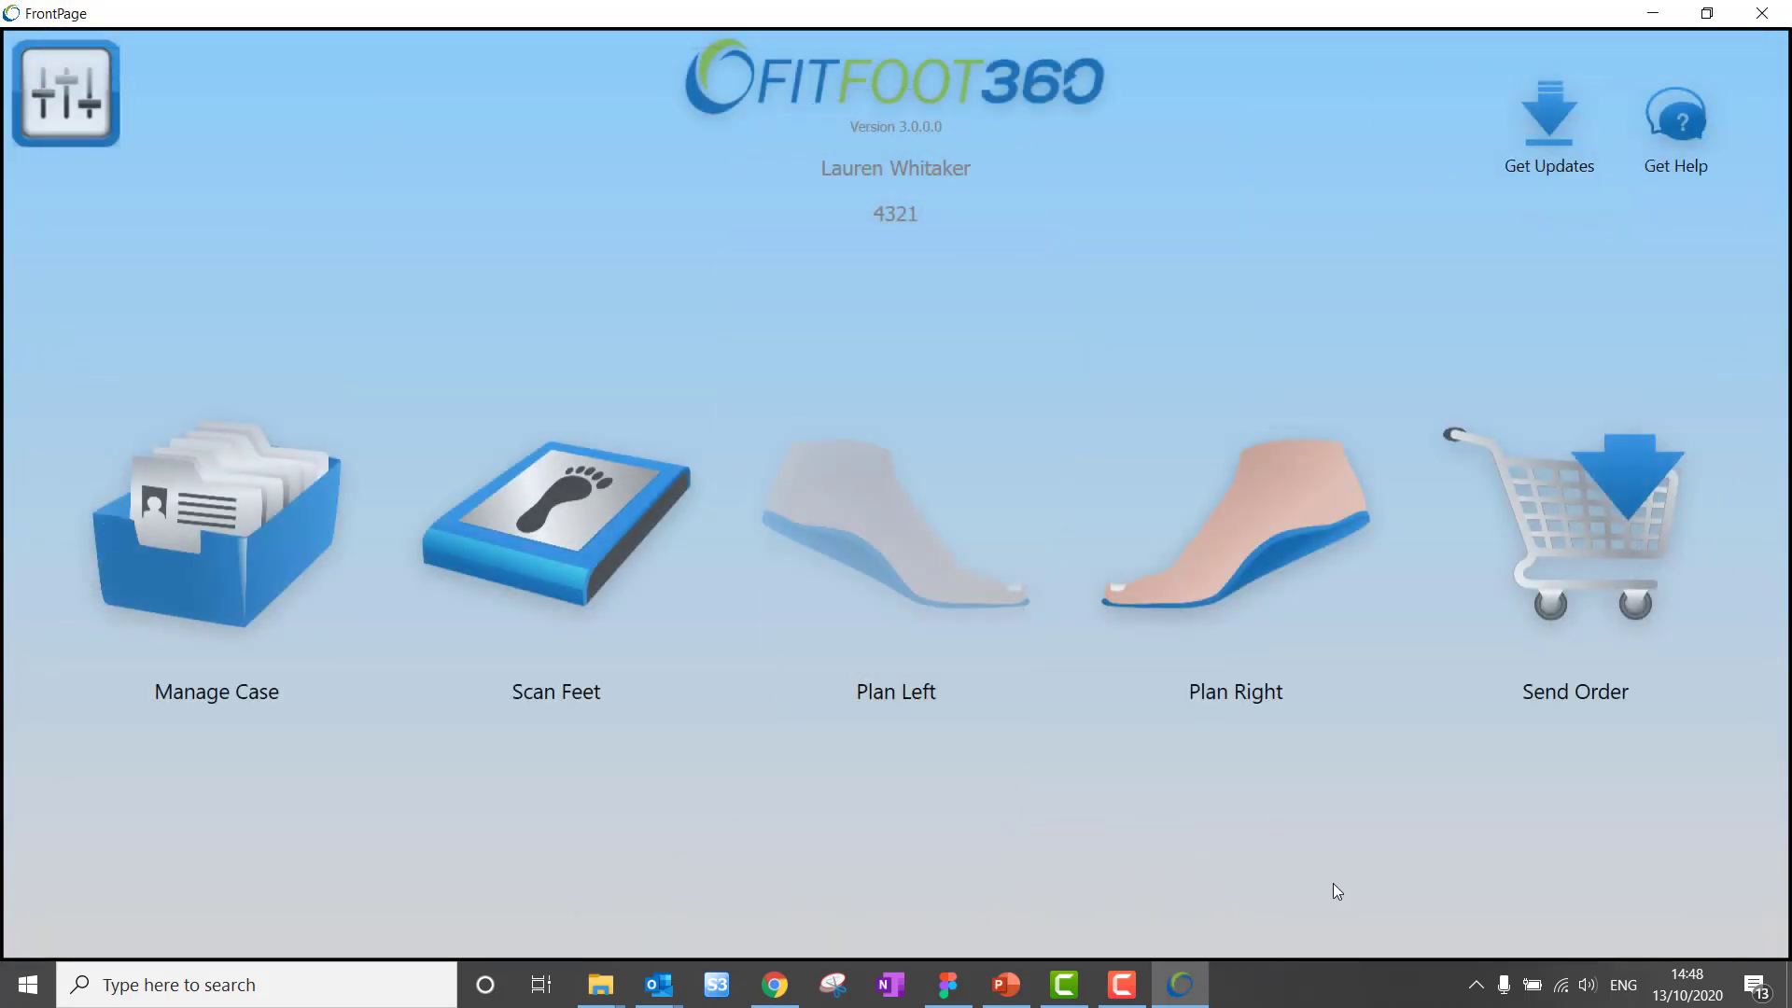
{"action": "mouse_move", "coordinate": [553, 512]}
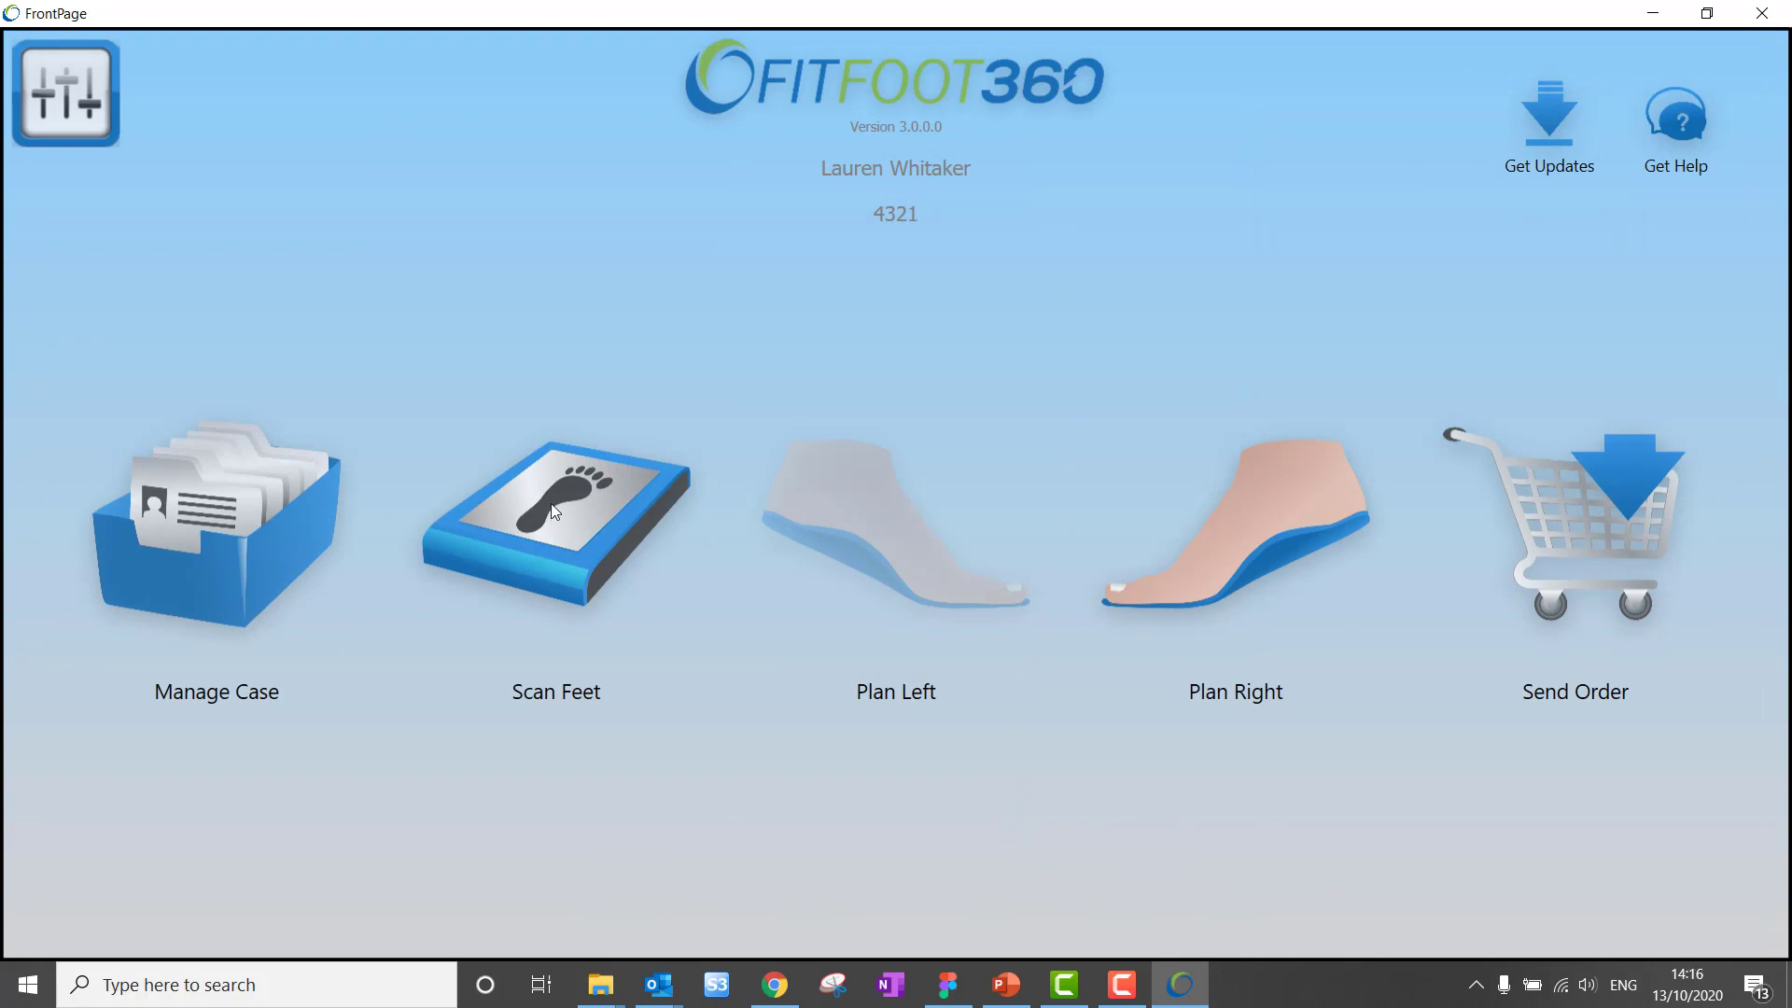
- Import largemodel.stl from the Scans folder as the left foot scan
{"action": "left_click", "coordinate": [556, 520]}
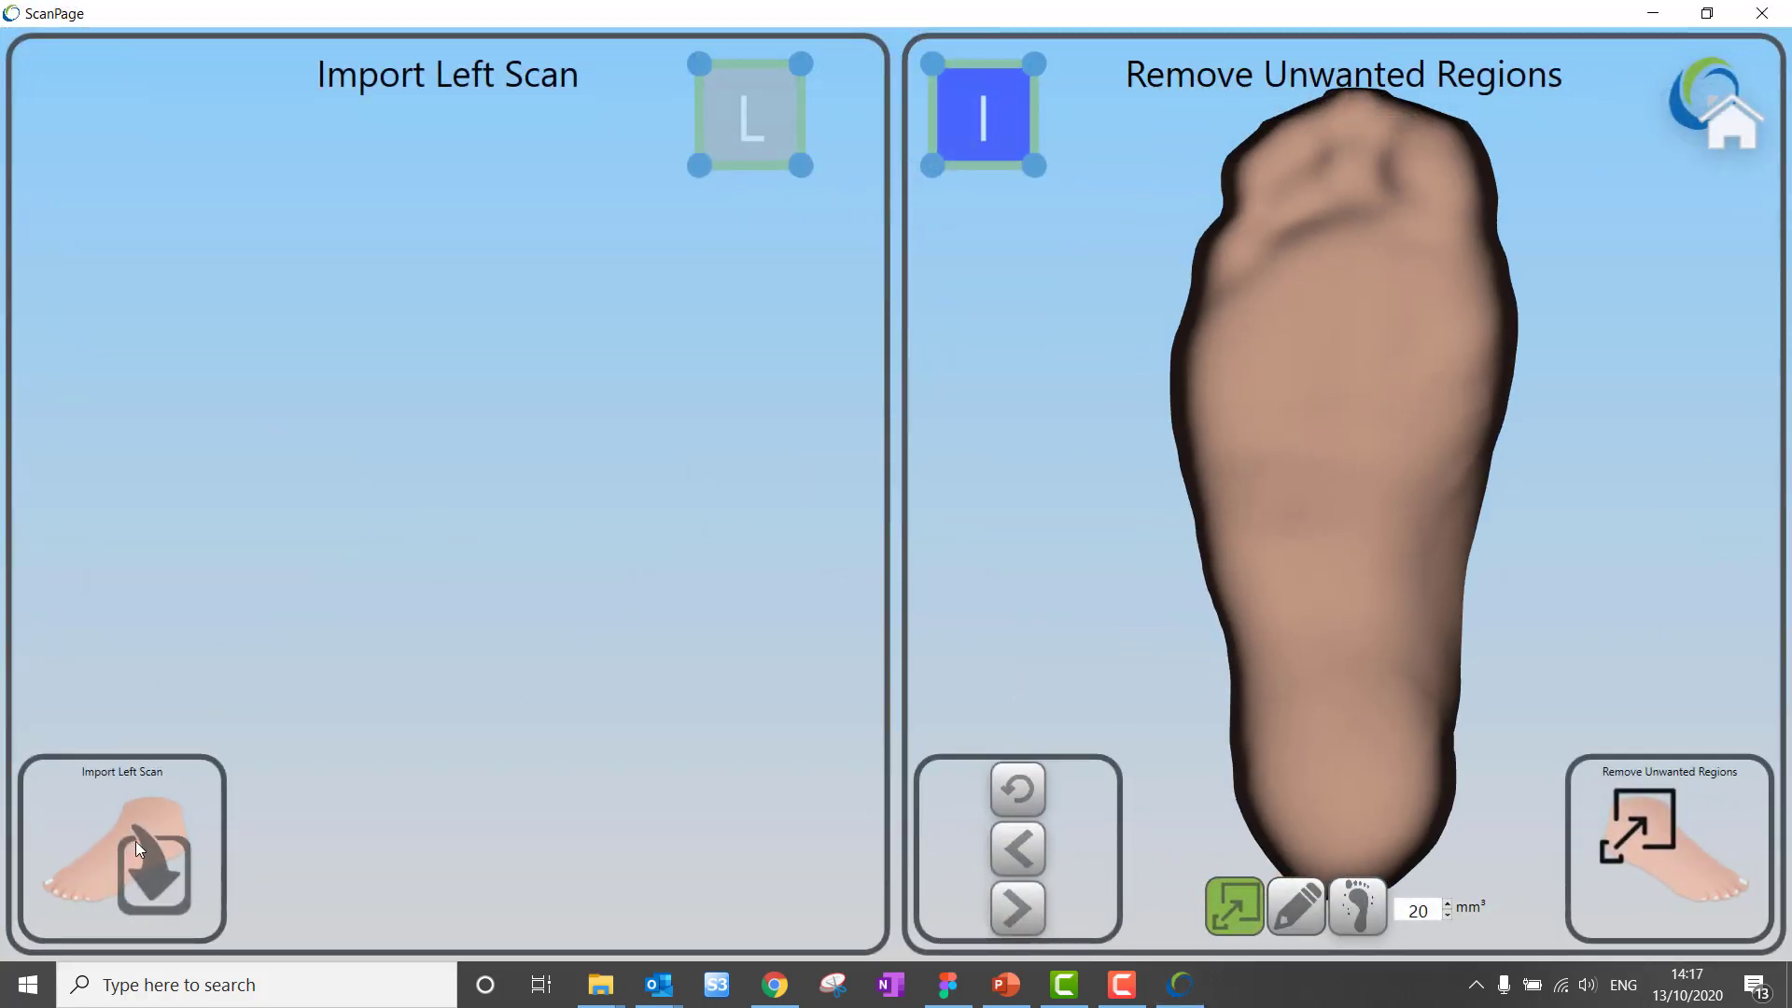
{"action": "left_click", "coordinate": [121, 848]}
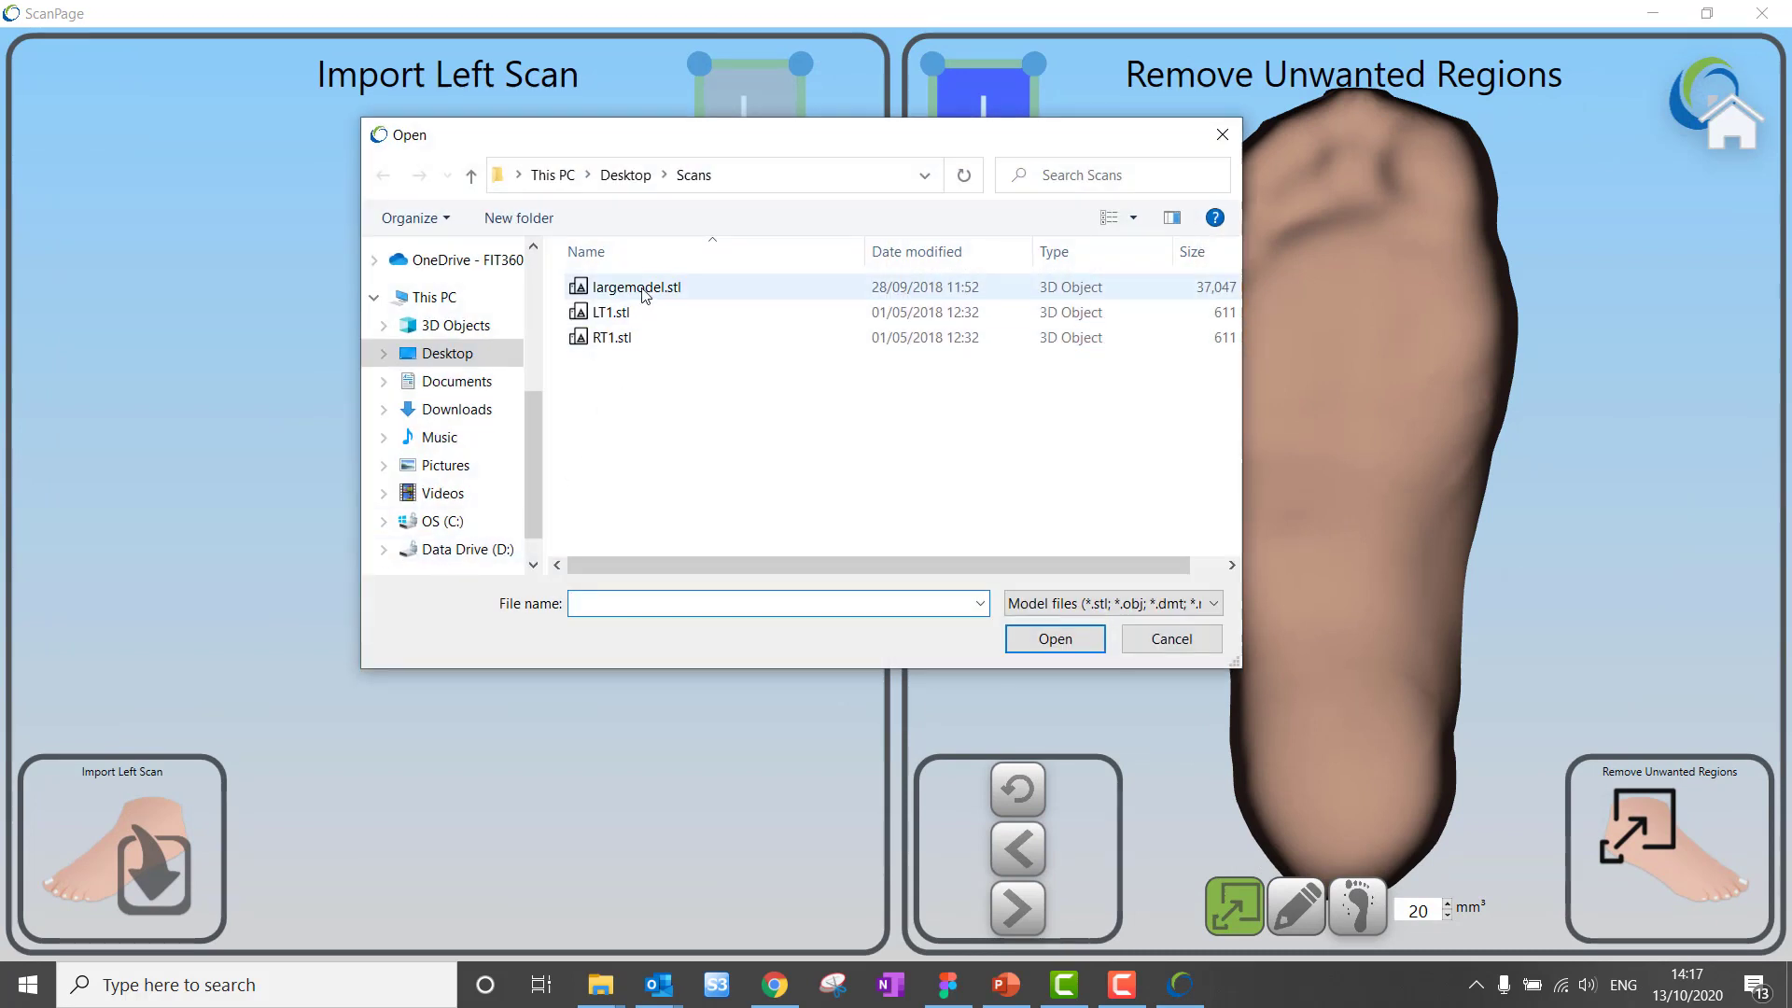
{"action": "left_click", "coordinate": [1167, 638]}
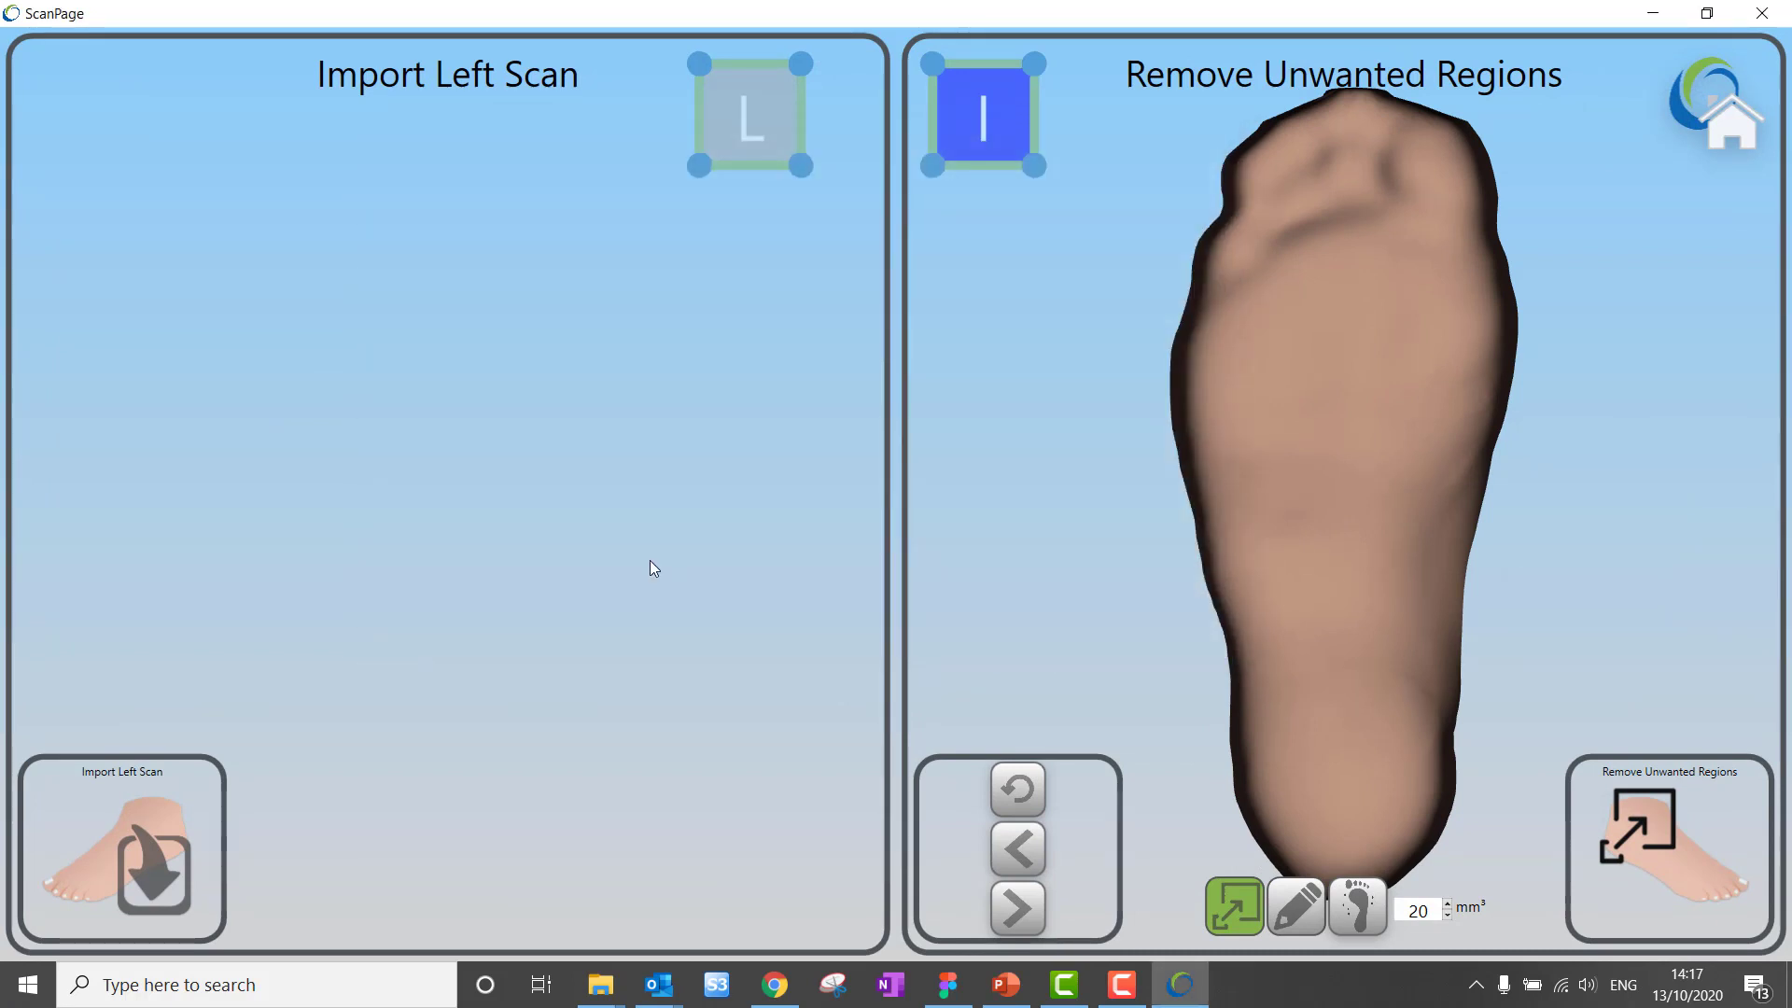
{"action": "left_click", "coordinate": [119, 849]}
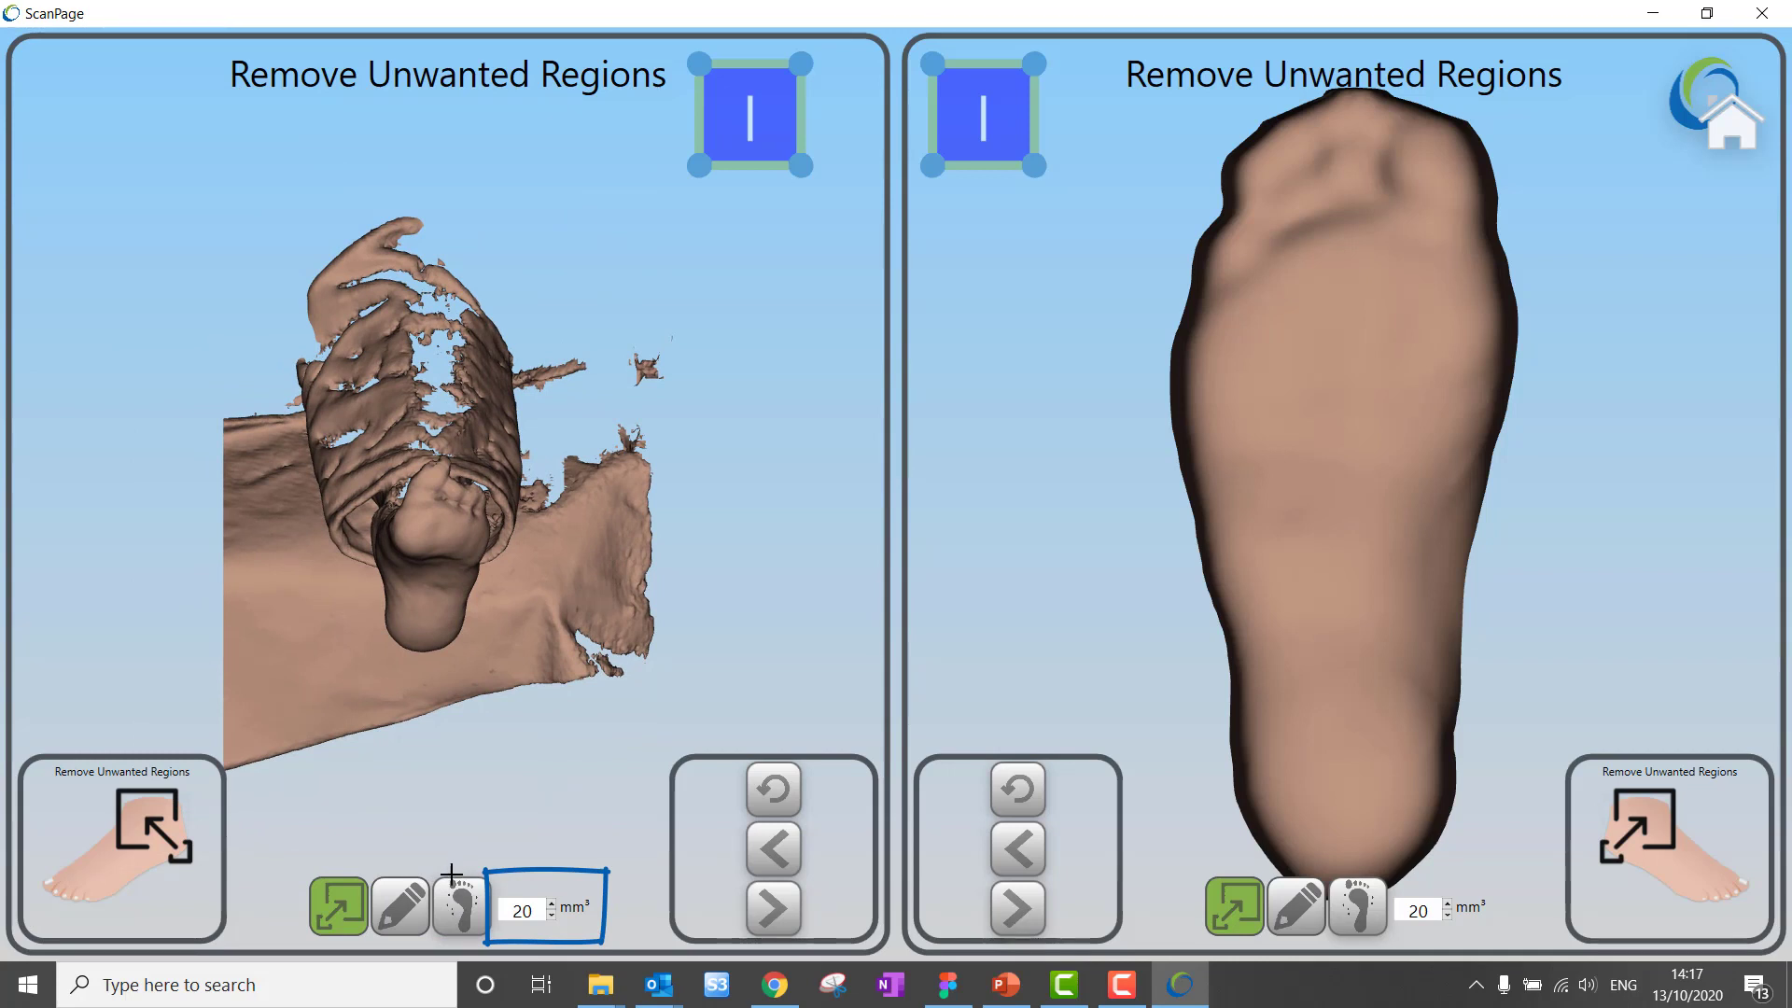
{"action": "mouse_move", "coordinate": [457, 907]}
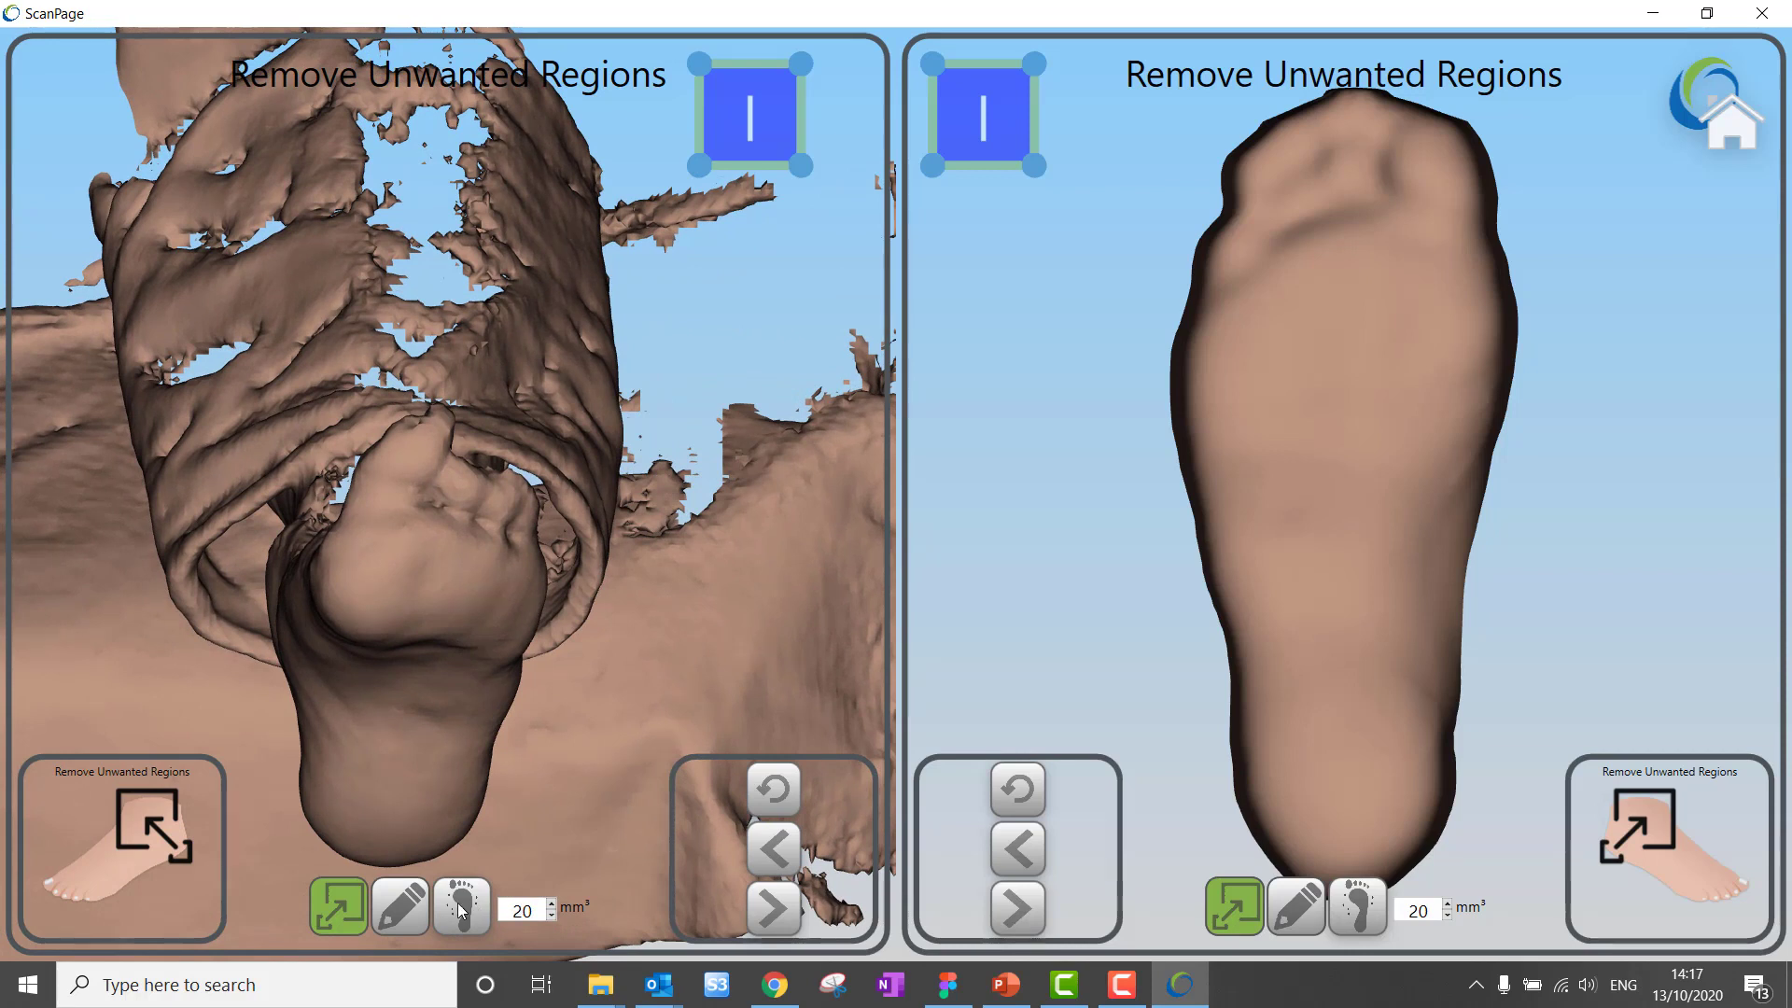
{"action": "mouse_move", "coordinate": [462, 908]}
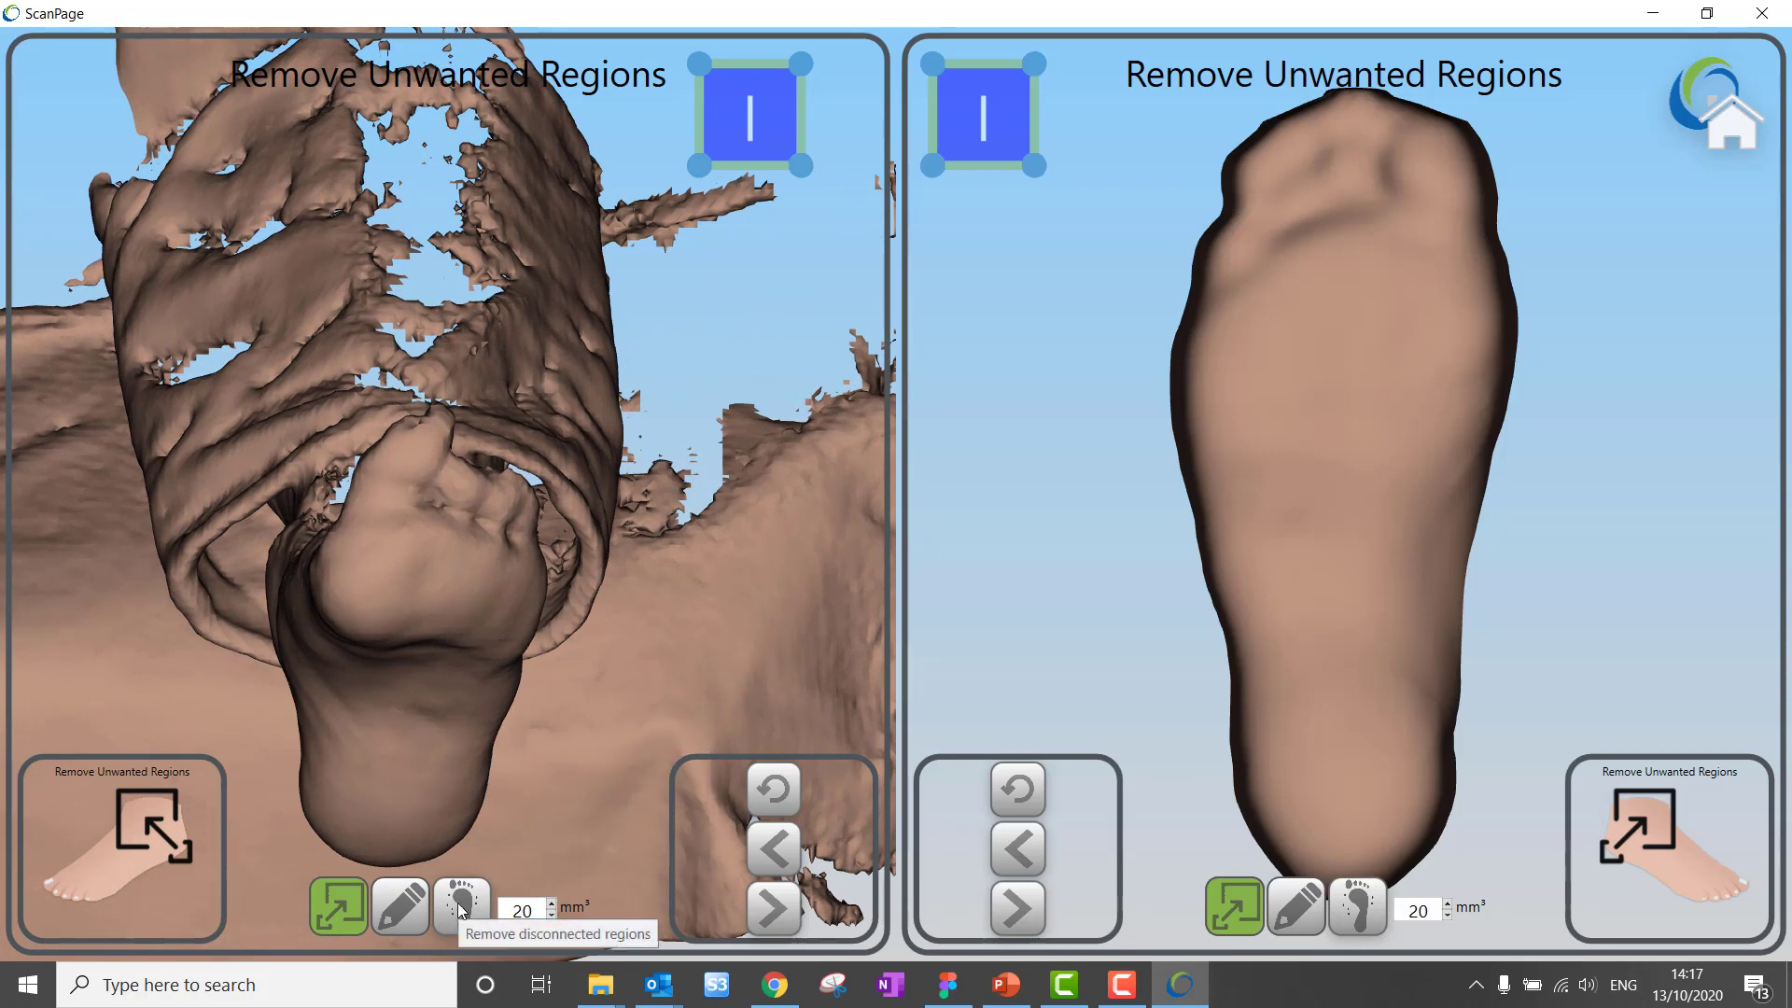
- Run Remove disconnected regions on the imported left scan
{"action": "left_click", "coordinate": [460, 905]}
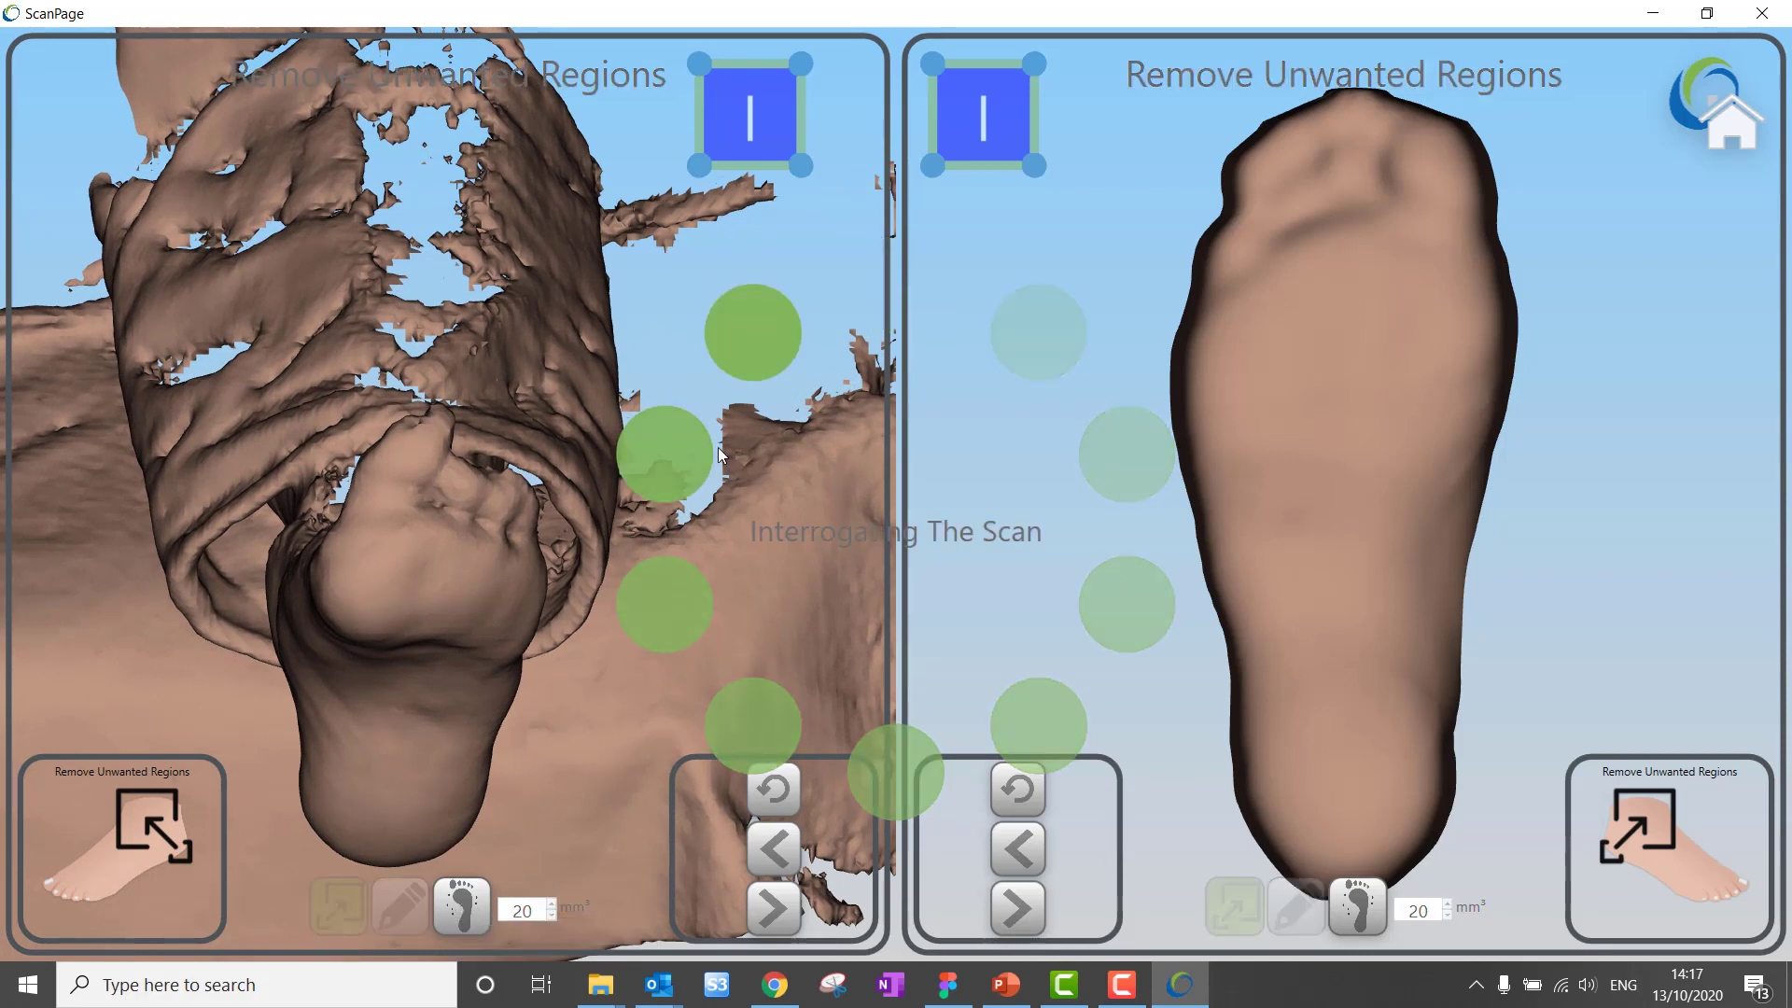